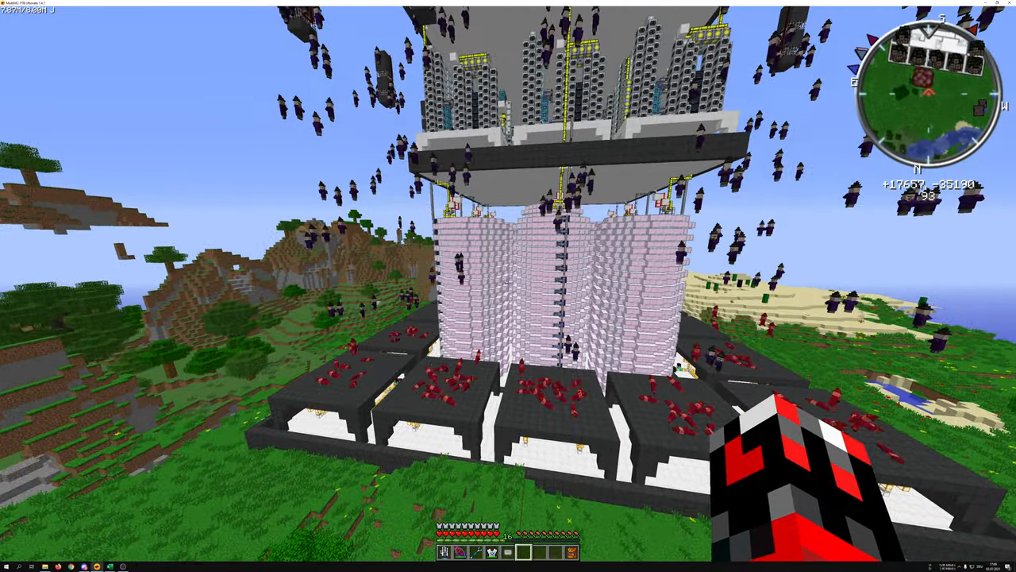
mouse_move(508, 286)
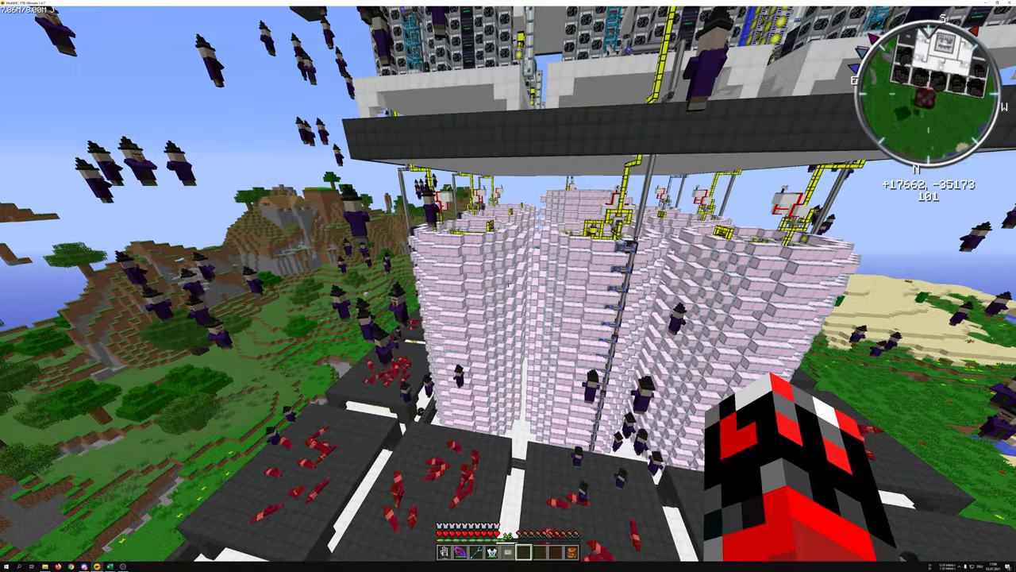
mouse_move(508, 285)
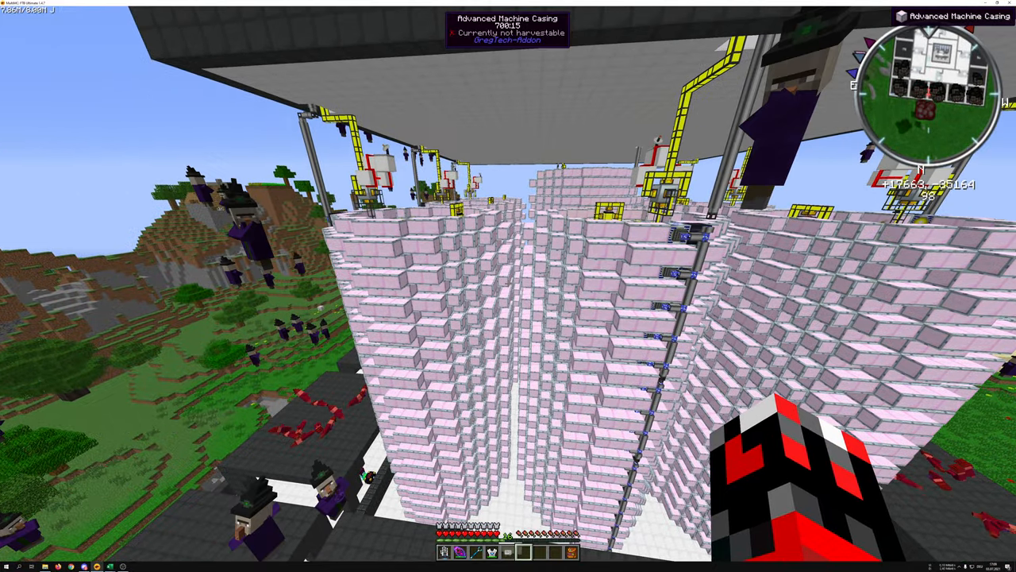
mouse_move(508, 286)
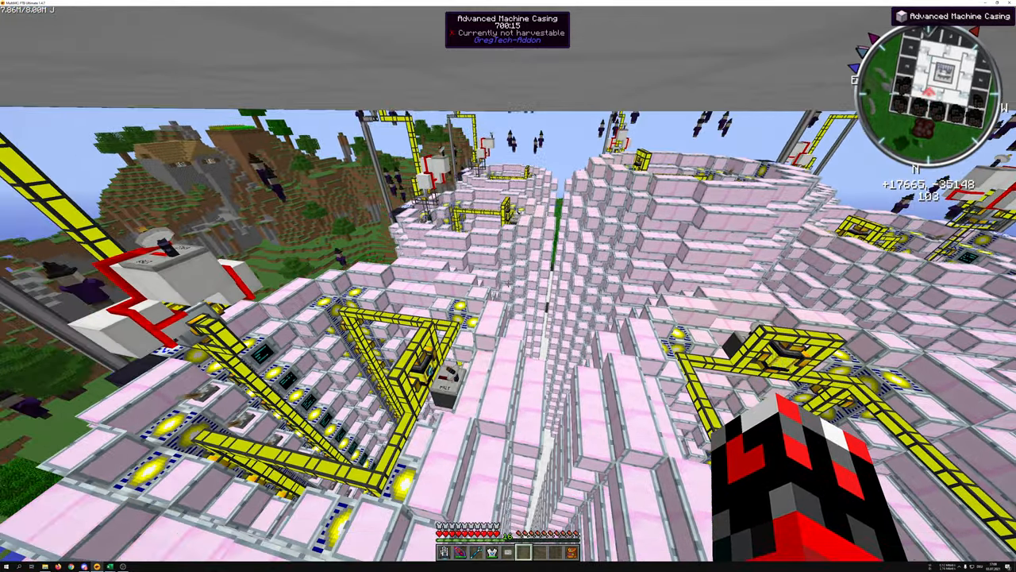
mouse_move(508, 285)
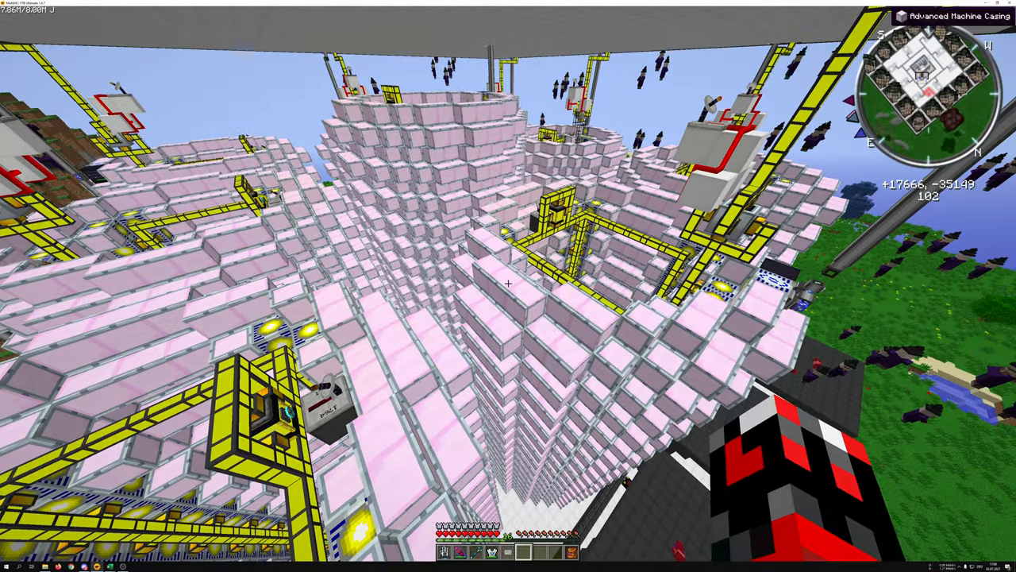
mouse_move(509, 286)
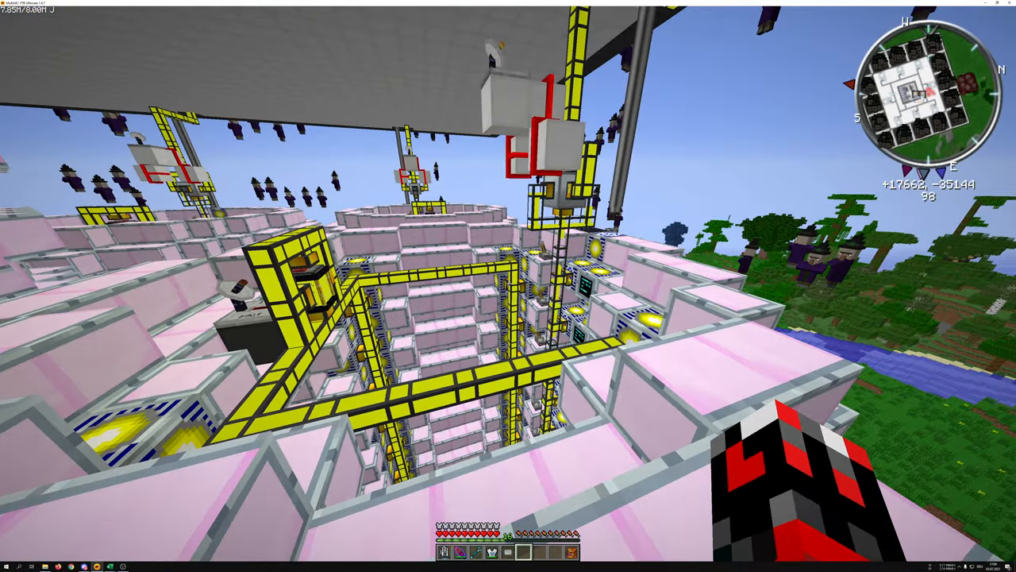
mouse_move(508, 286)
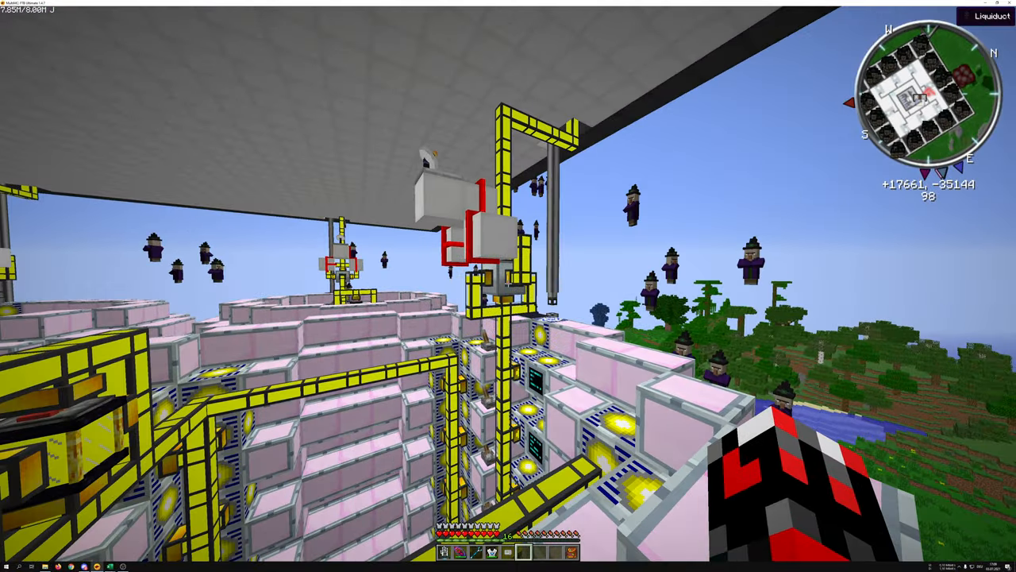
mouse_move(508, 285)
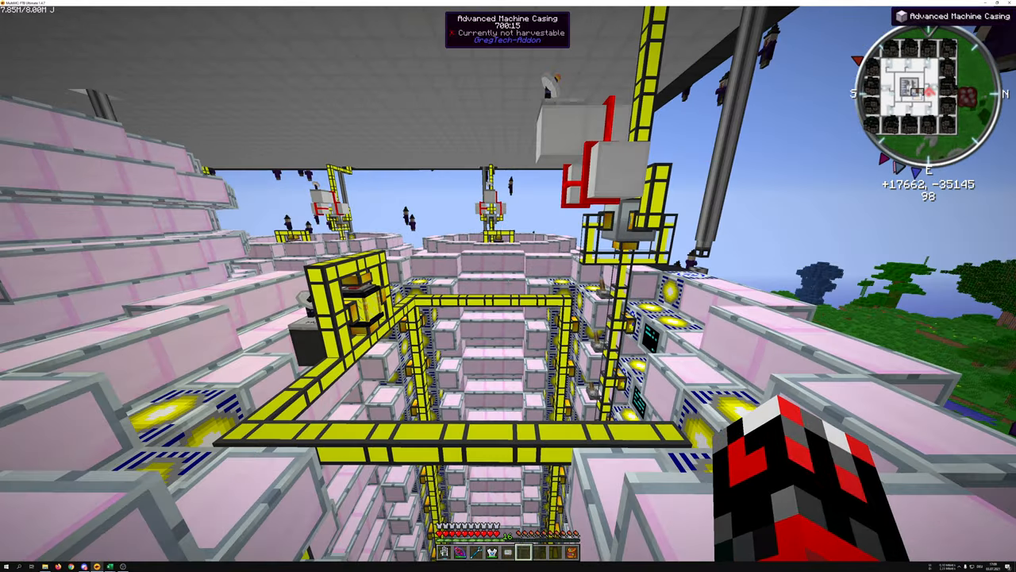
mouse_move(509, 286)
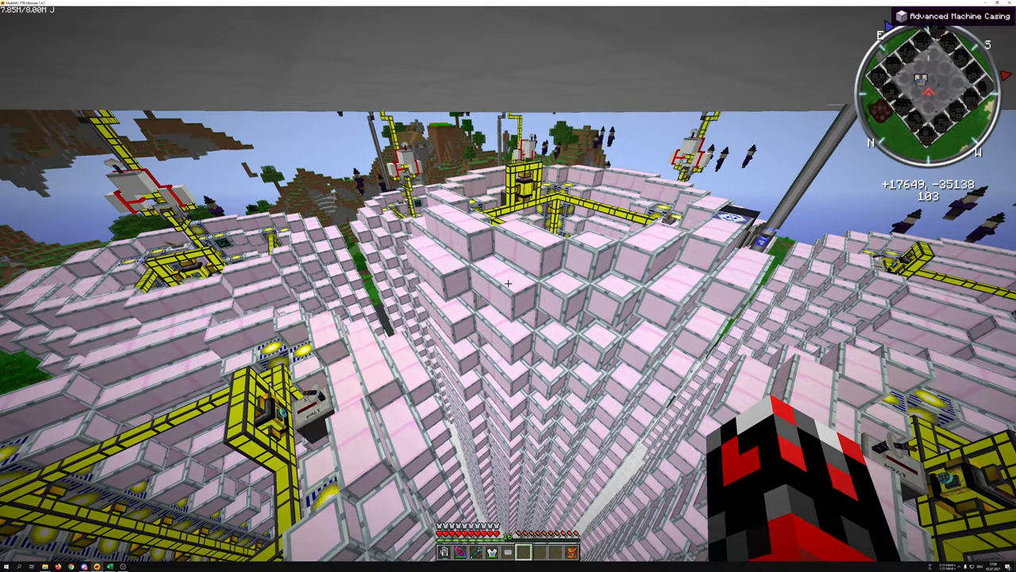
mouse_move(508, 285)
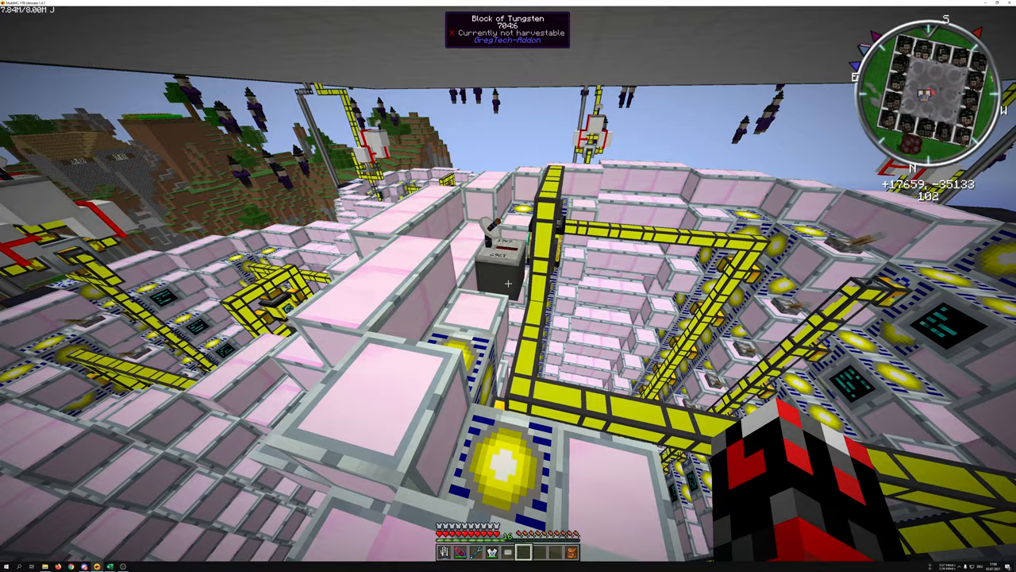
mouse_move(508, 286)
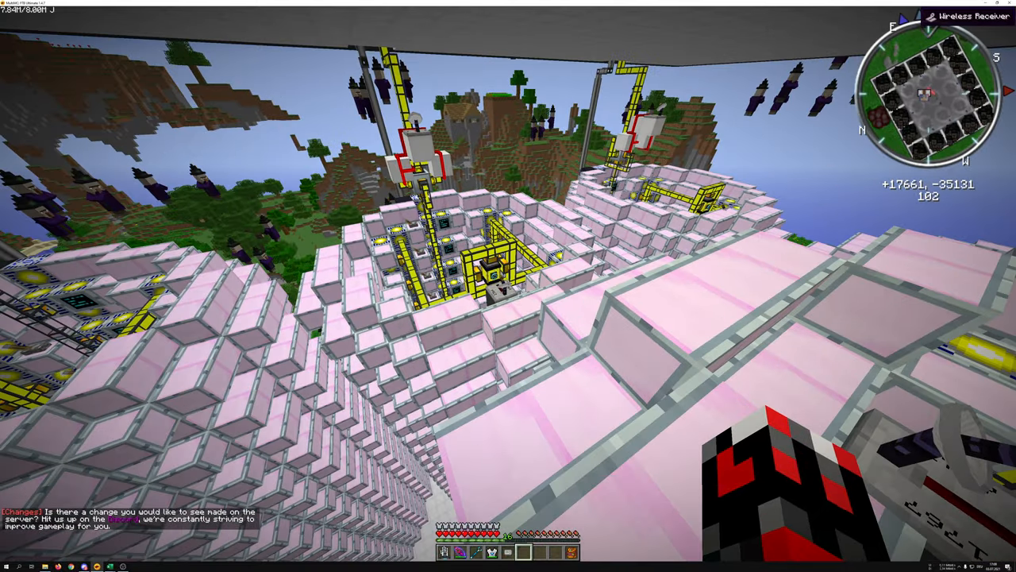
mouse_move(508, 286)
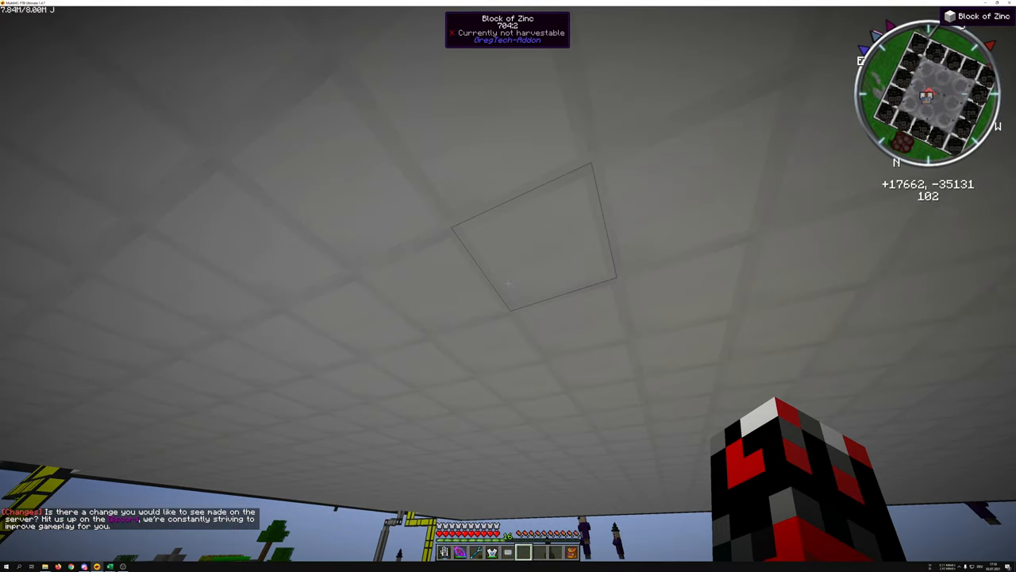
mouse_move(508, 286)
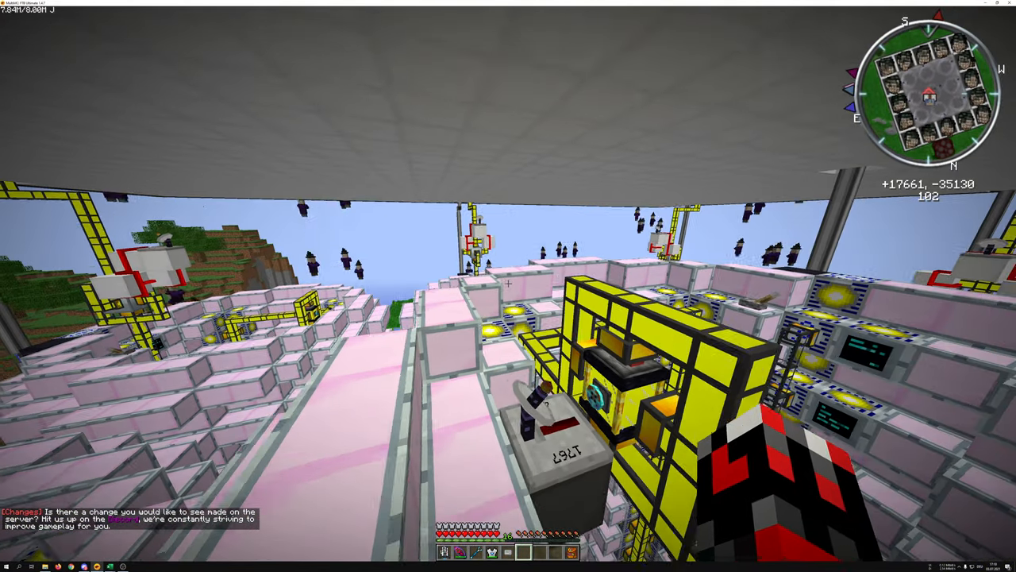
mouse_move(508, 286)
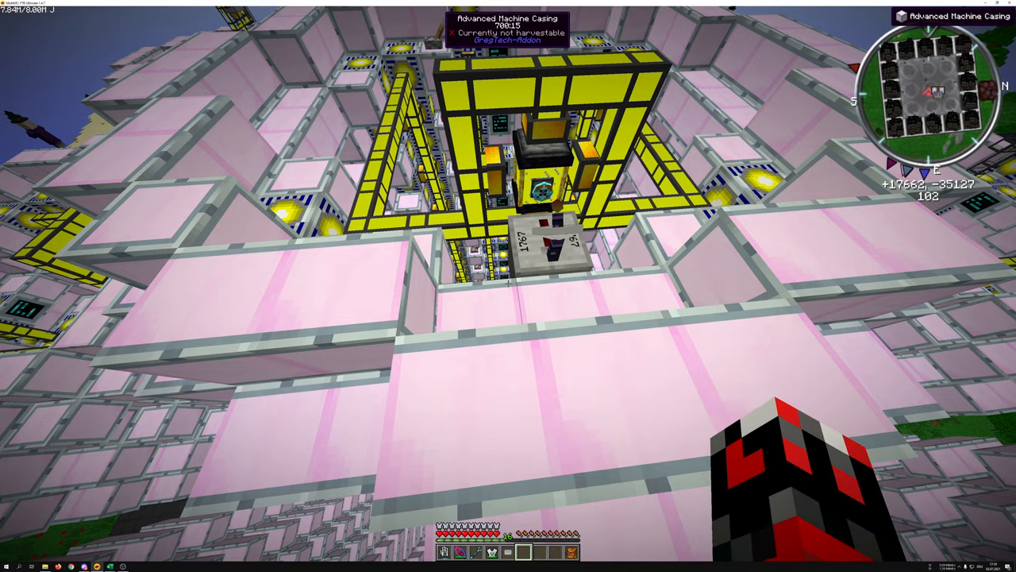
mouse_move(508, 285)
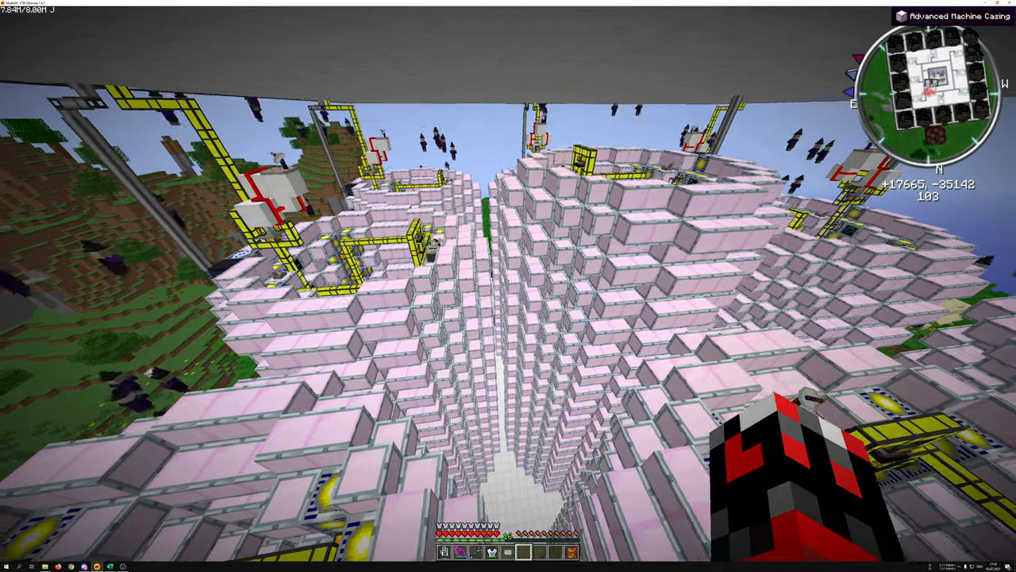
mouse_move(508, 286)
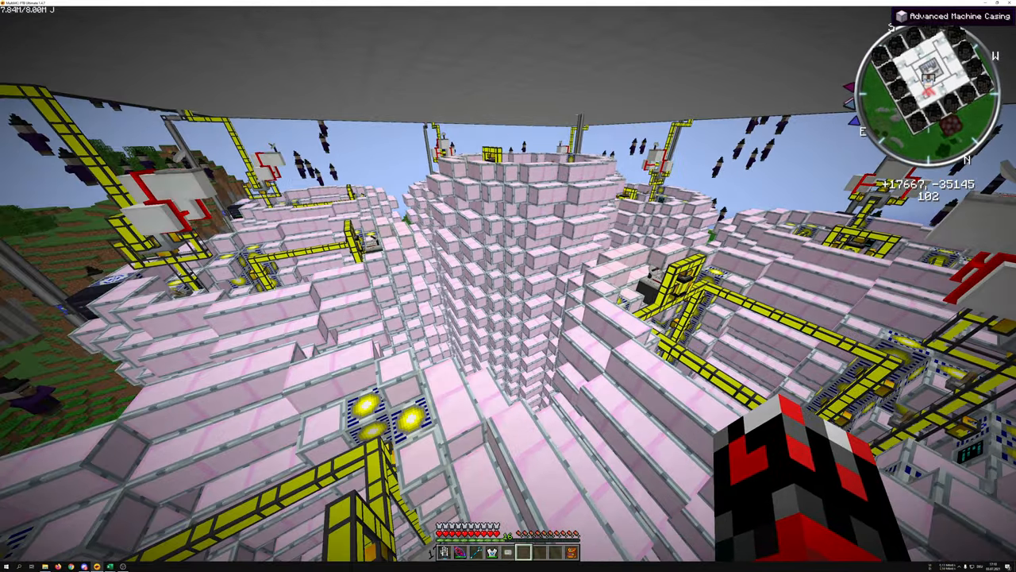
mouse_move(508, 286)
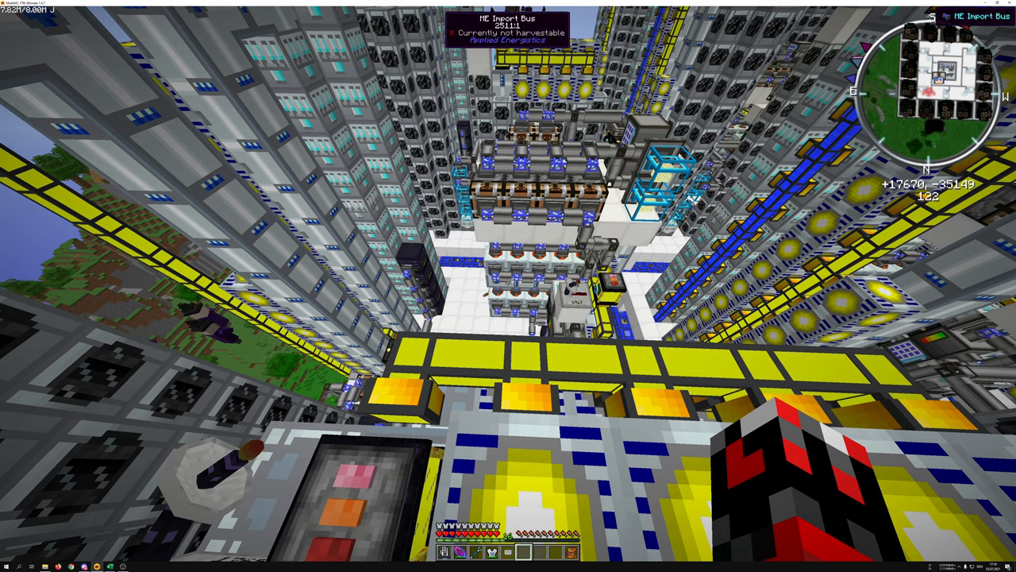
mouse_move(509, 286)
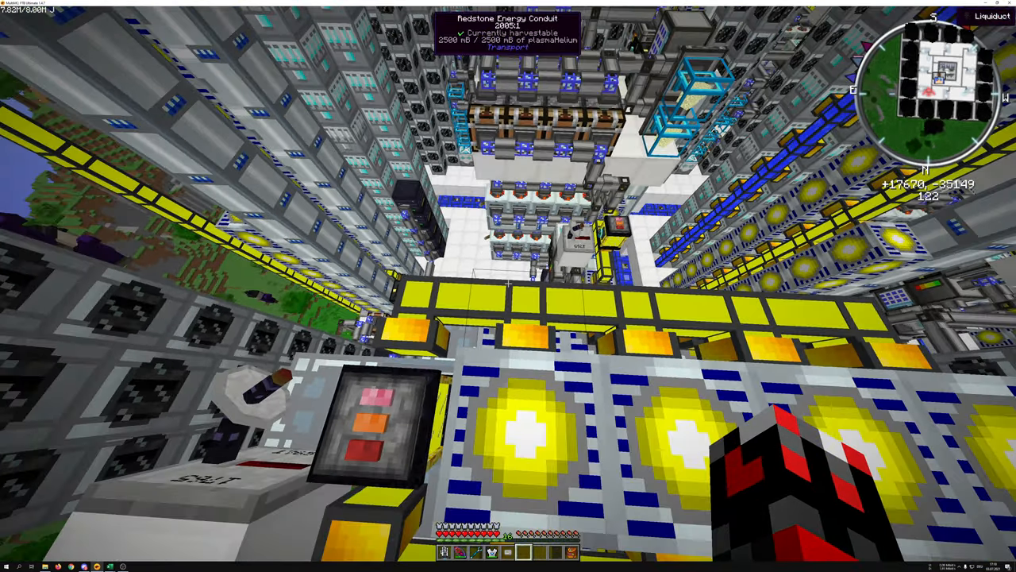
mouse_move(508, 285)
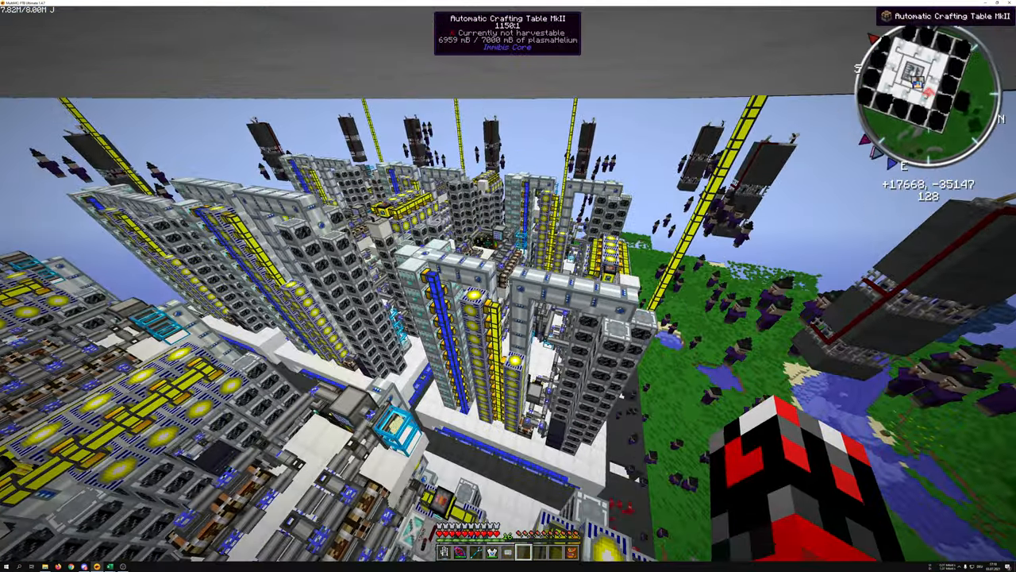
mouse_move(508, 286)
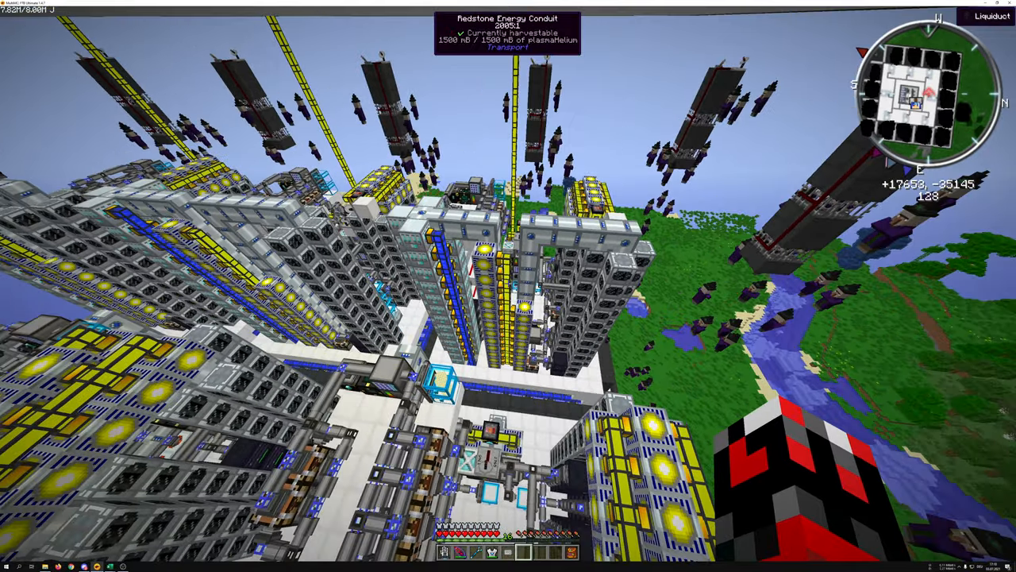
mouse_move(508, 286)
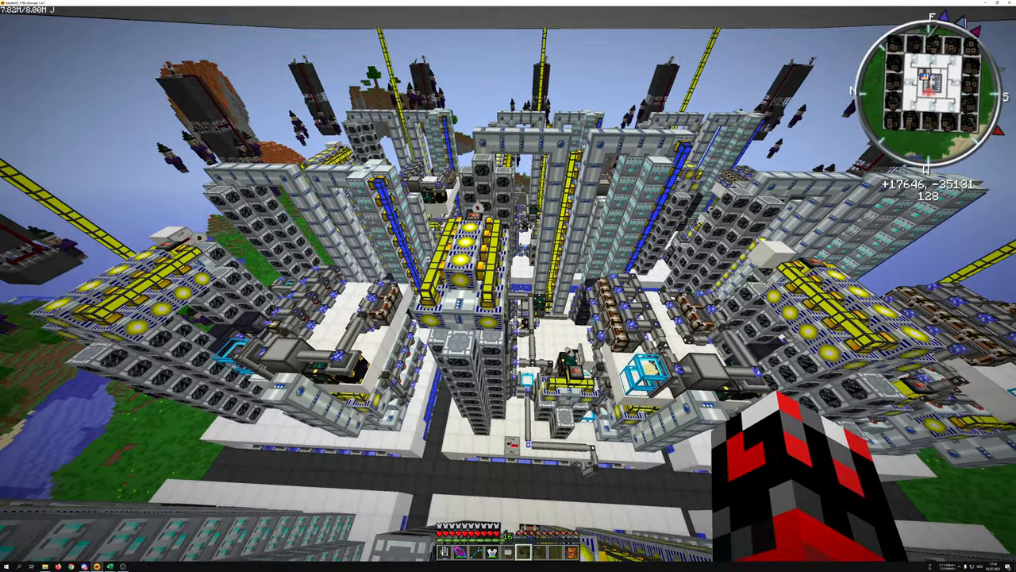
mouse_move(508, 286)
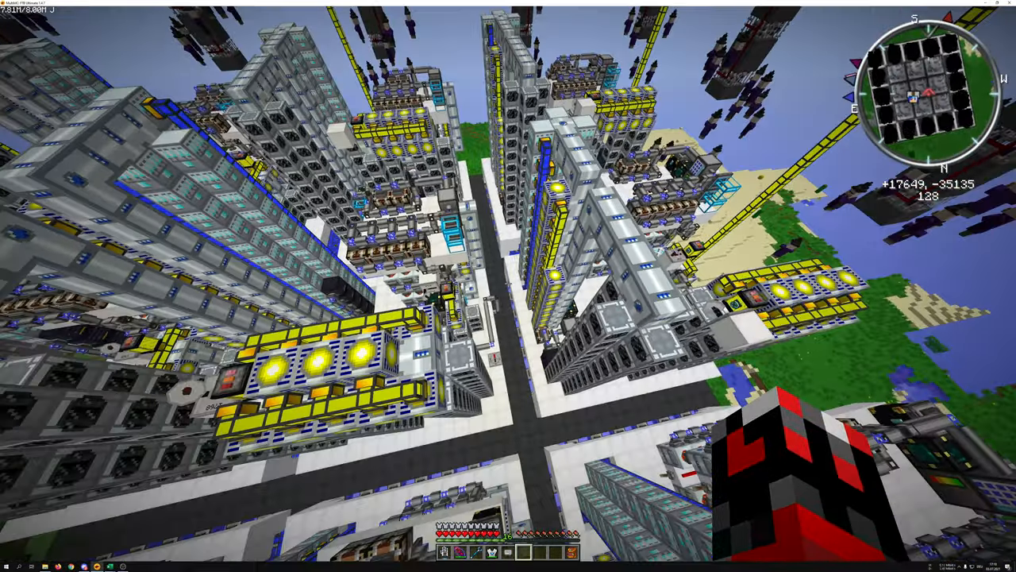
mouse_move(508, 286)
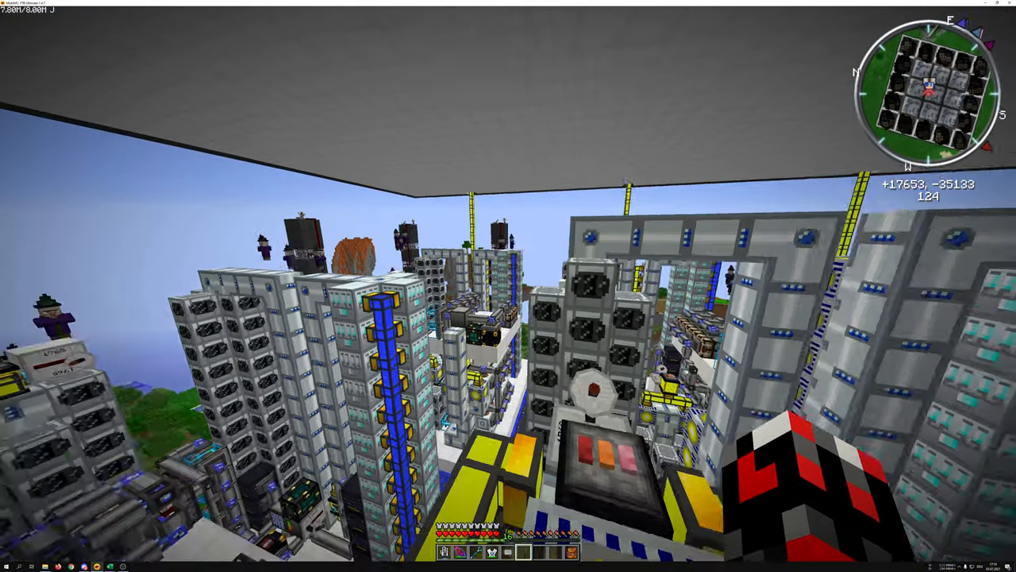
mouse_move(508, 286)
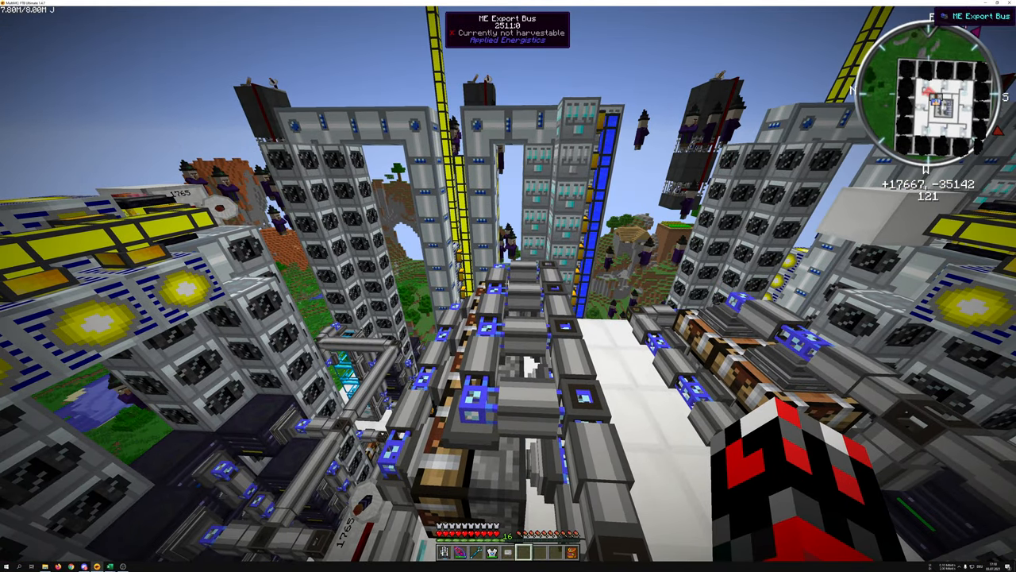
Step: Pause the game to switch over to the machine-calculation spreadsheet
key("Escape")
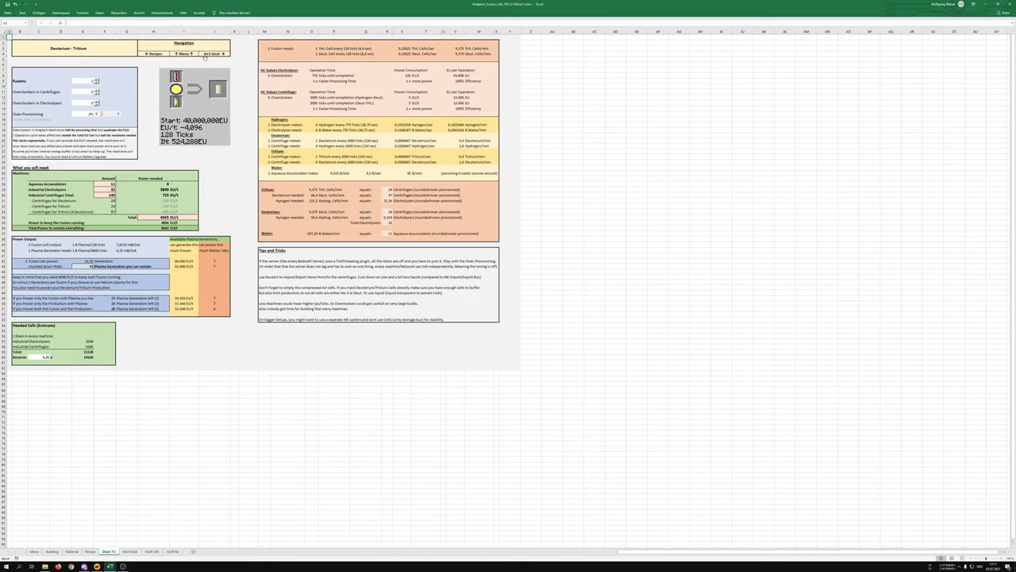
mouse_move(213, 54)
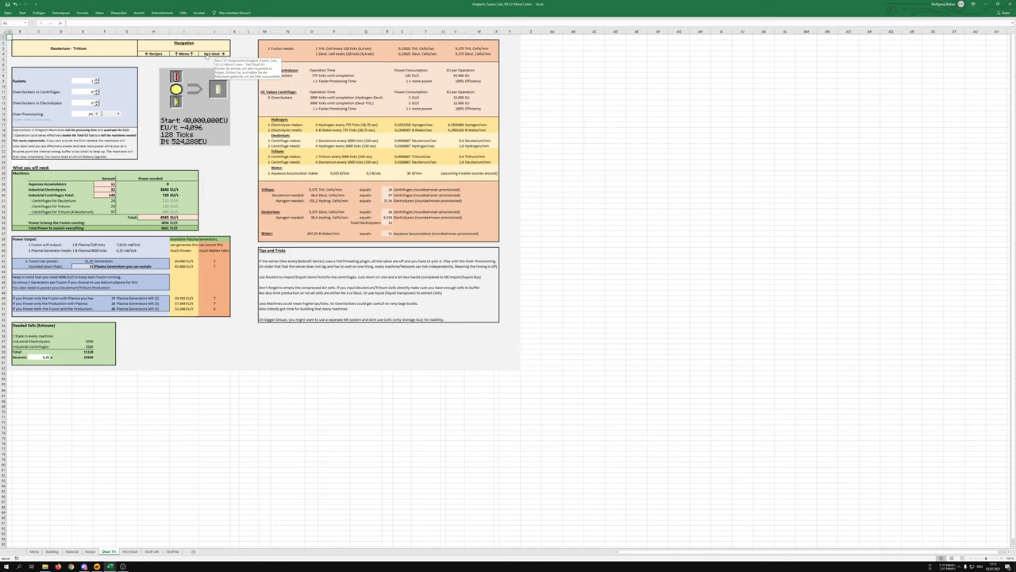
Step: Bring up the Deuterium - Tritium fusion calculation sheet in the Excel workbook
left_click(213, 54)
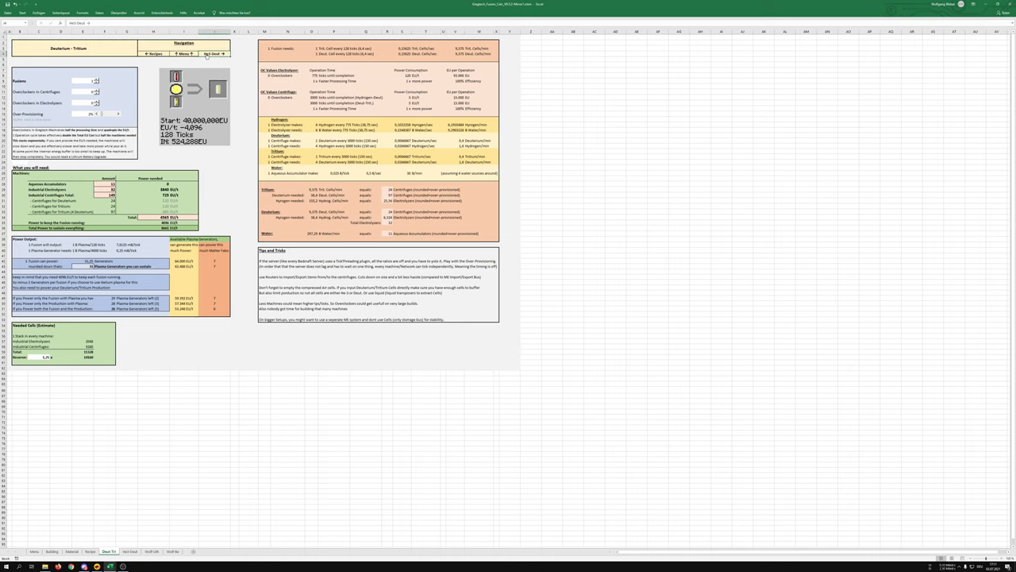
Step: Switch to the Helium-3 - Deuterium sheet listing the 60,000,000 EU start cost
left_click(128, 551)
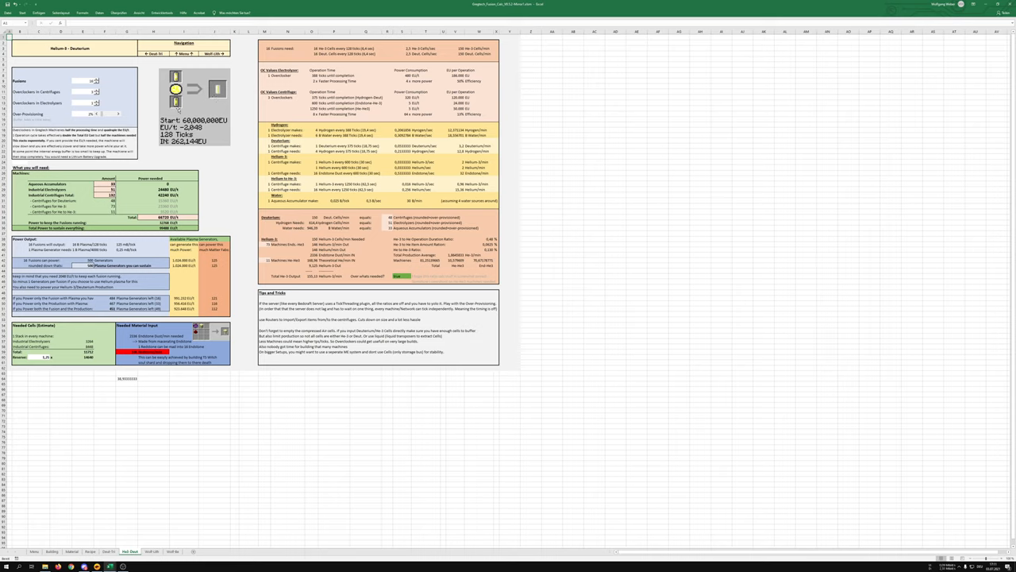
mouse_move(139, 381)
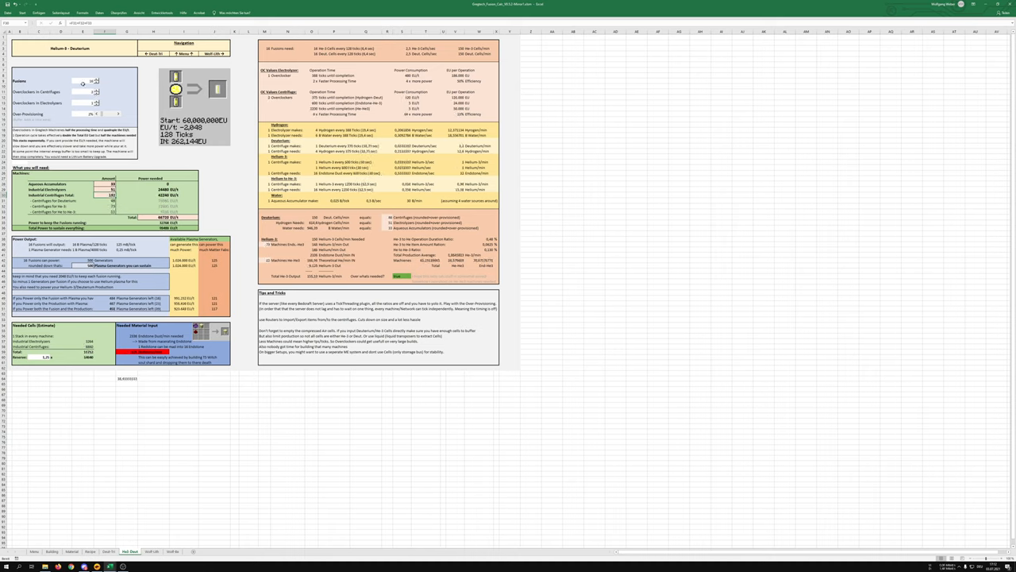
Step: Select a cell in the Helium-3 - Deuterium sheet before returning to Minecraft
left_click(616, 200)
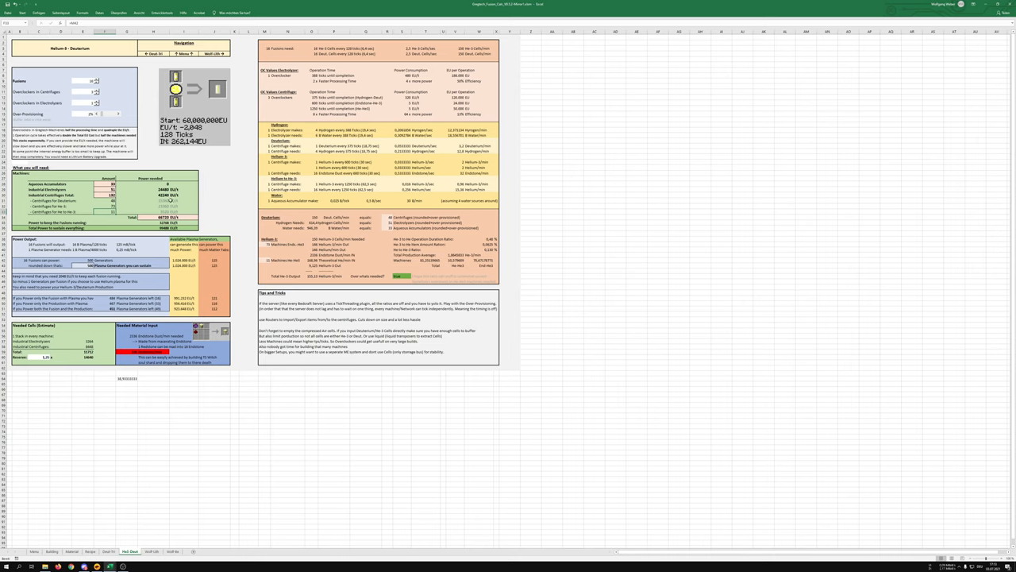
mouse_move(181, 492)
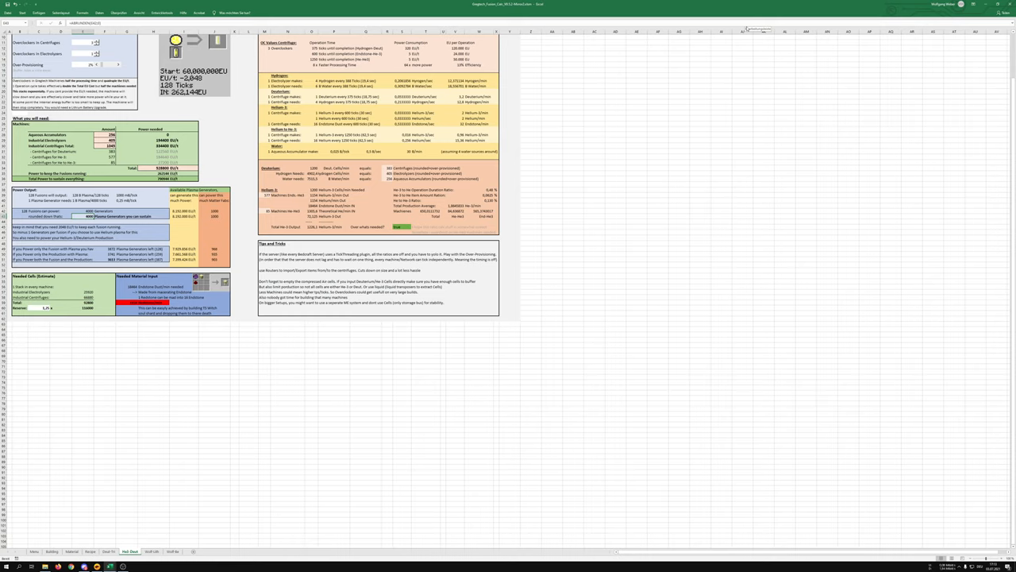
mouse_move(689, 38)
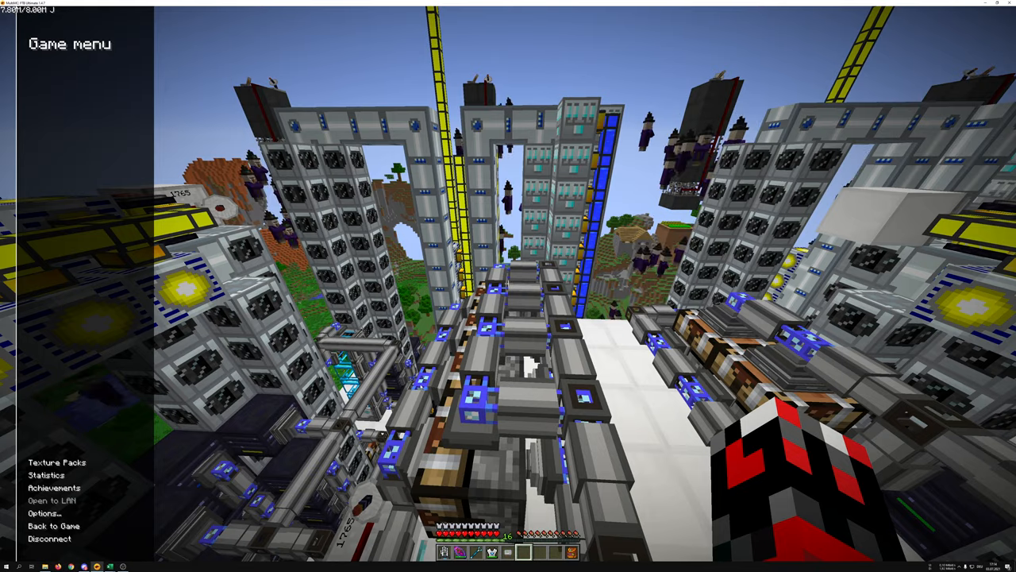
Step: Resume the game and inspect the aqueous accumulator's interface
left_click(54, 525)
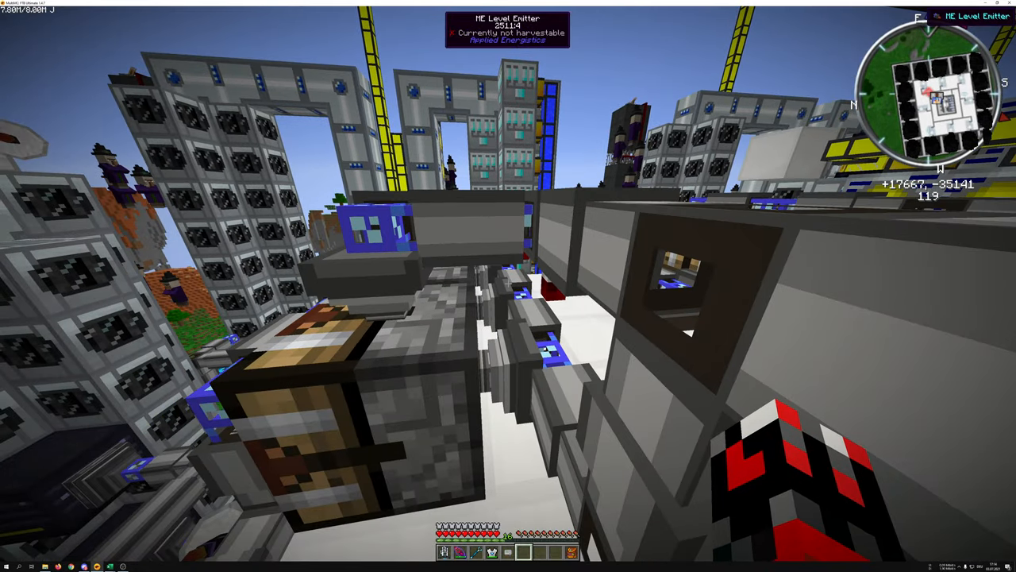
mouse_move(508, 286)
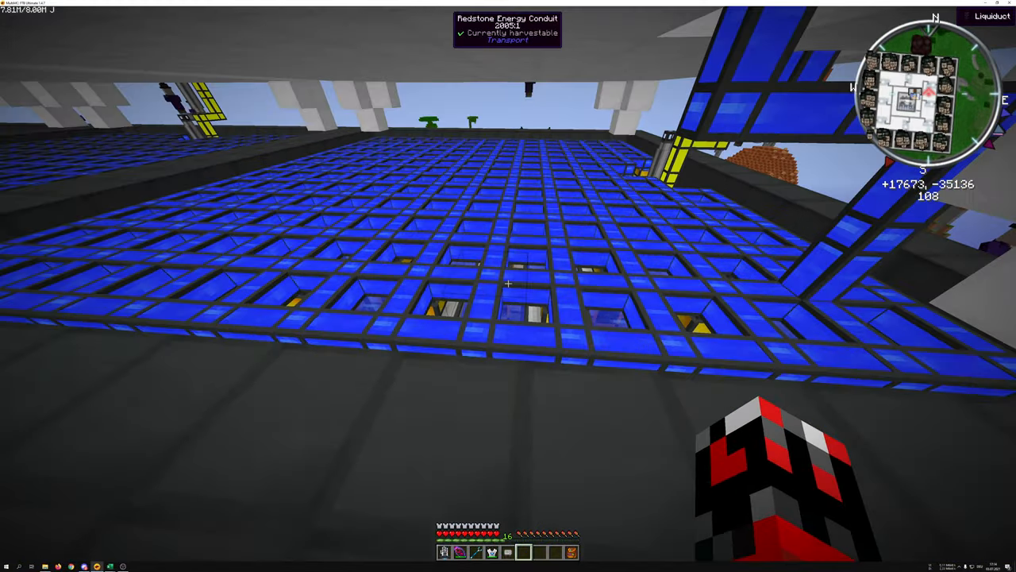
mouse_move(508, 282)
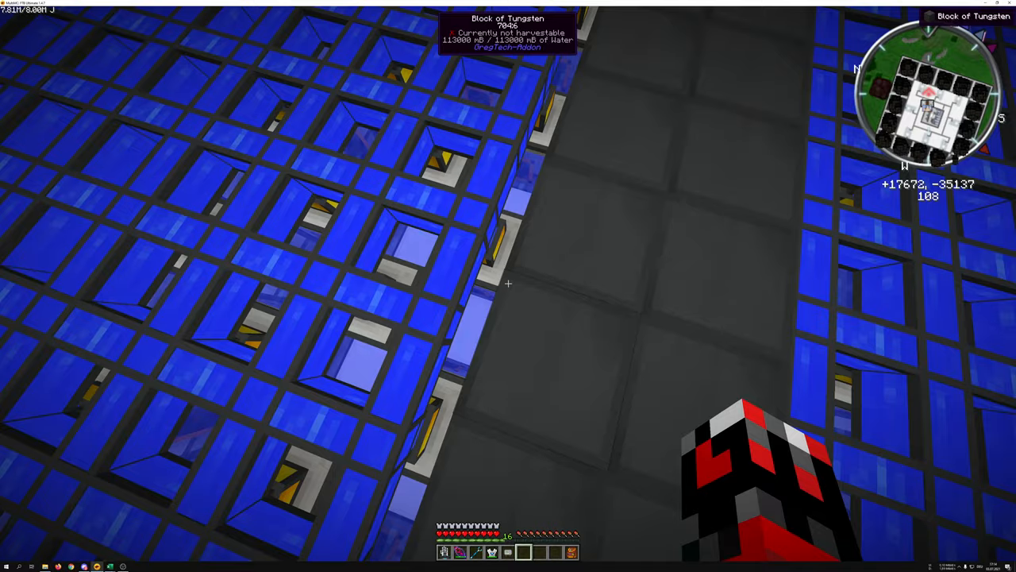
right_click(508, 283)
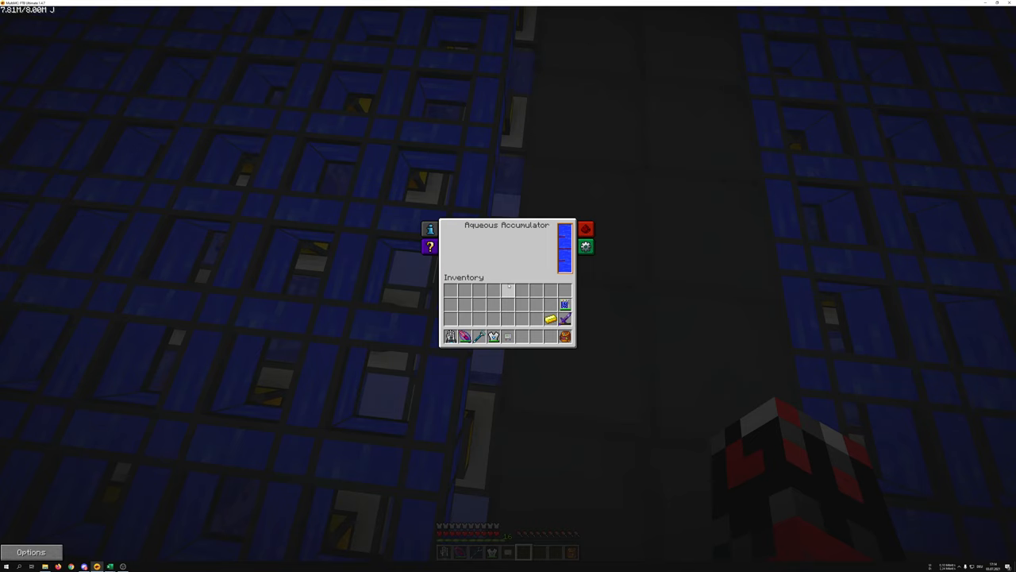
key("Escape")
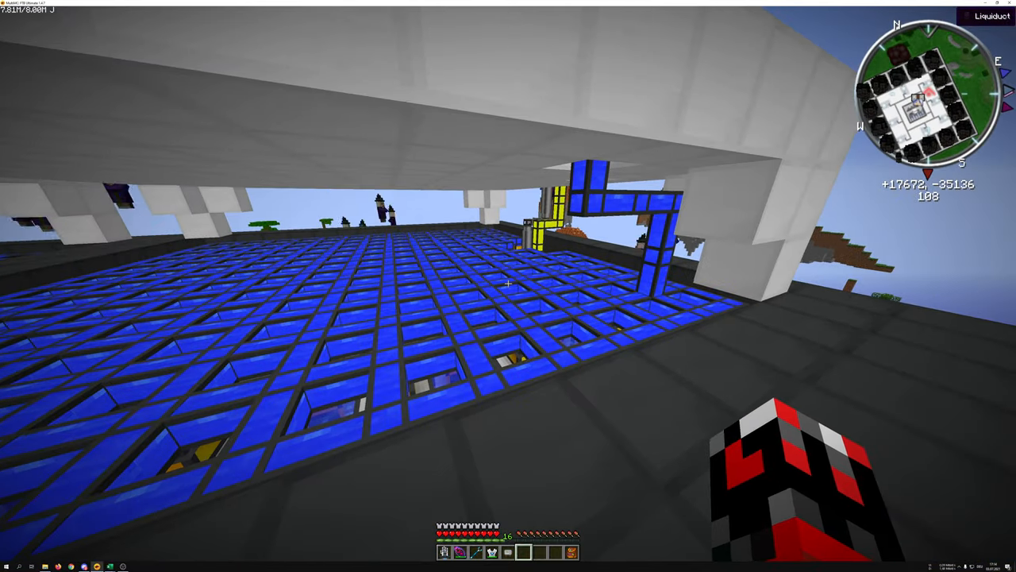
mouse_move(509, 286)
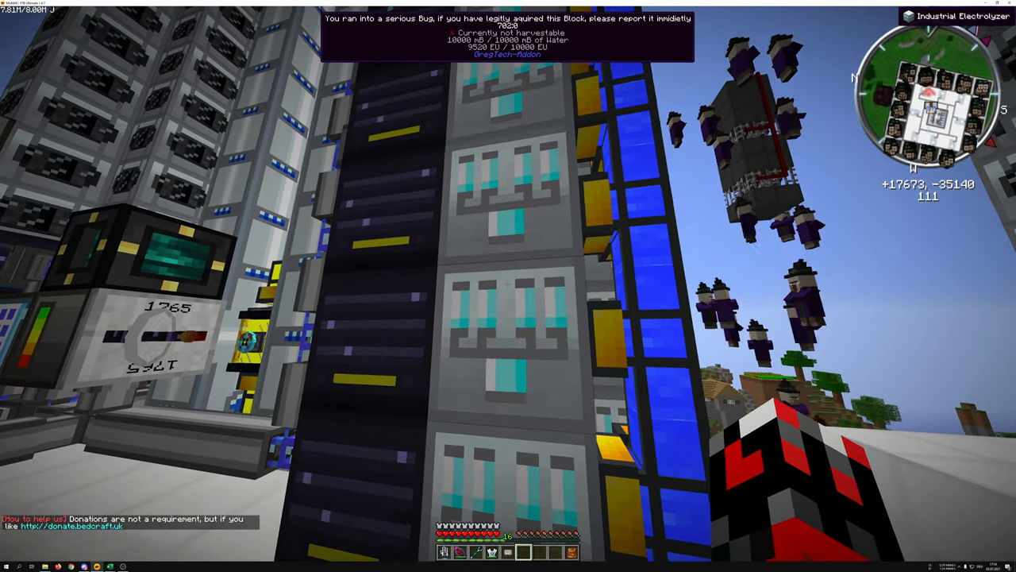
mouse_move(508, 286)
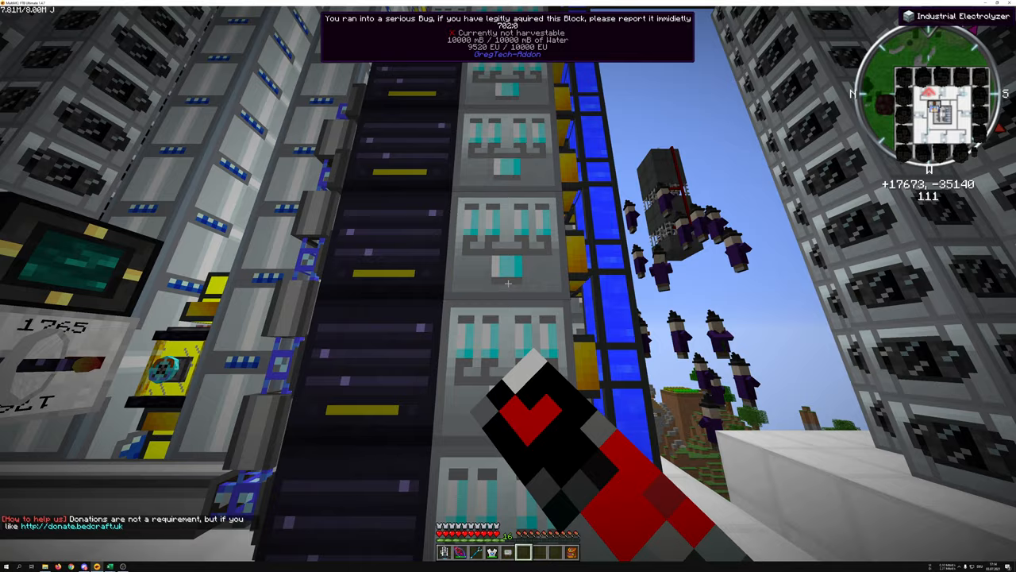
Step: Inspect the industrial centrifuge and the ender chest, closing each afterward
right_click(508, 282)
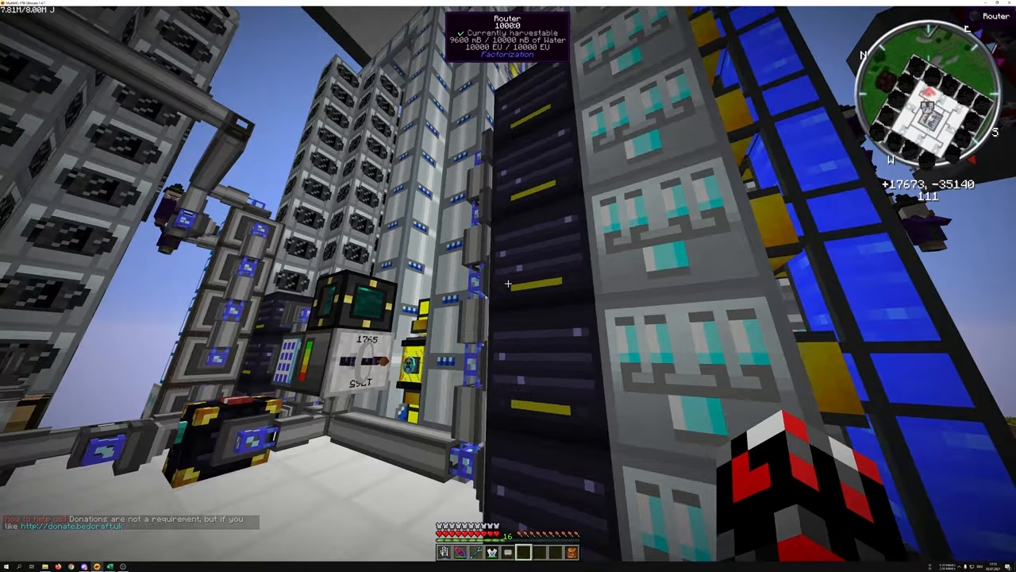
mouse_move(508, 286)
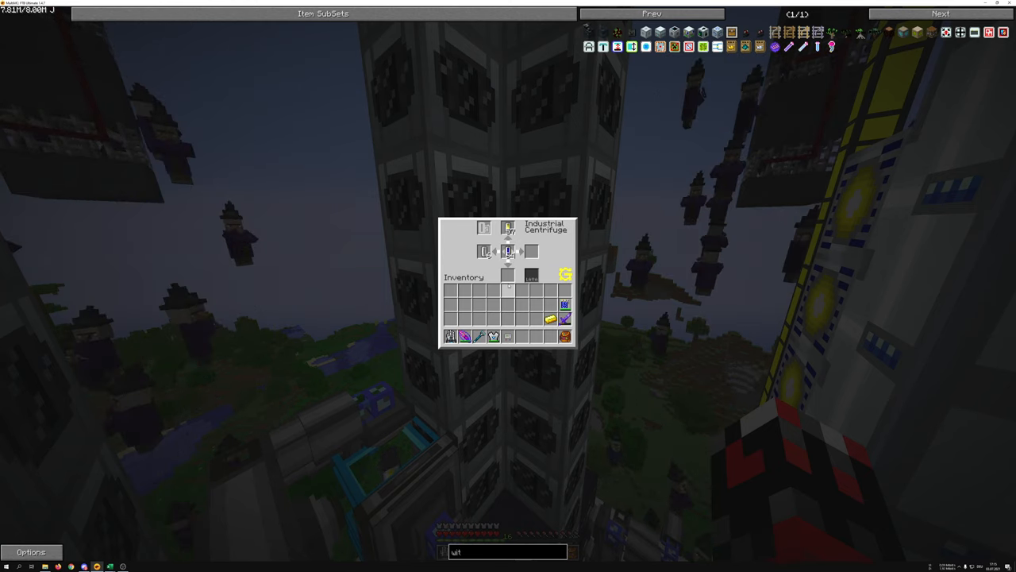
key("Escape")
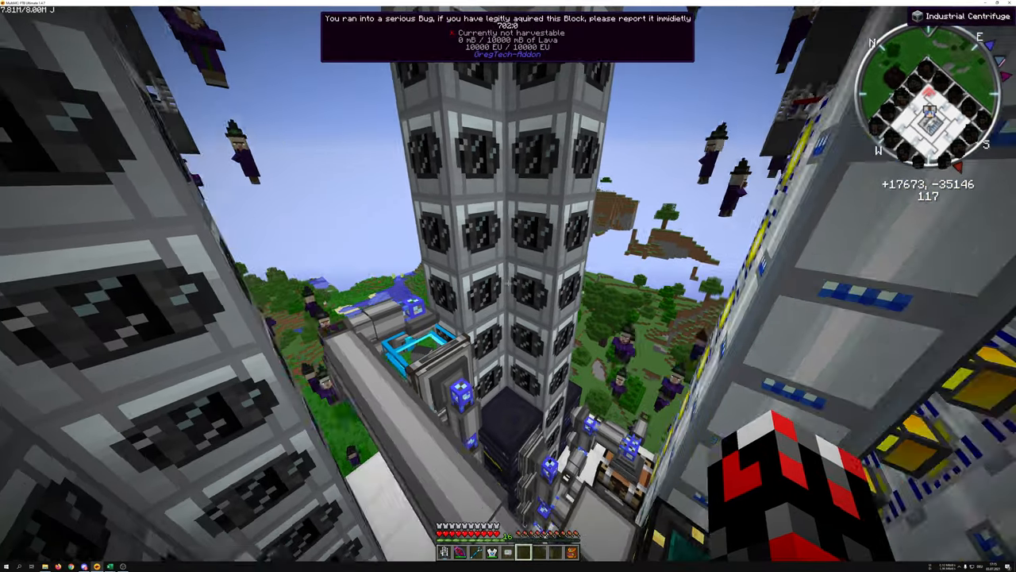
mouse_move(508, 285)
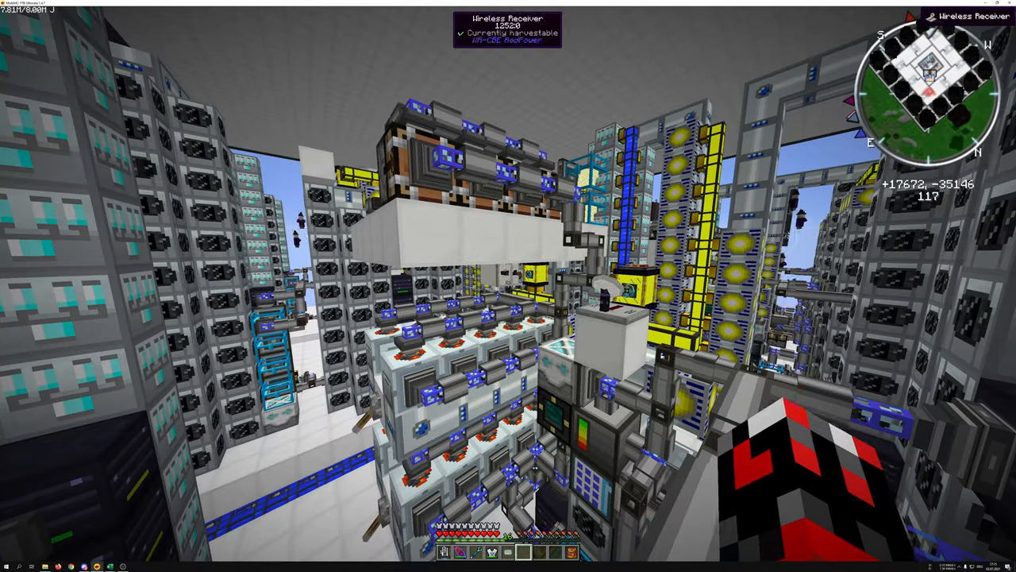
mouse_move(508, 285)
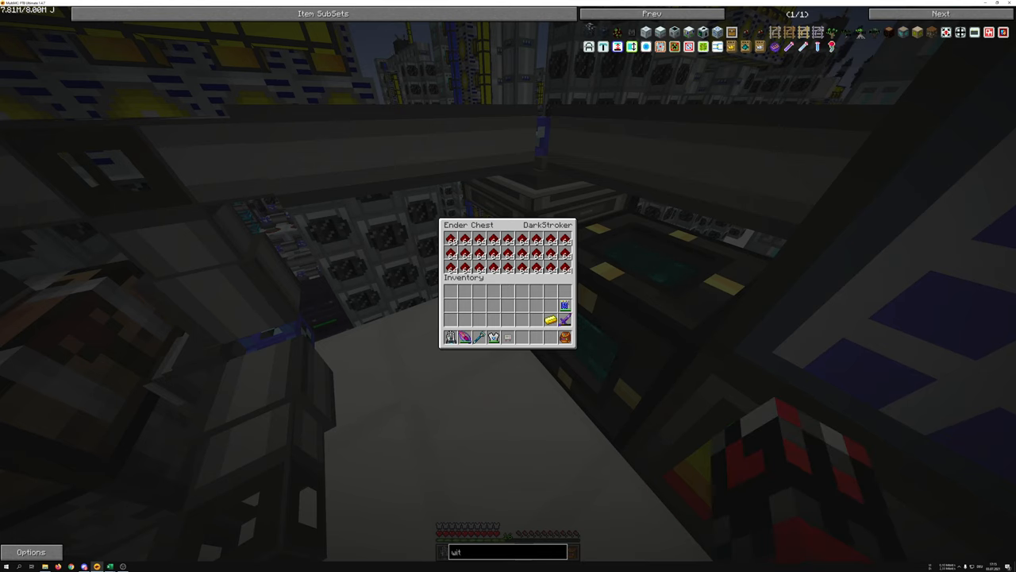
key("Escape")
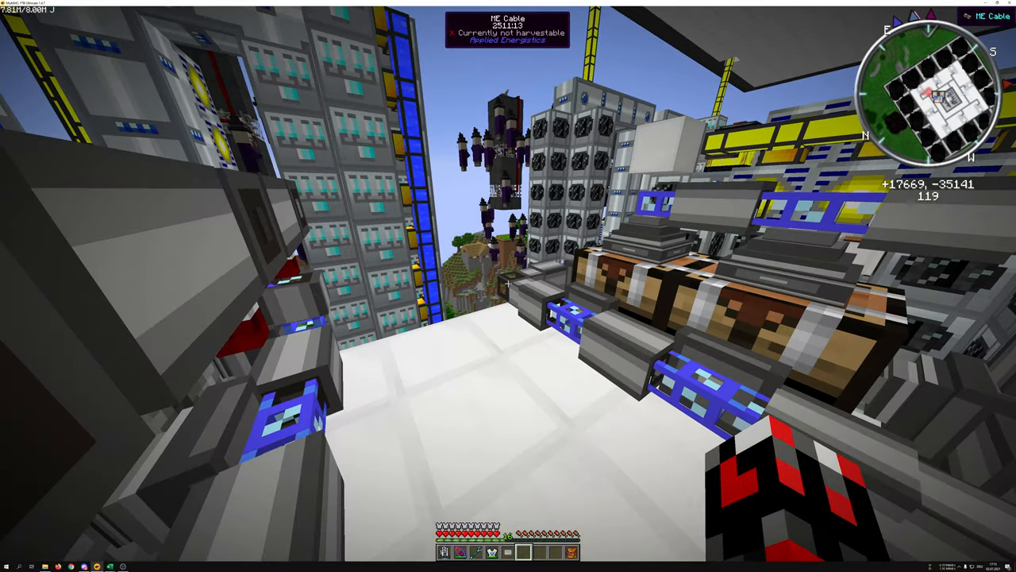
mouse_move(509, 286)
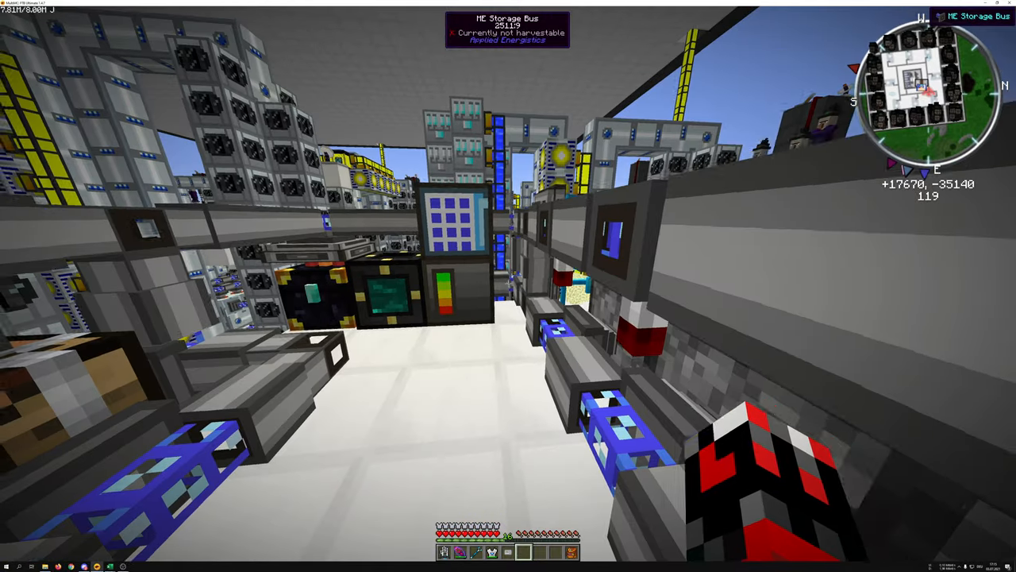
mouse_move(508, 286)
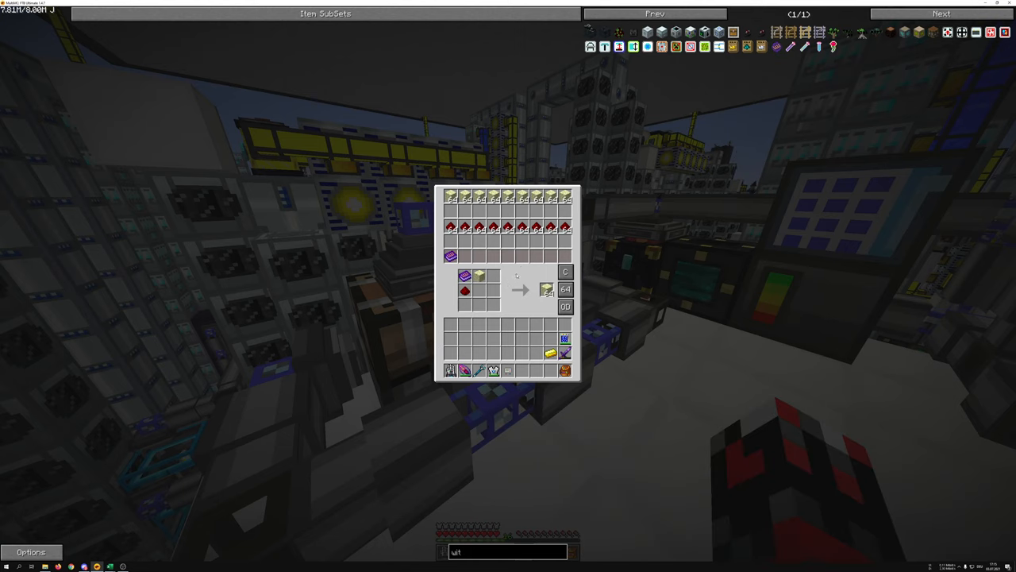
mouse_move(480, 277)
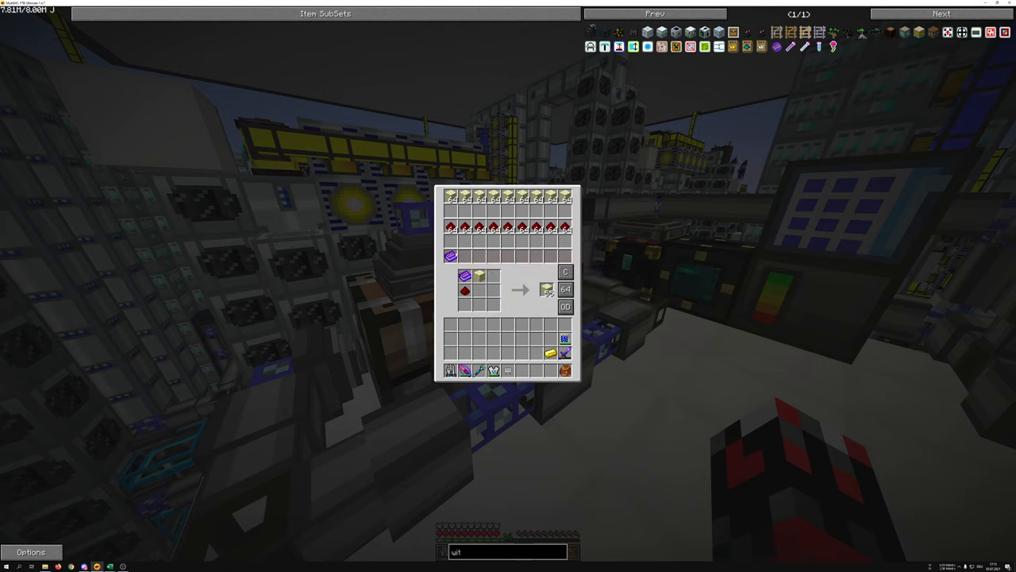
mouse_move(451, 256)
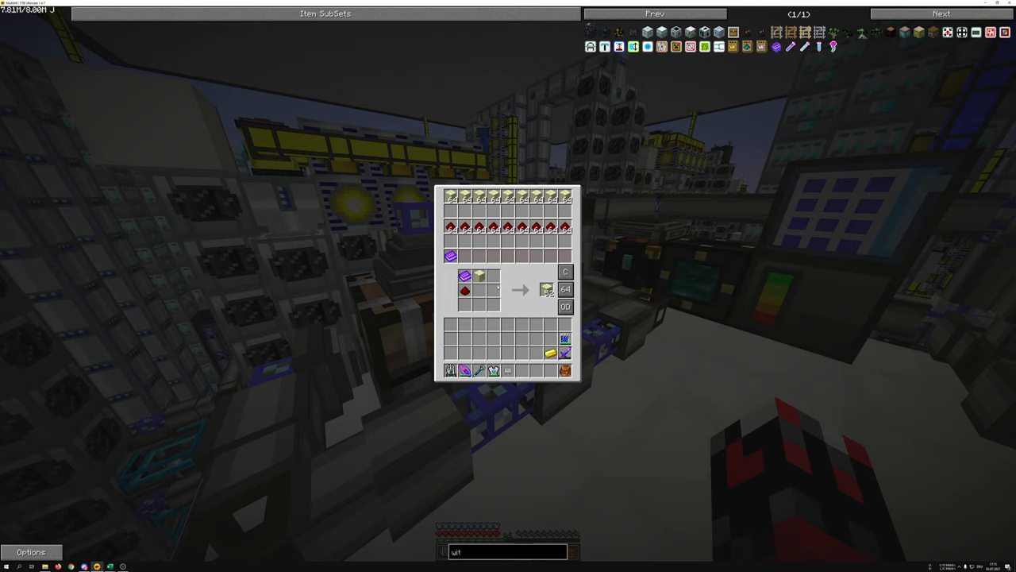
mouse_move(479, 276)
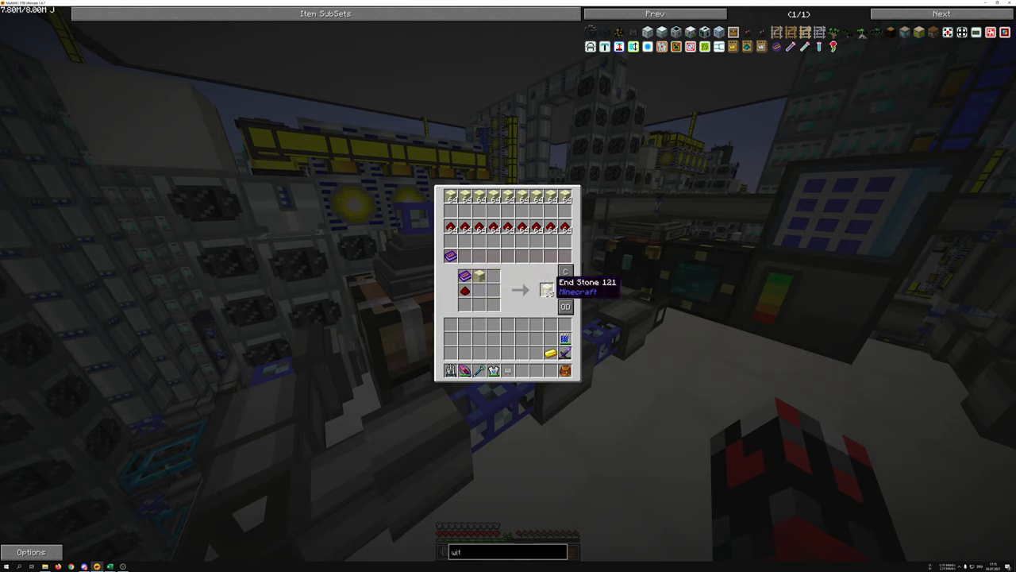
key("Escape")
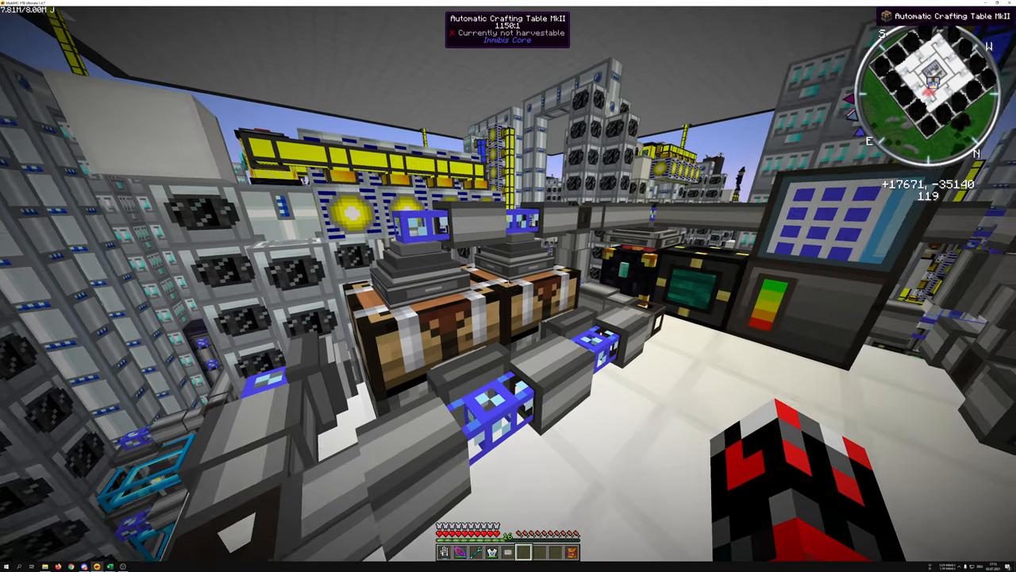
mouse_move(509, 286)
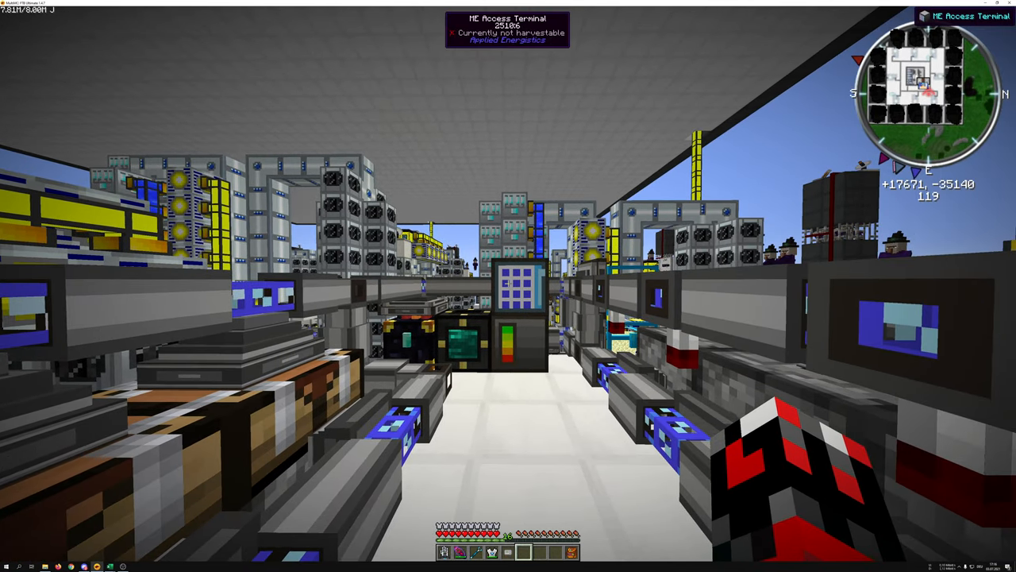
mouse_move(508, 286)
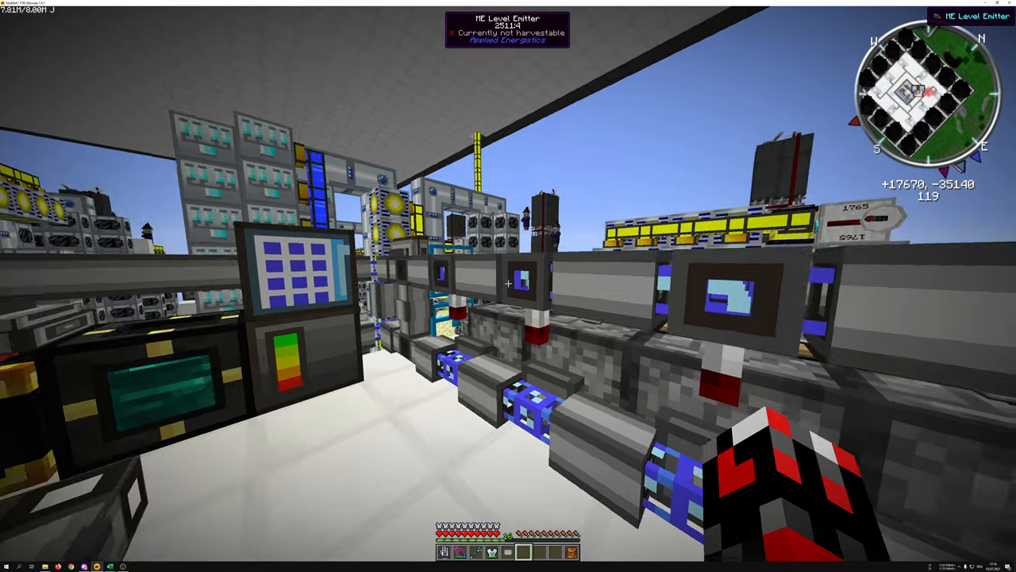
right_click(508, 283)
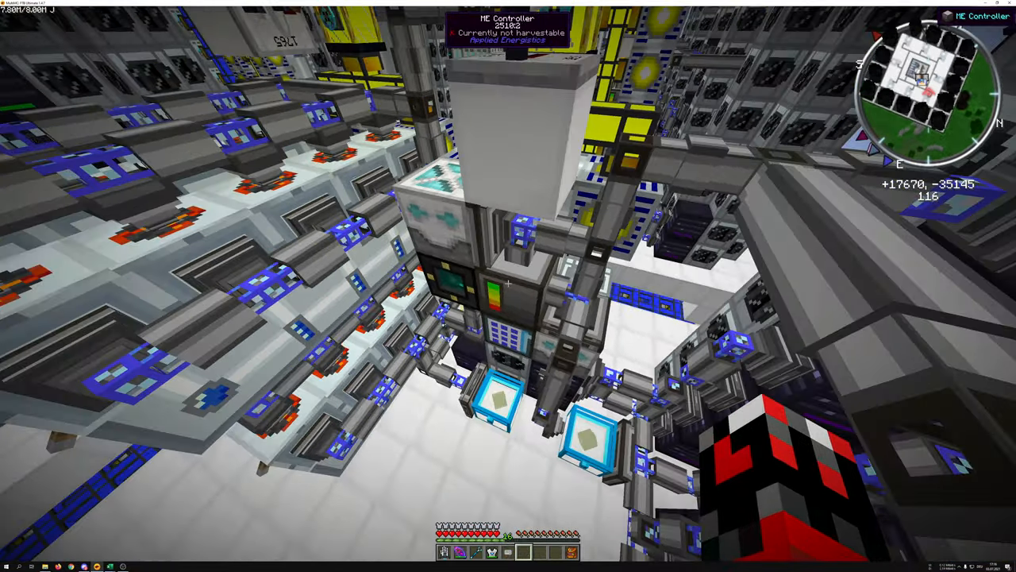
mouse_move(508, 286)
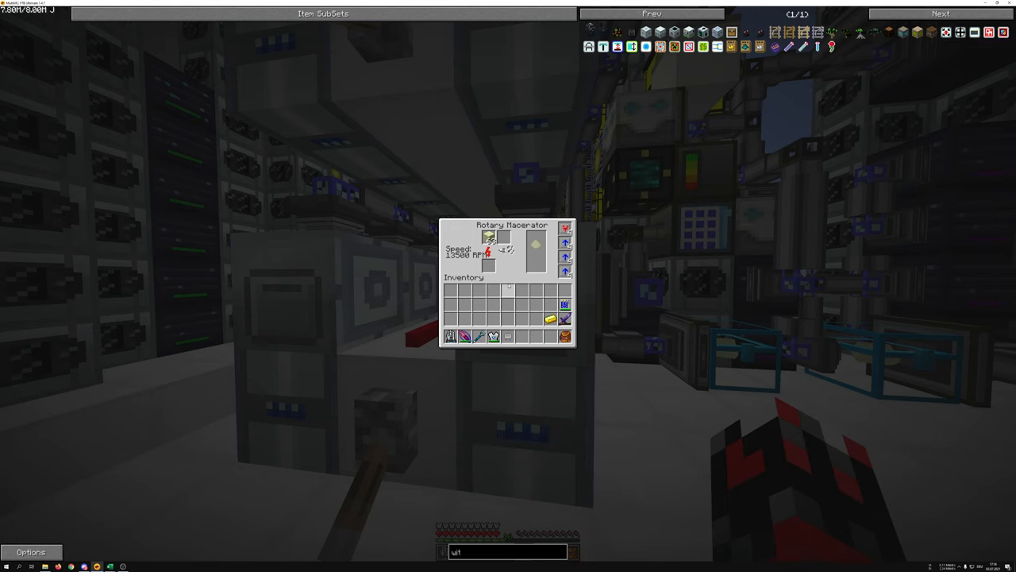
mouse_move(565, 229)
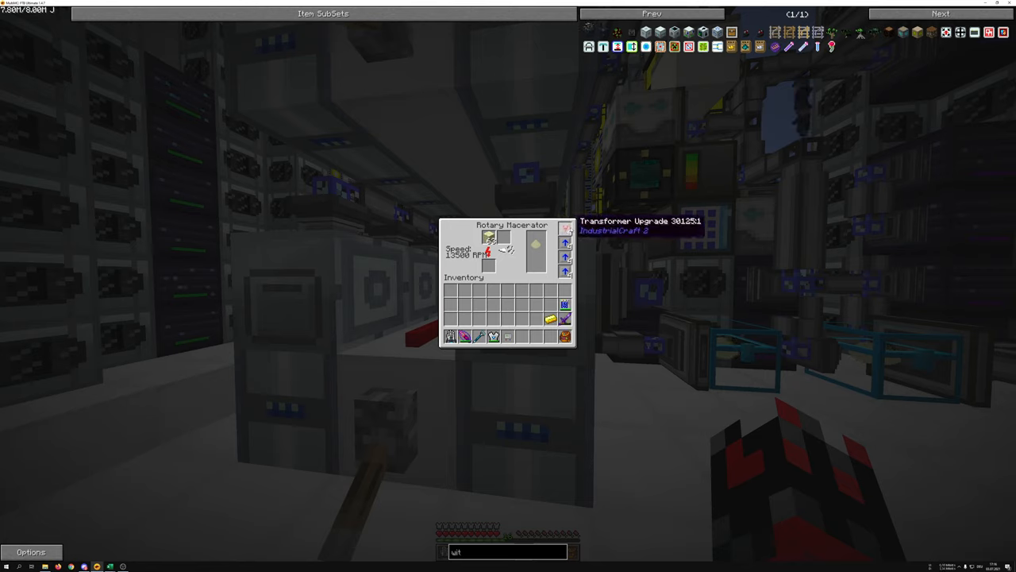
key("Escape")
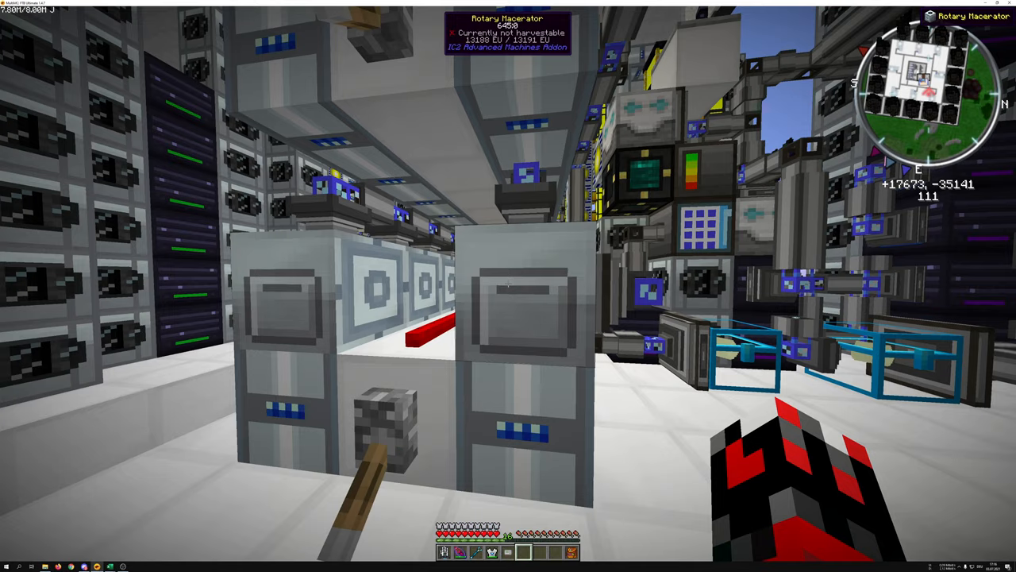
key("e")
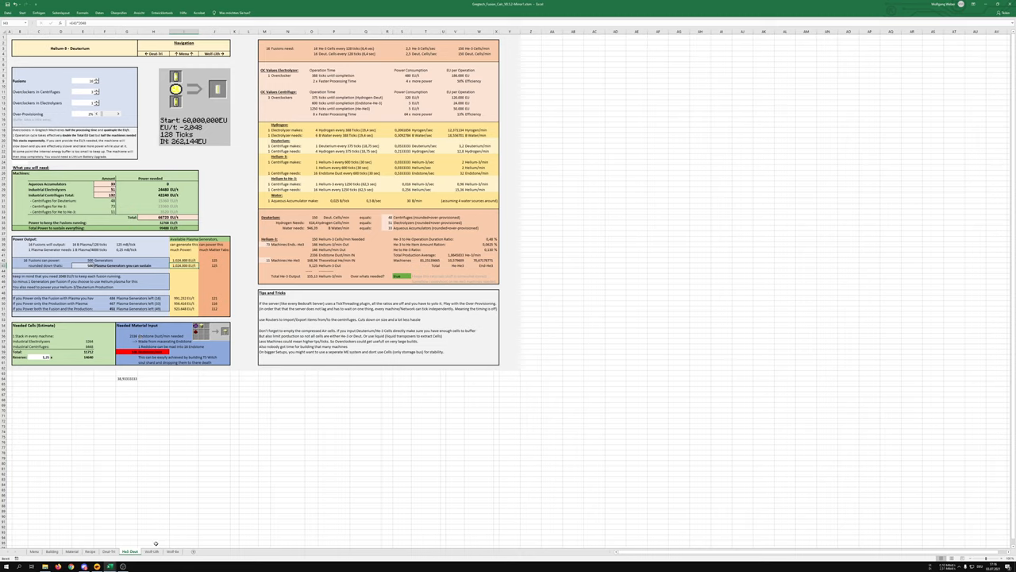
mouse_move(17, 458)
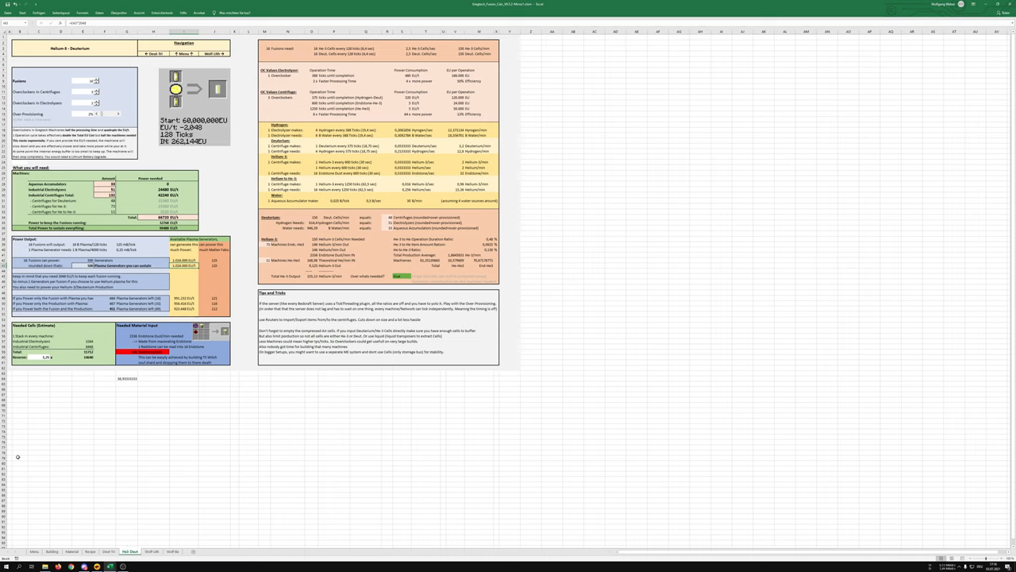
mouse_move(175, 442)
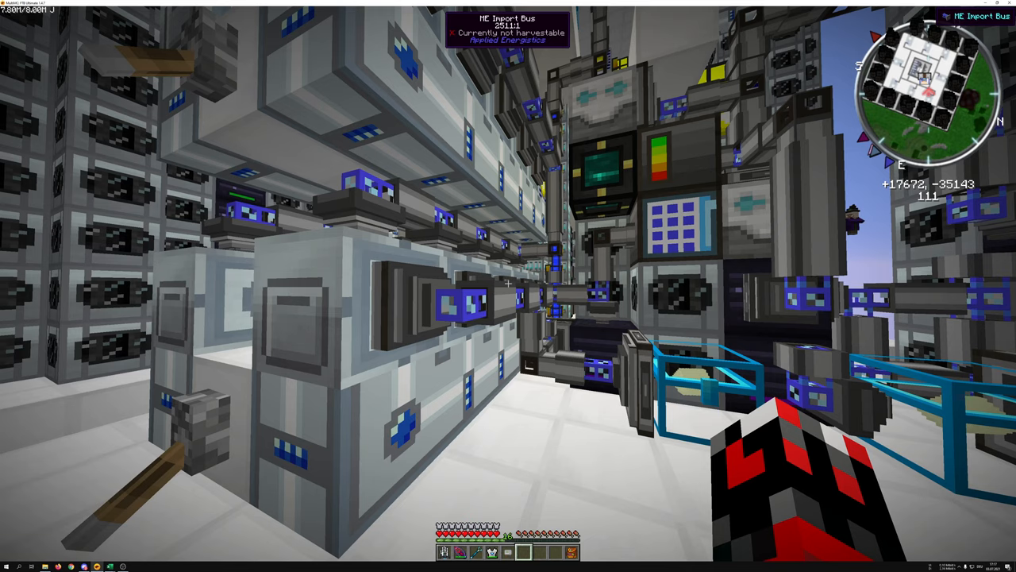
mouse_move(508, 286)
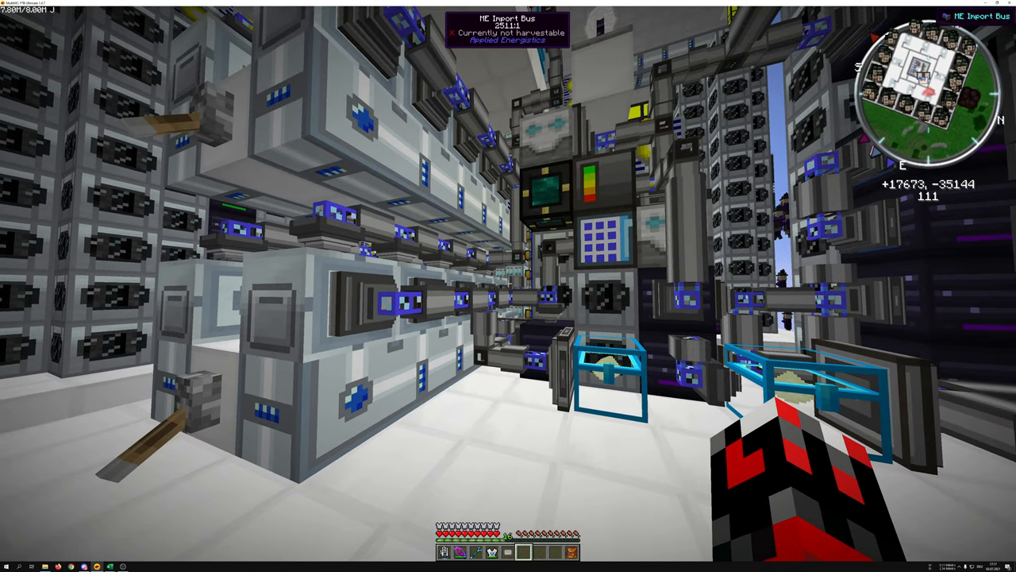
mouse_move(508, 286)
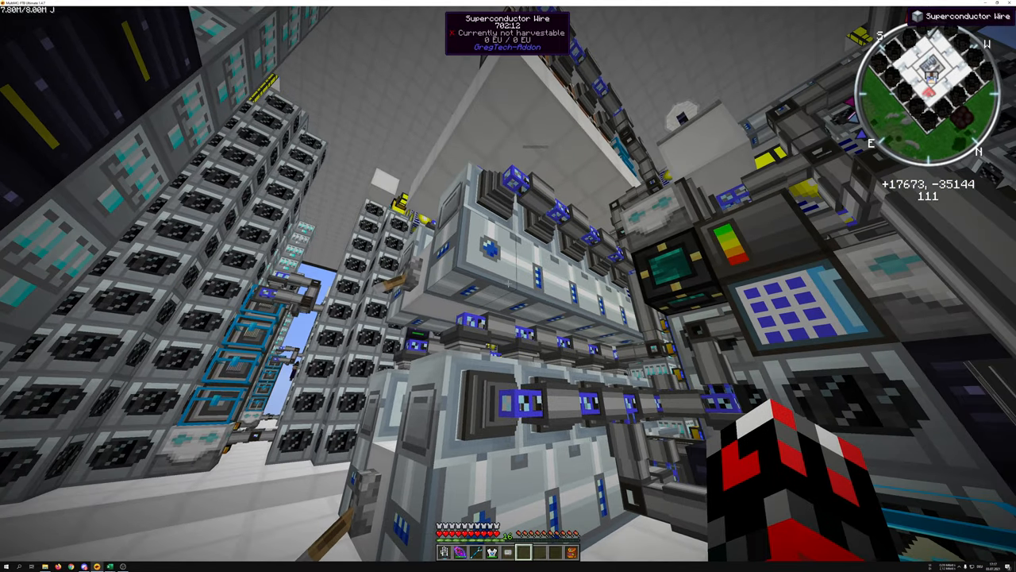
mouse_move(508, 286)
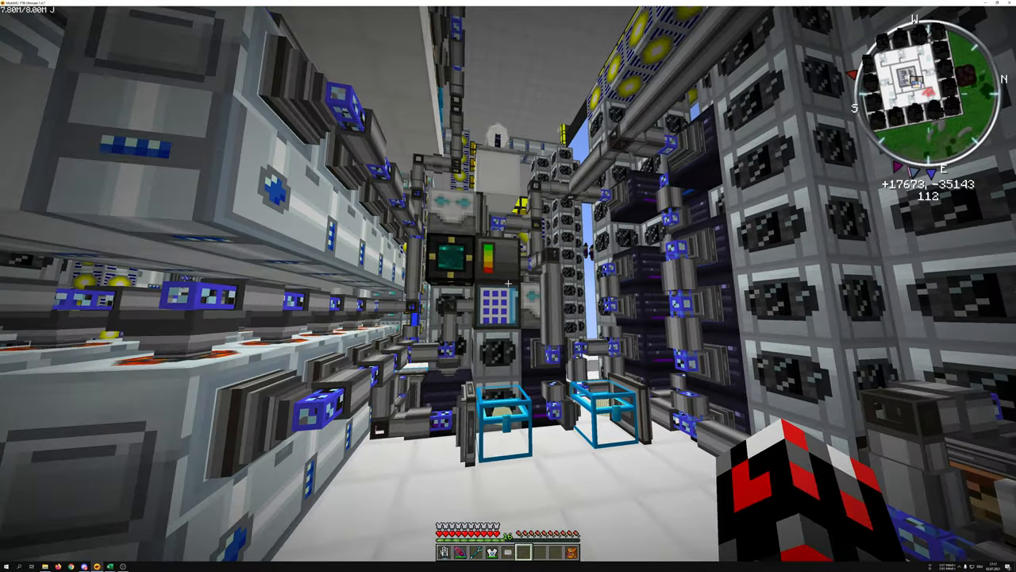
mouse_move(508, 286)
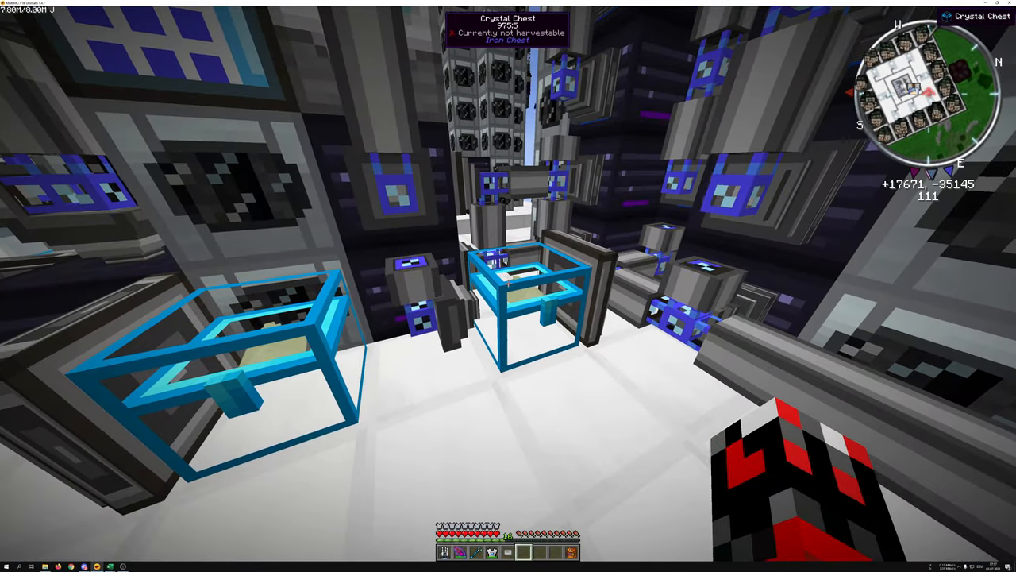
mouse_move(508, 286)
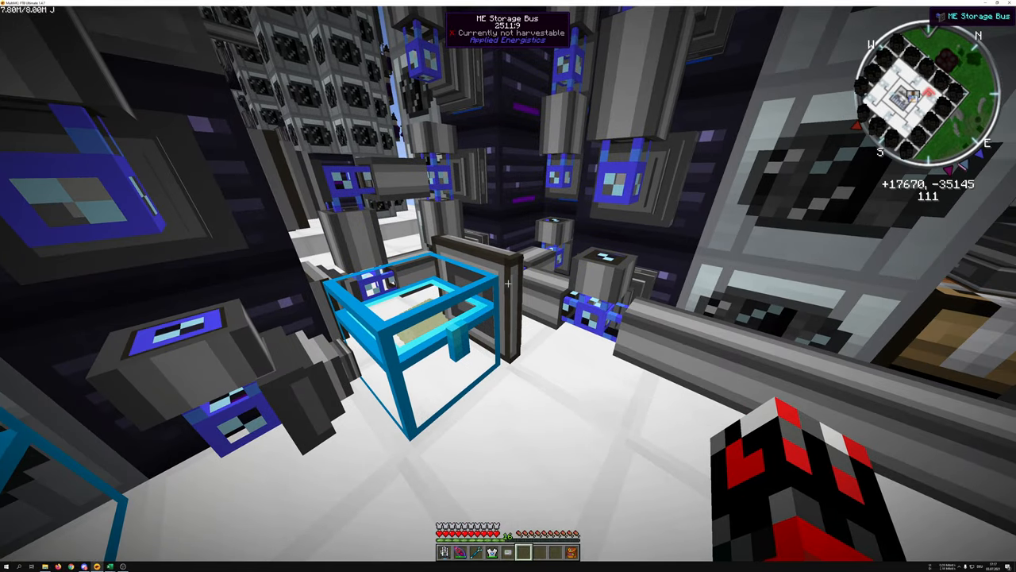
mouse_move(508, 286)
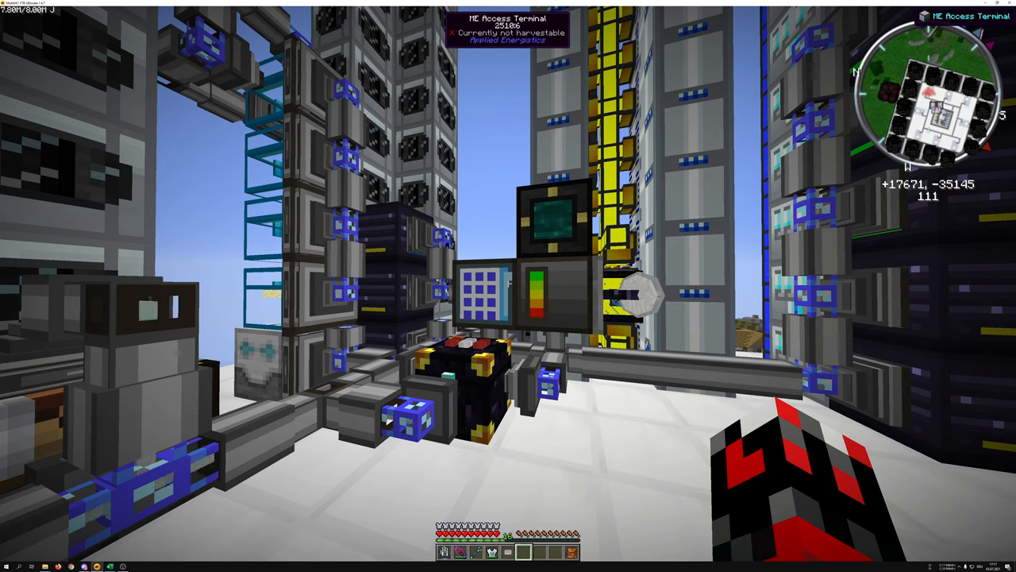
mouse_move(508, 286)
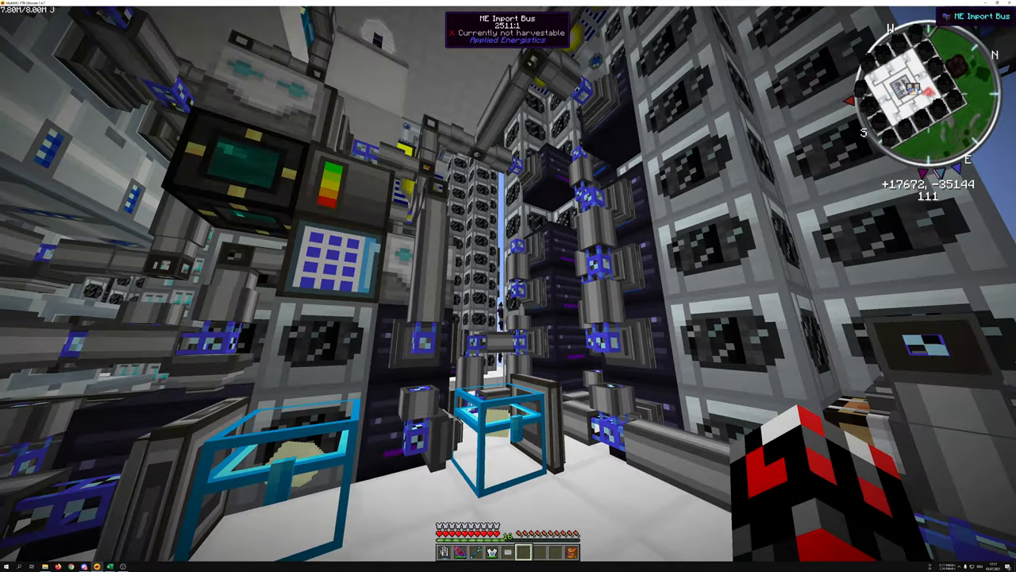
mouse_move(508, 286)
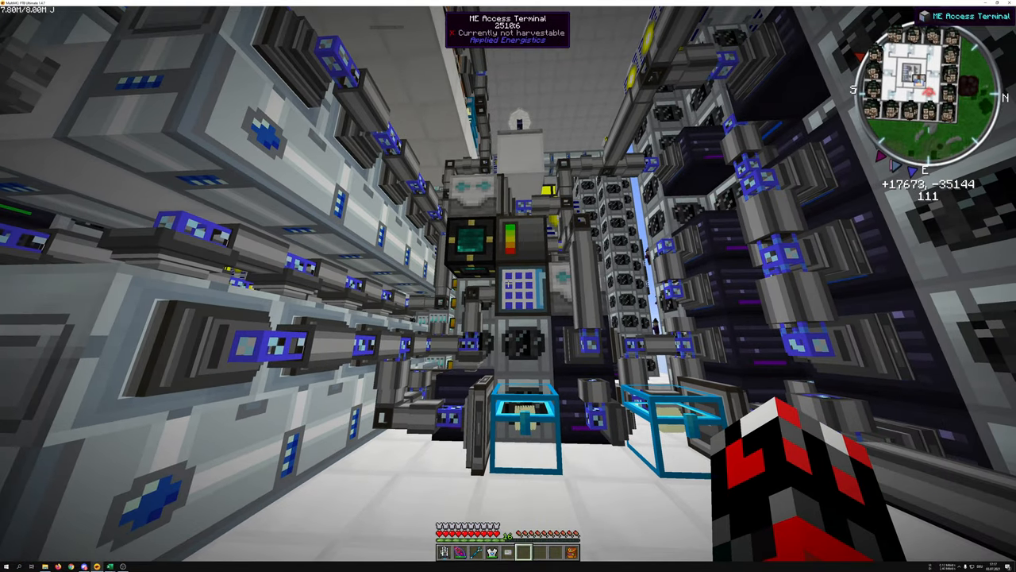
mouse_move(508, 286)
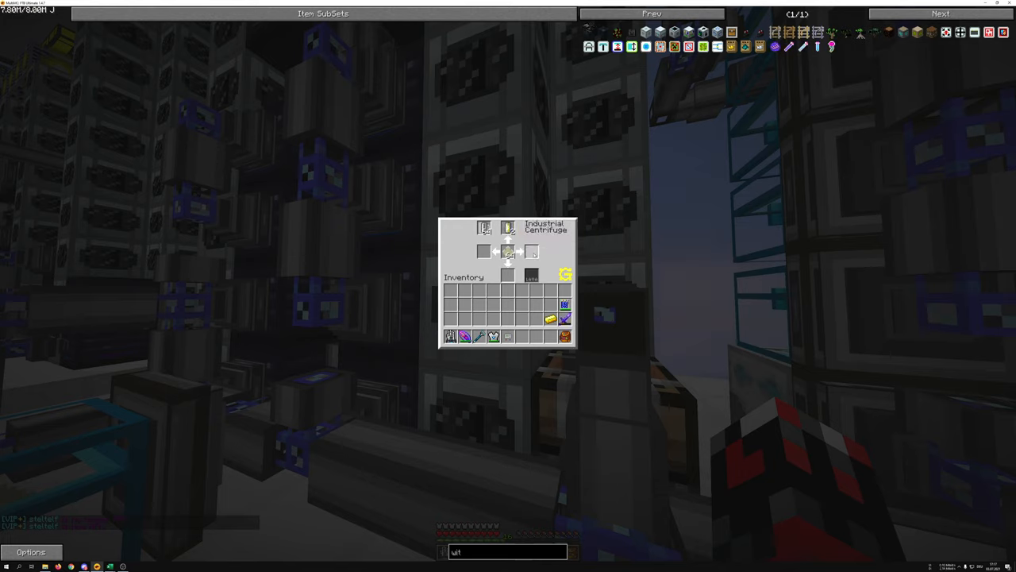
mouse_move(508, 253)
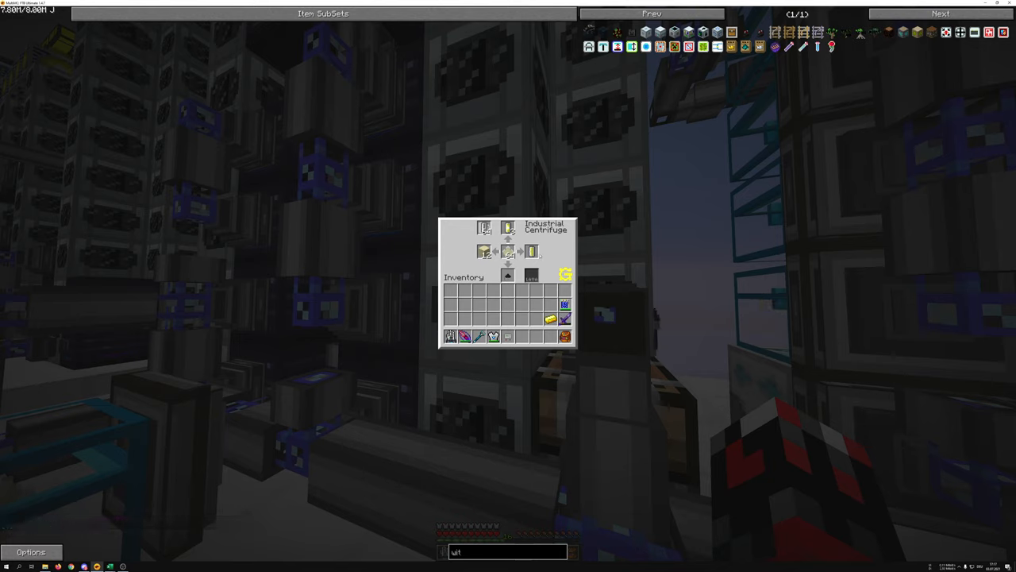
mouse_move(530, 250)
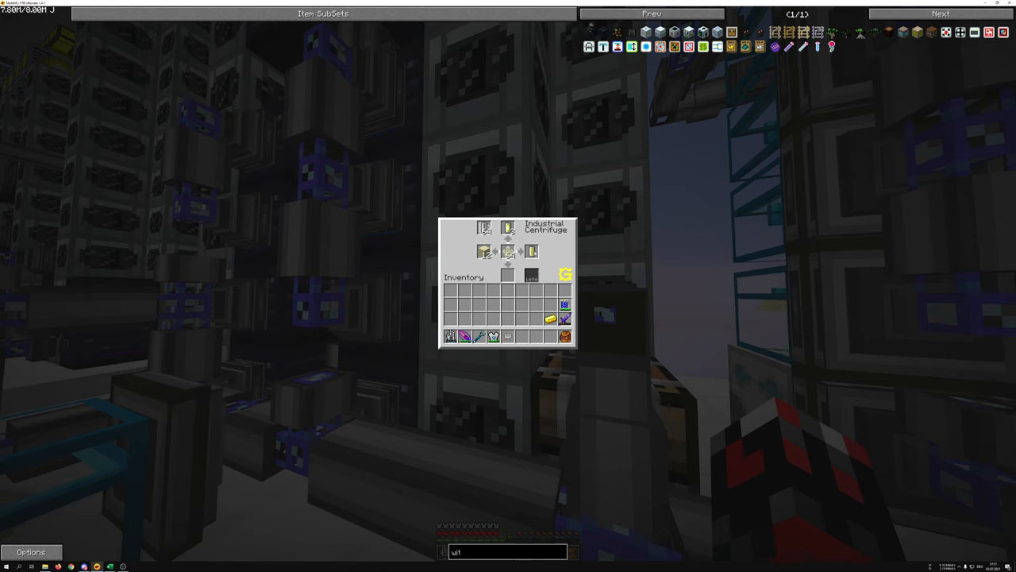
key("Escape")
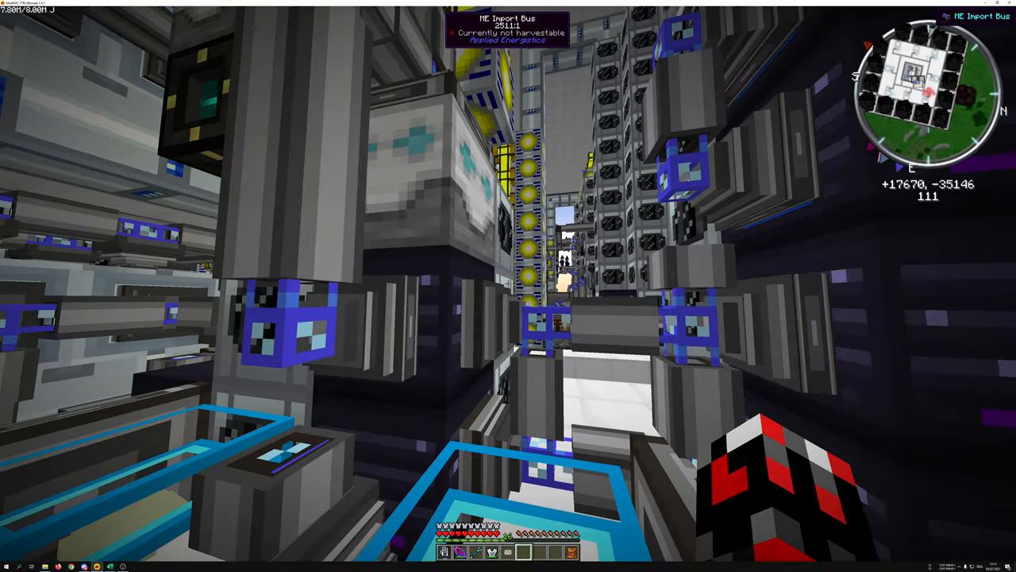
mouse_move(508, 286)
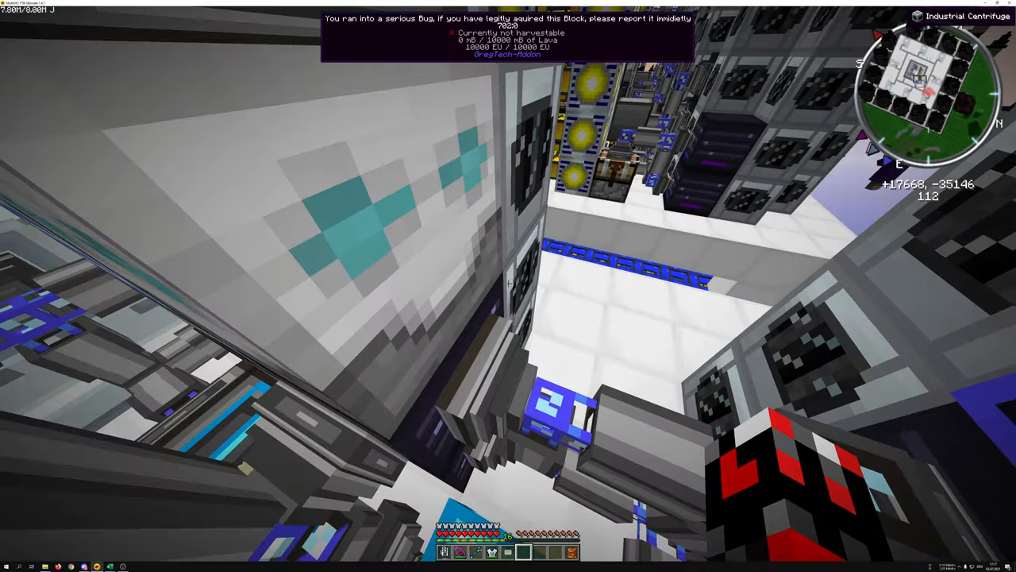
mouse_move(508, 286)
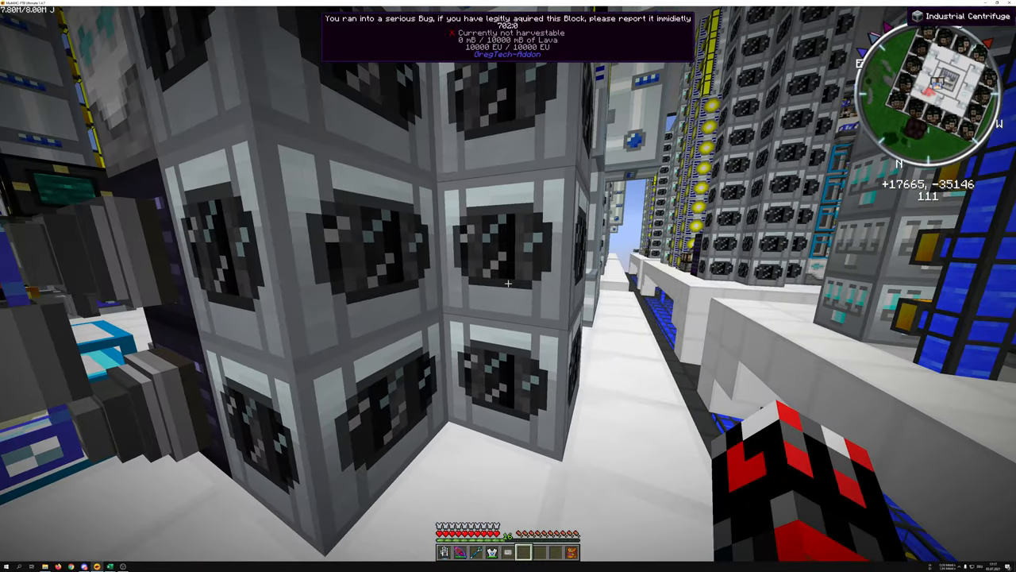
right_click(509, 283)
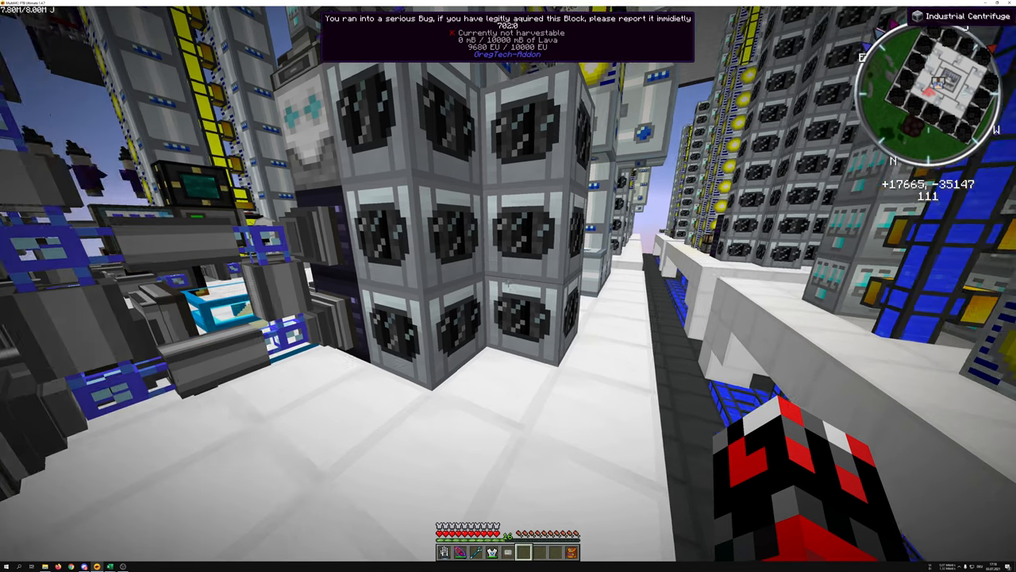
mouse_move(508, 286)
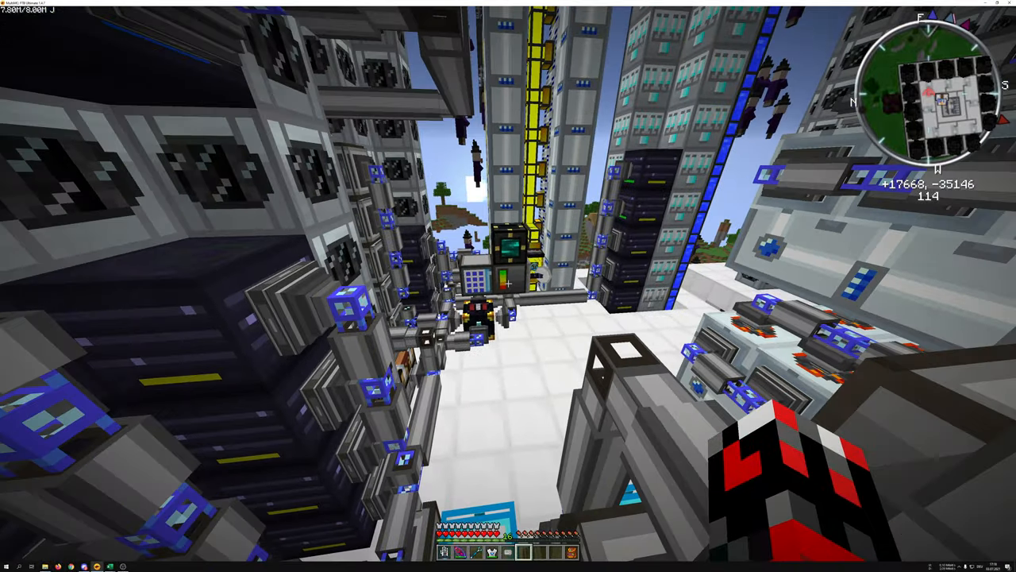
mouse_move(509, 286)
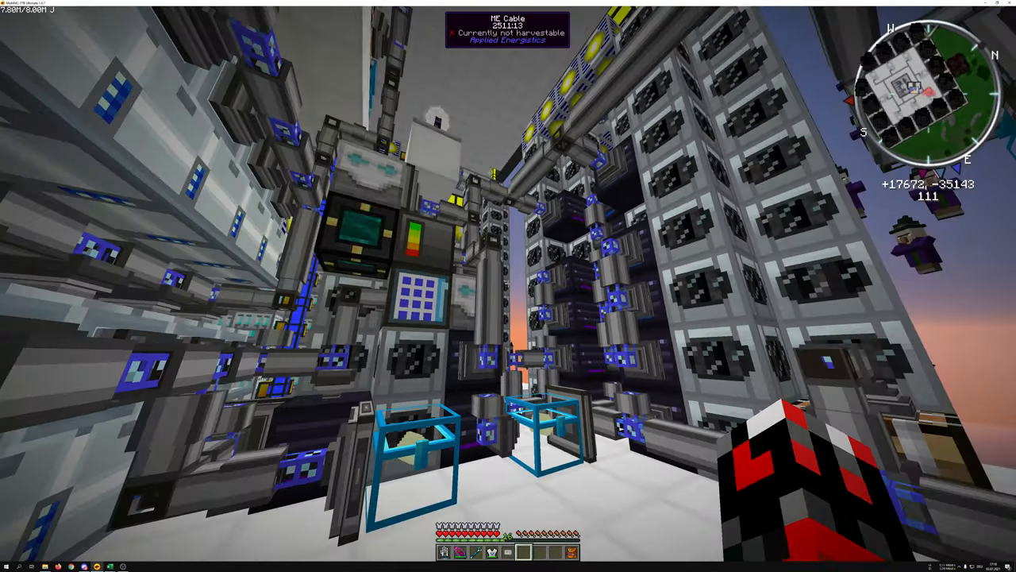
mouse_move(508, 286)
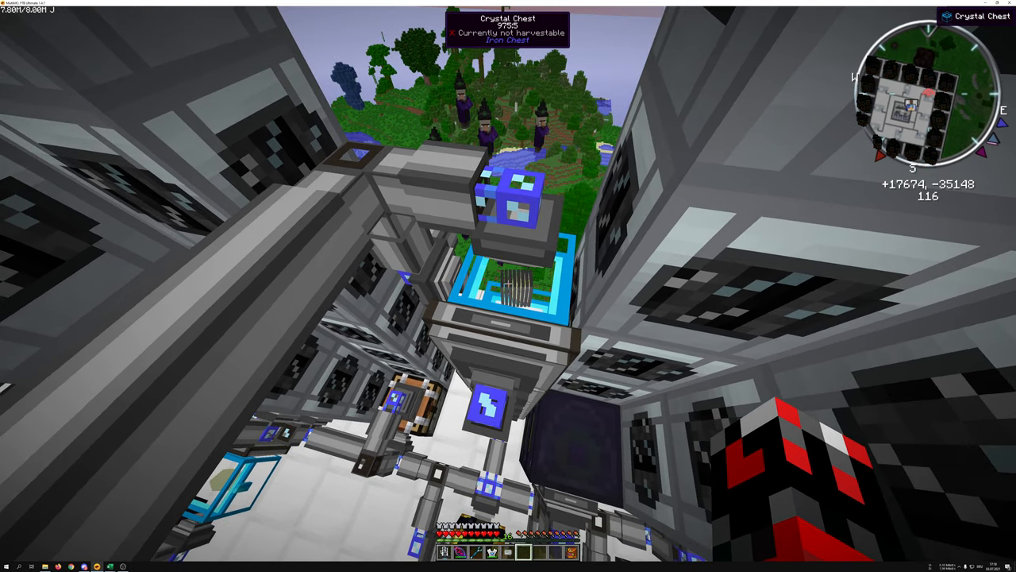
mouse_move(508, 285)
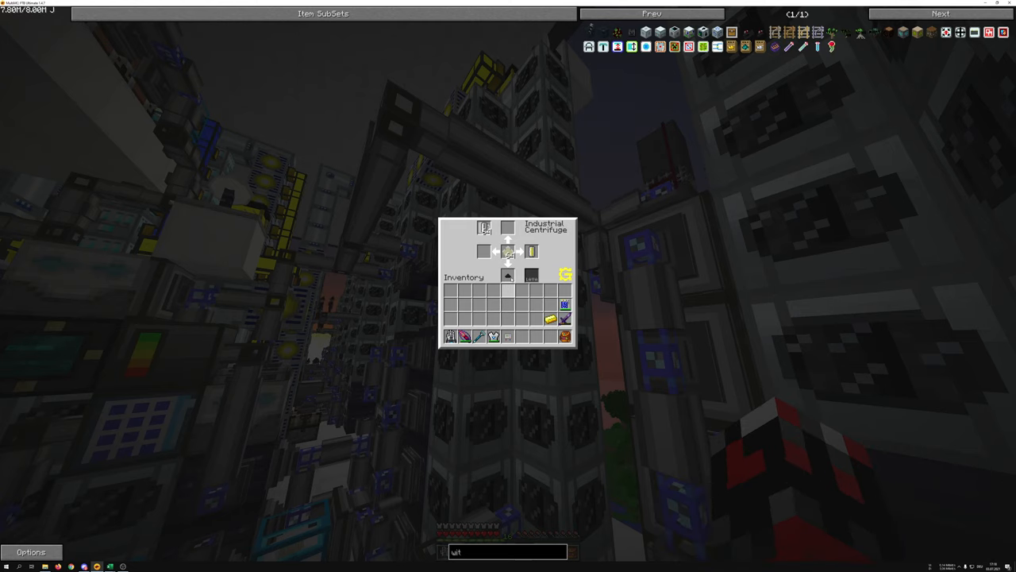
Step: Close the industrial centrifuge interface and return to the rows of centrifuges
key("Escape")
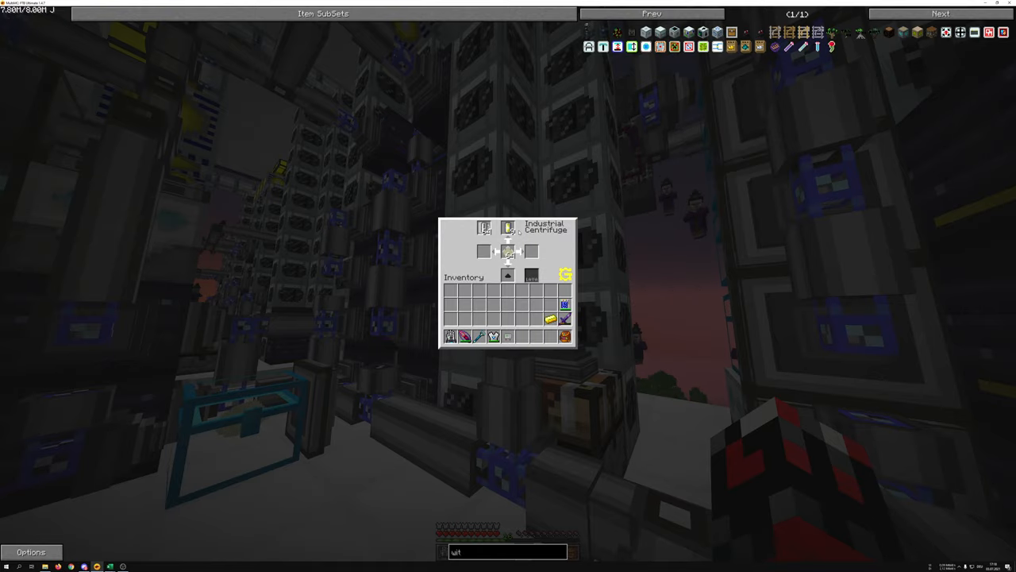
key("Escape")
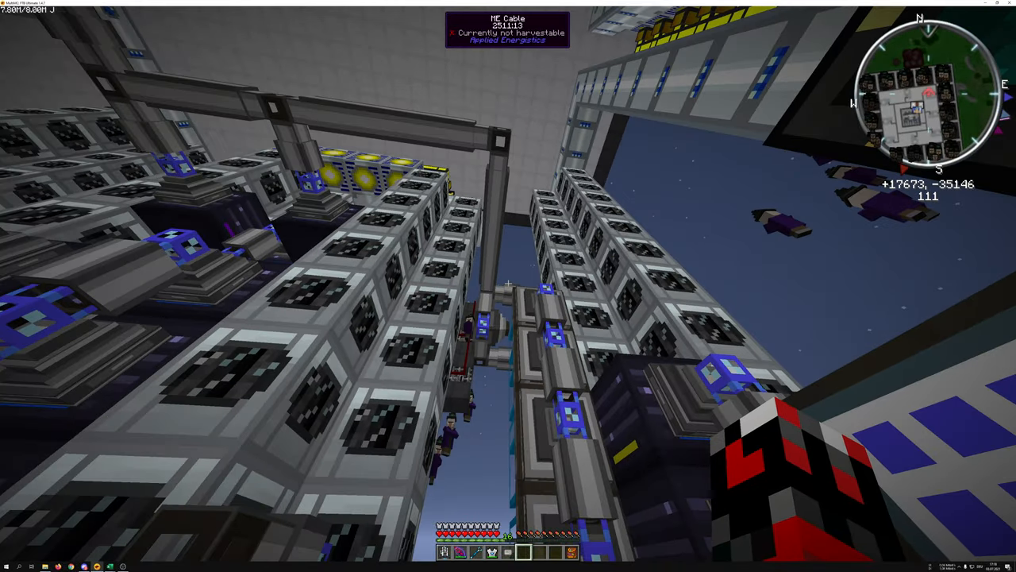
mouse_move(508, 286)
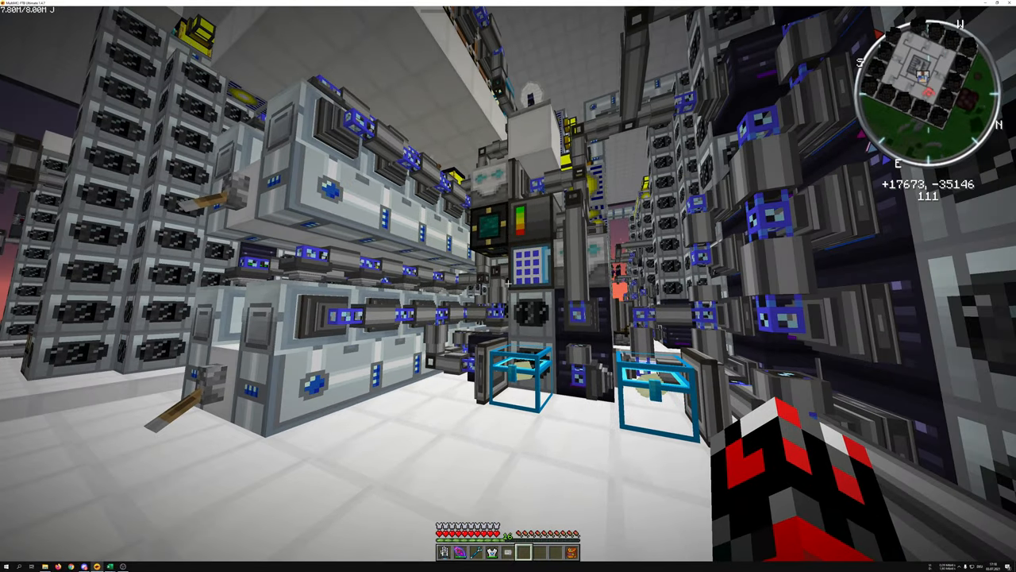
mouse_move(508, 286)
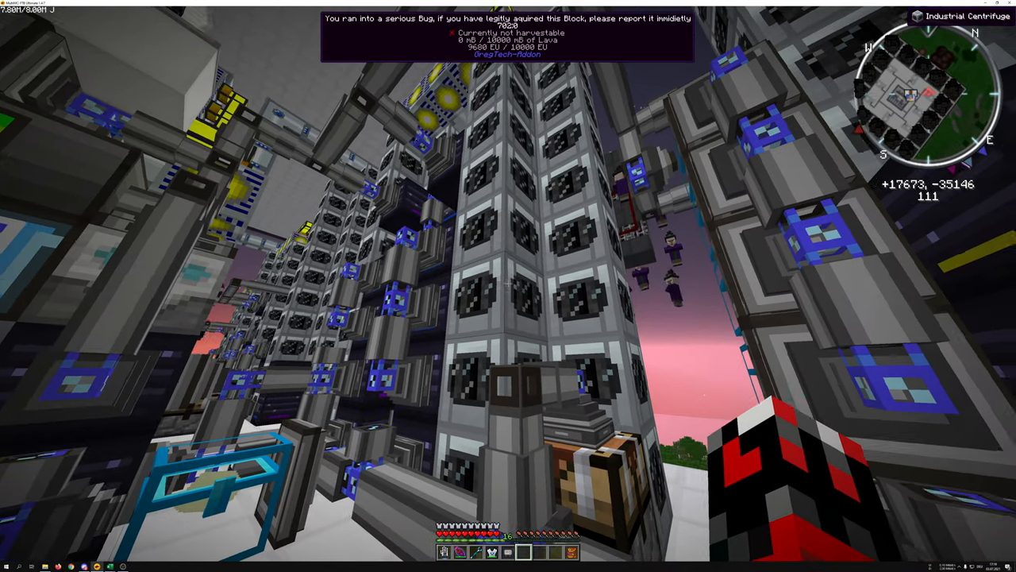
mouse_move(508, 286)
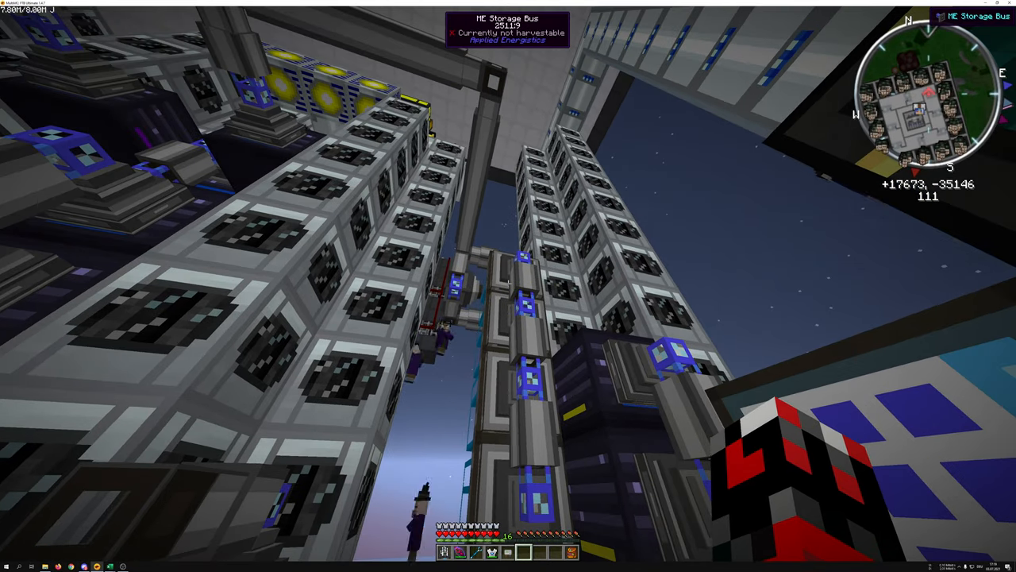
mouse_move(509, 285)
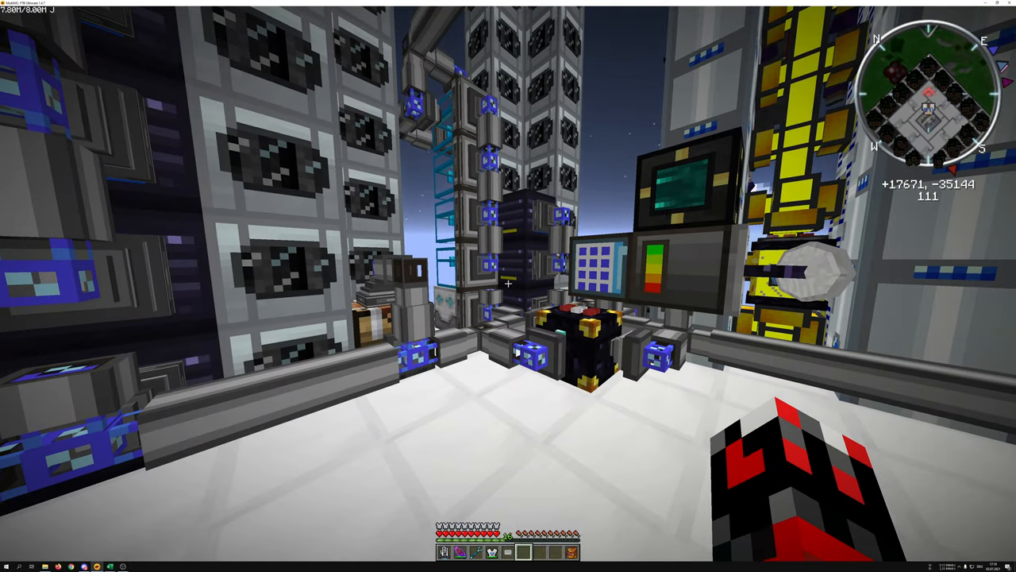
mouse_move(508, 286)
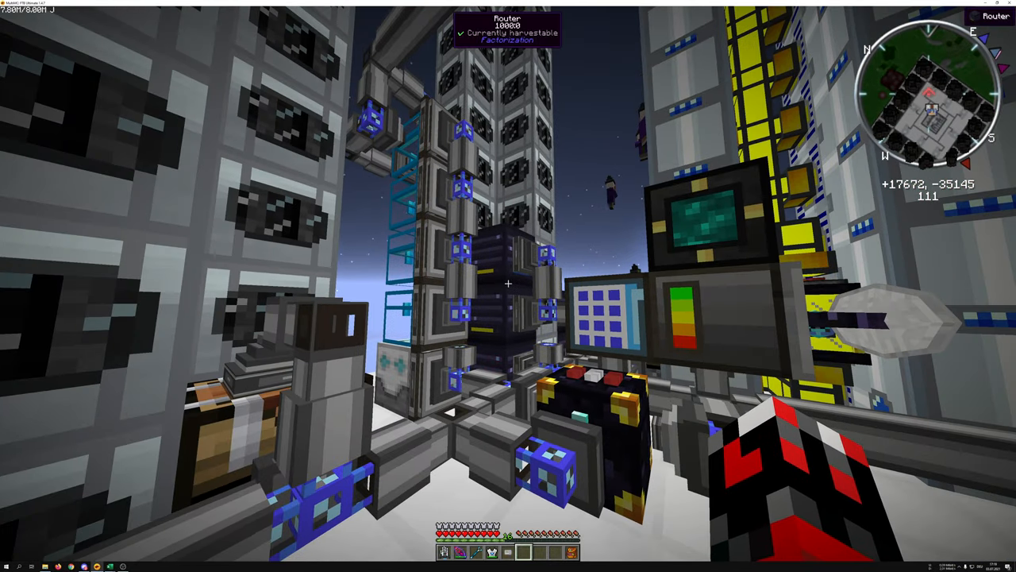
mouse_move(508, 286)
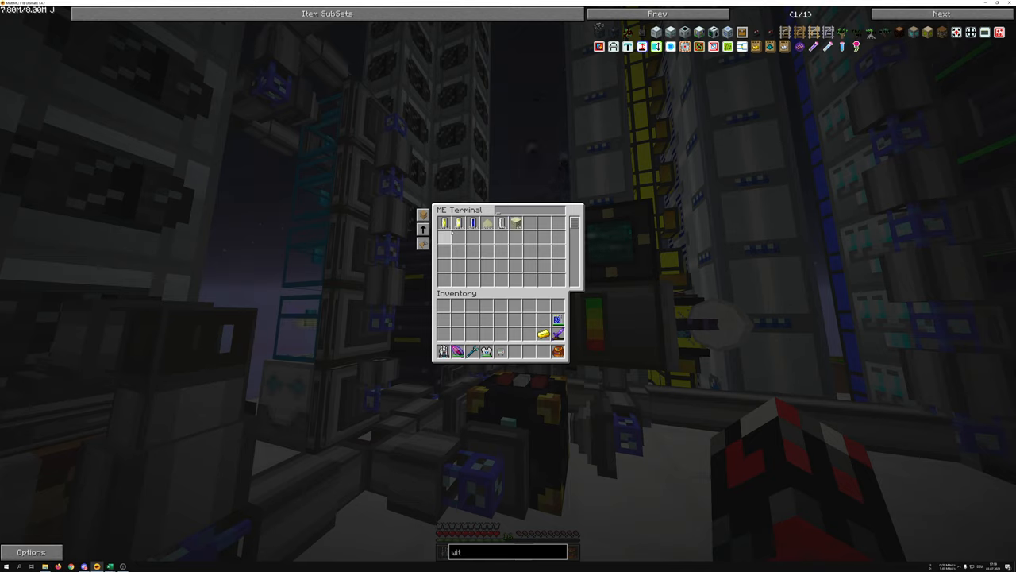
mouse_move(445, 222)
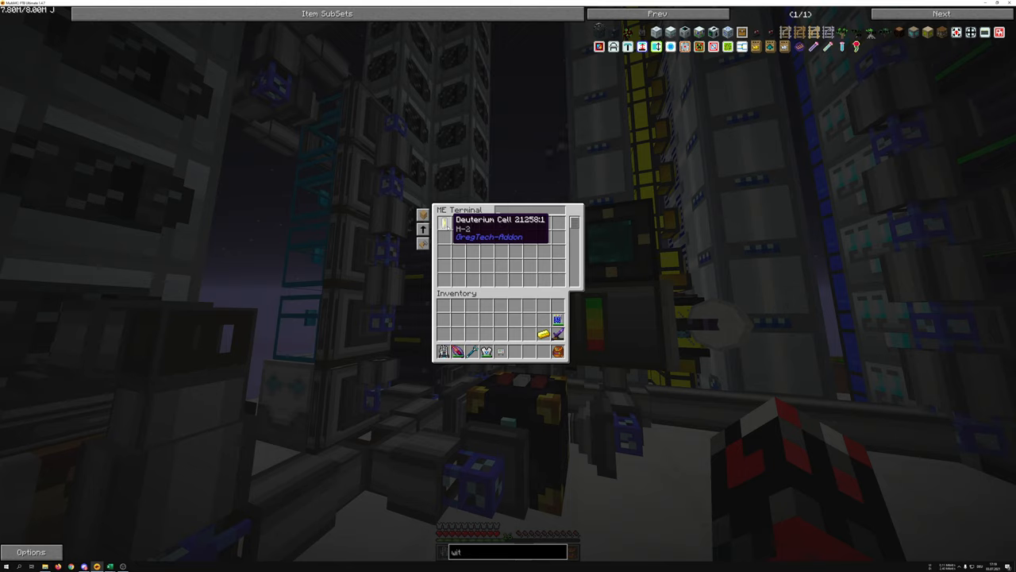
mouse_move(457, 222)
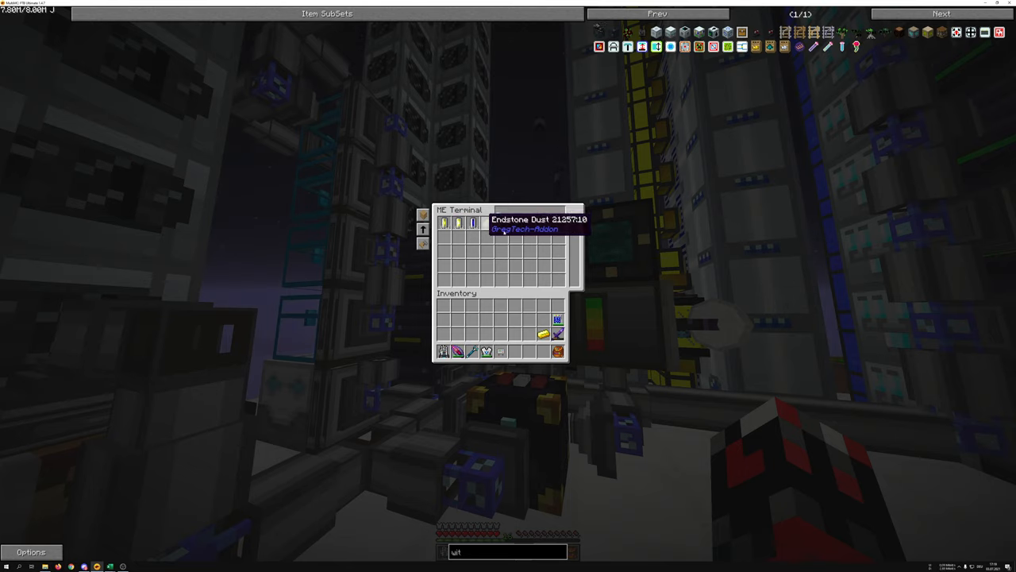
mouse_move(516, 176)
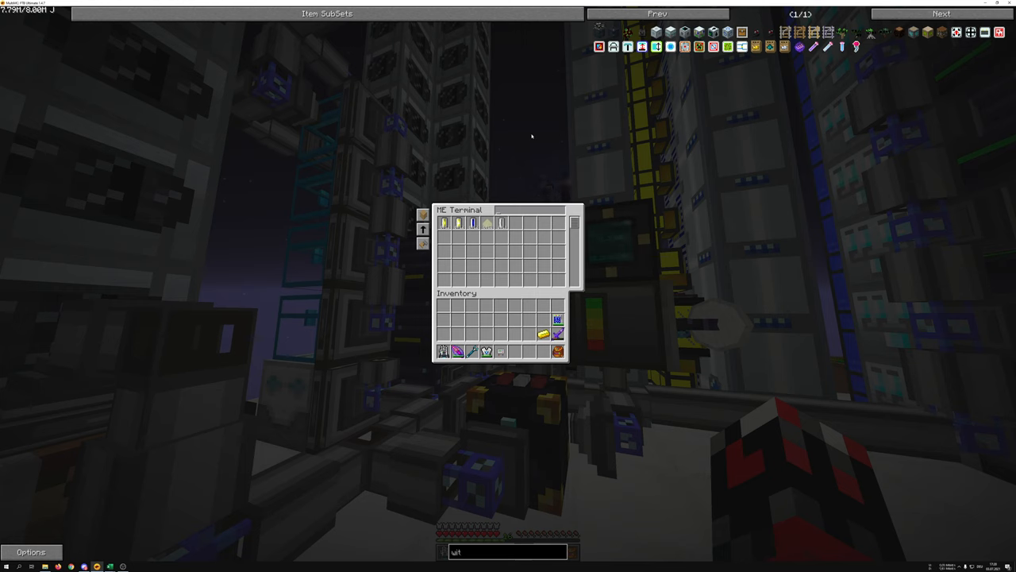
Step: Close the ME Terminal after reading its Deuterium Cells and Endstone Dust entries
key("Escape")
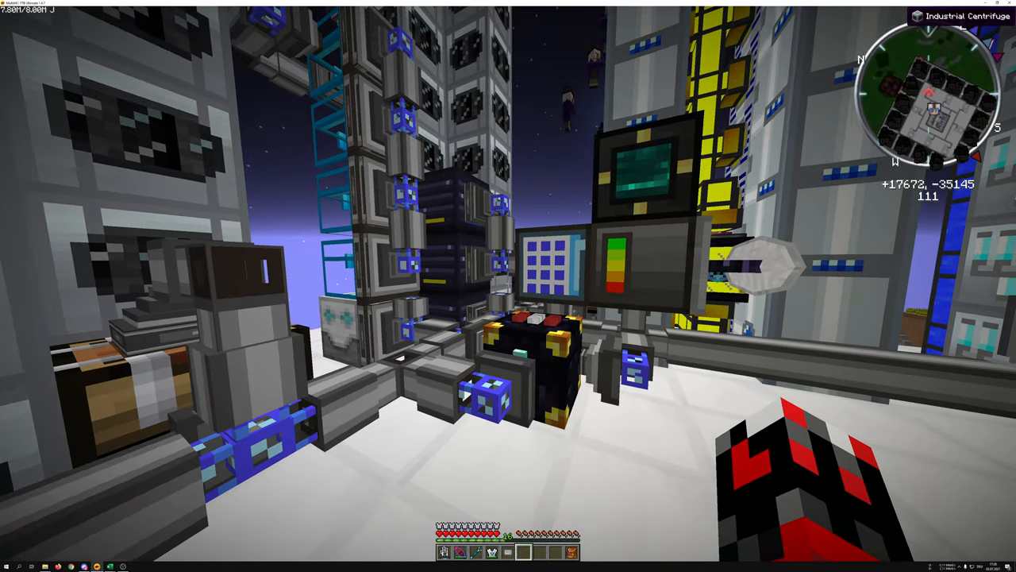
mouse_move(508, 285)
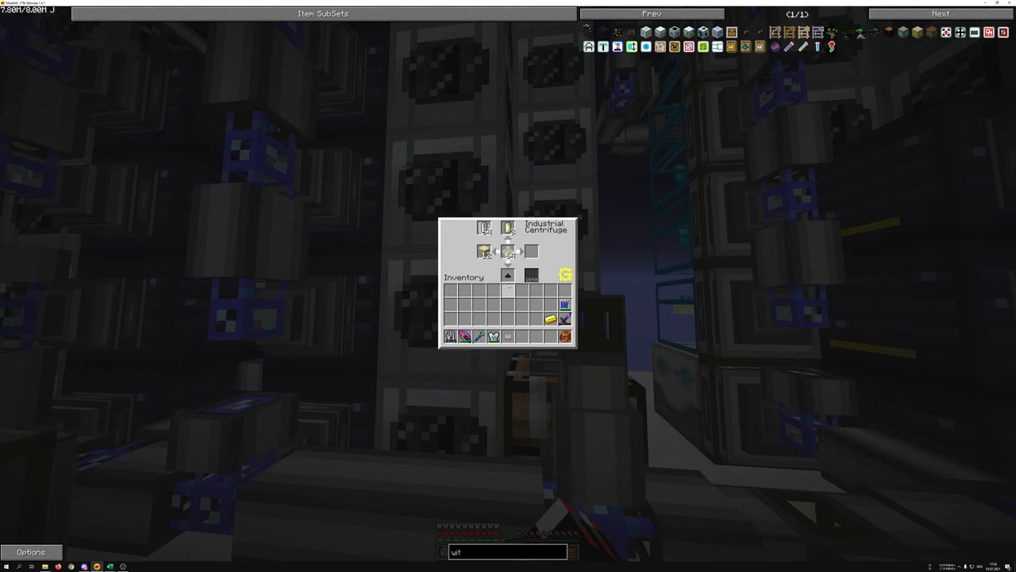
key("Escape")
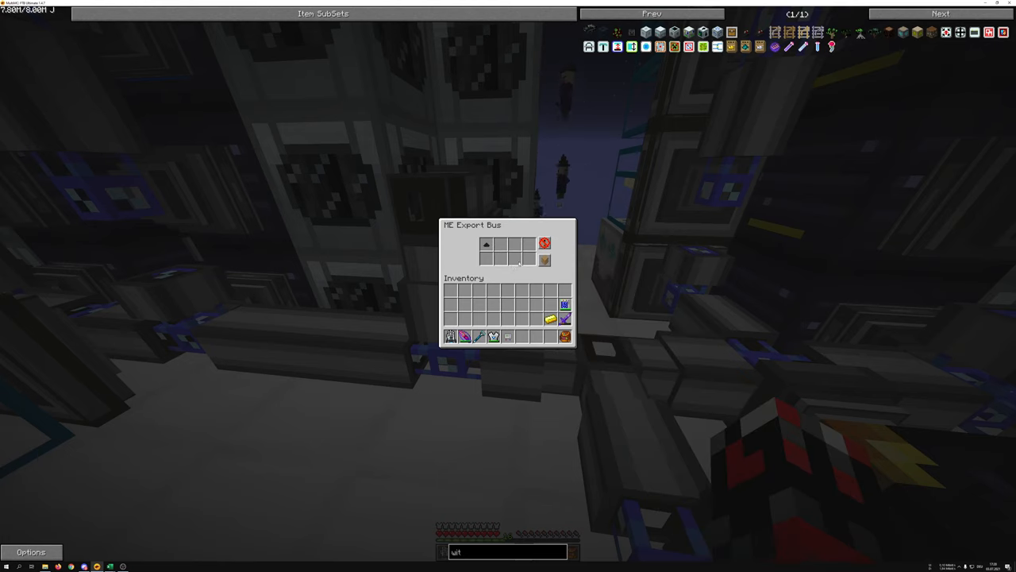
key("Escape")
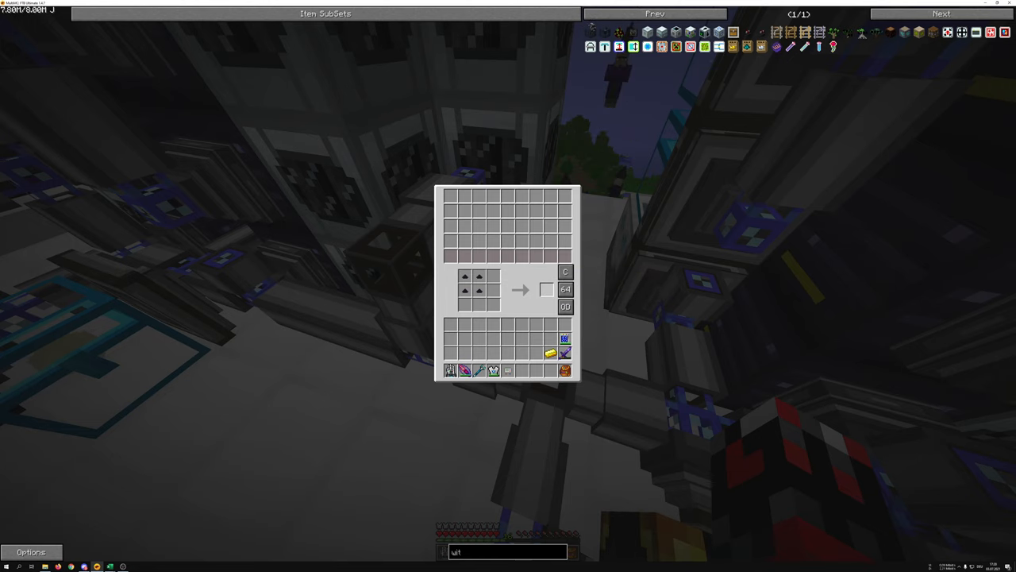
key("Escape")
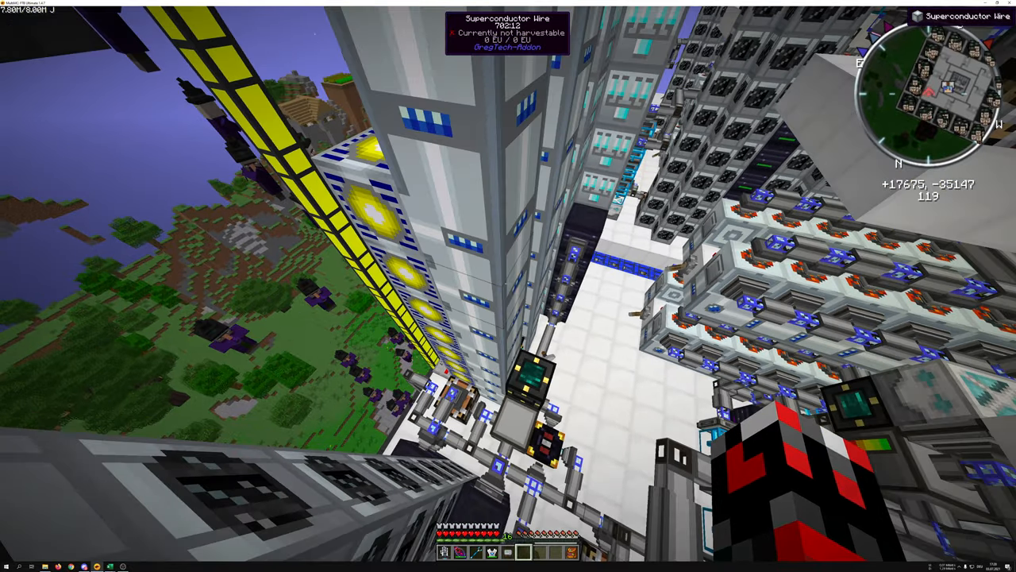
mouse_move(508, 286)
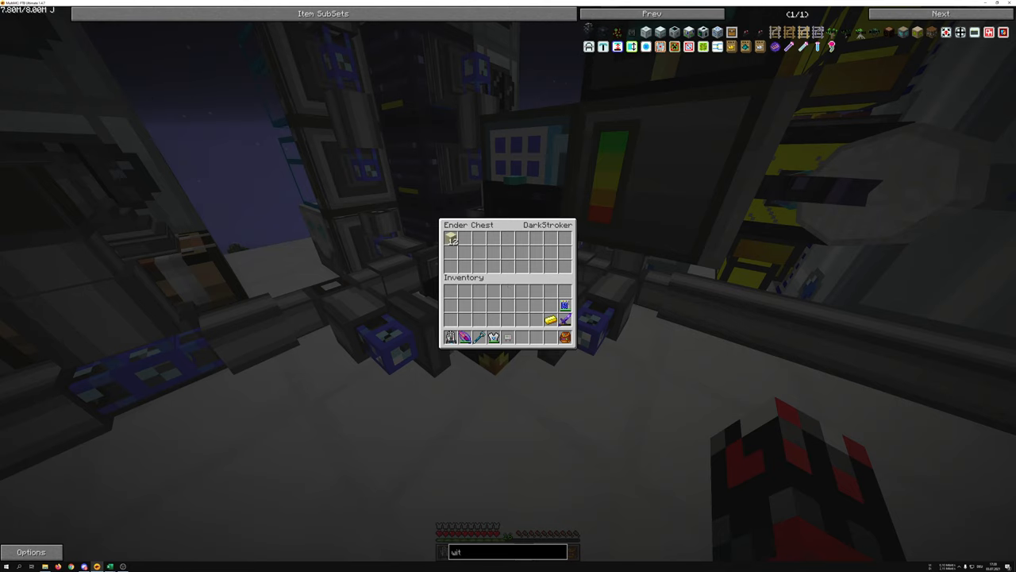
key("Escape")
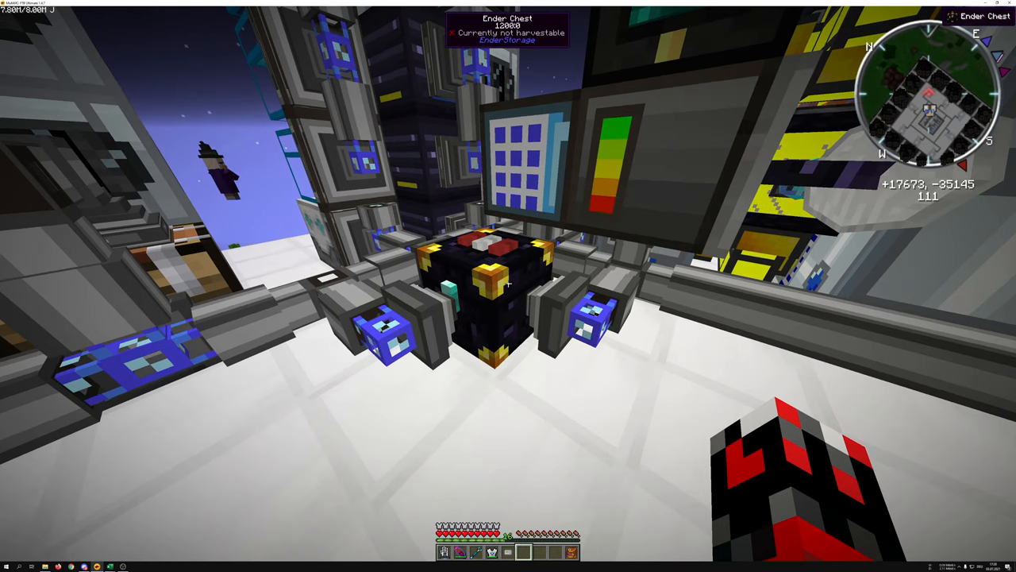
mouse_move(508, 286)
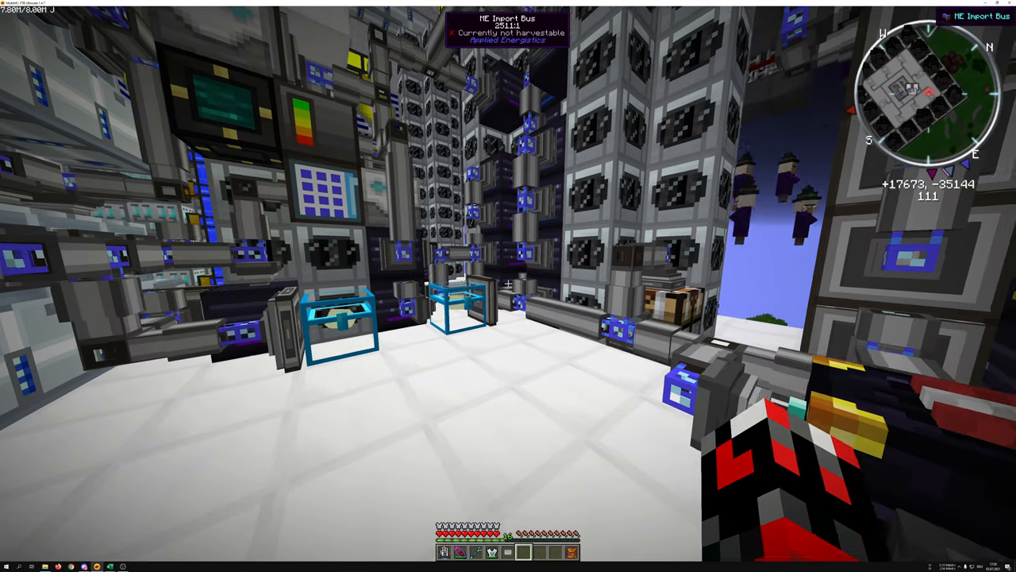
mouse_move(508, 286)
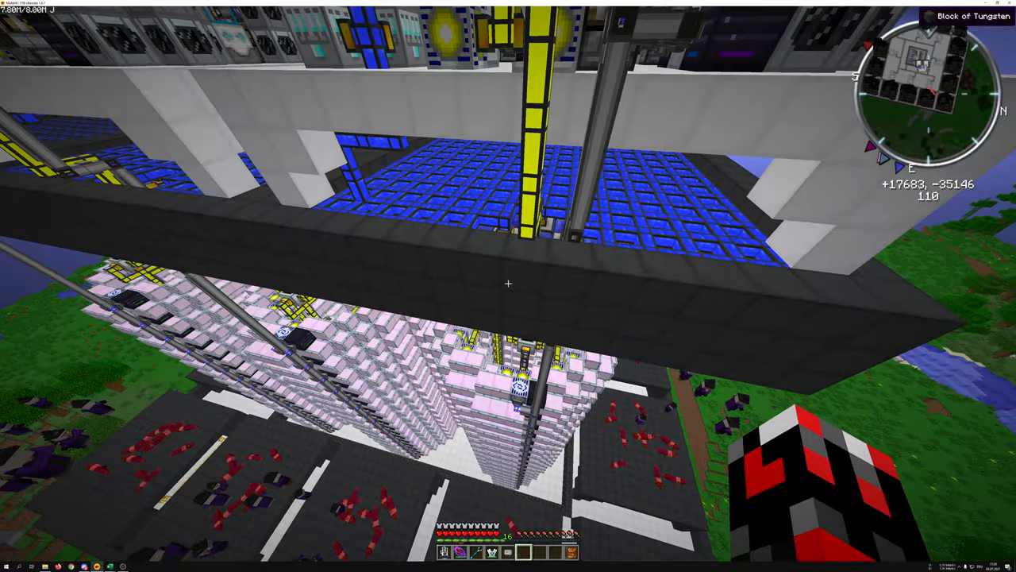
mouse_move(508, 286)
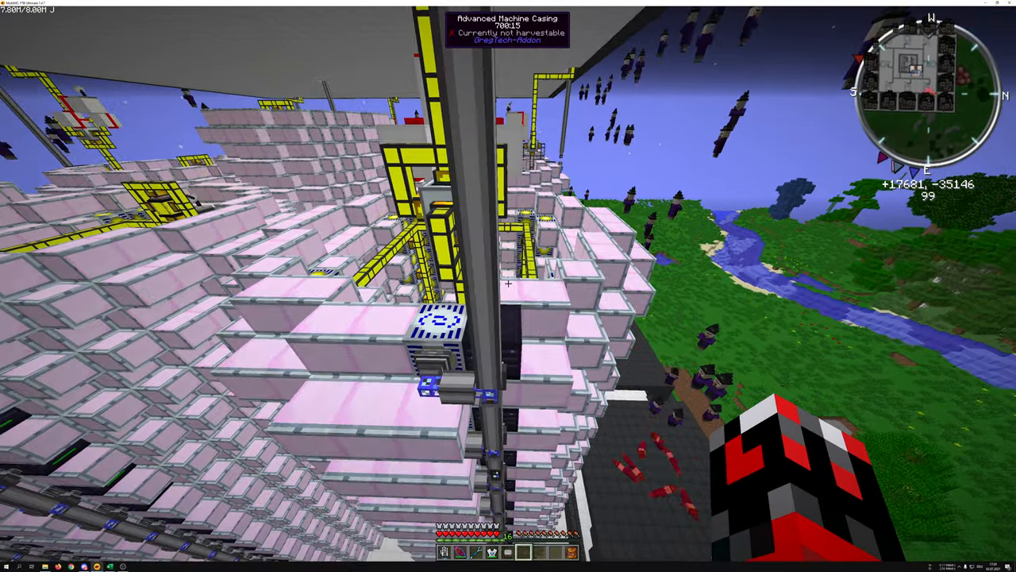
mouse_move(509, 286)
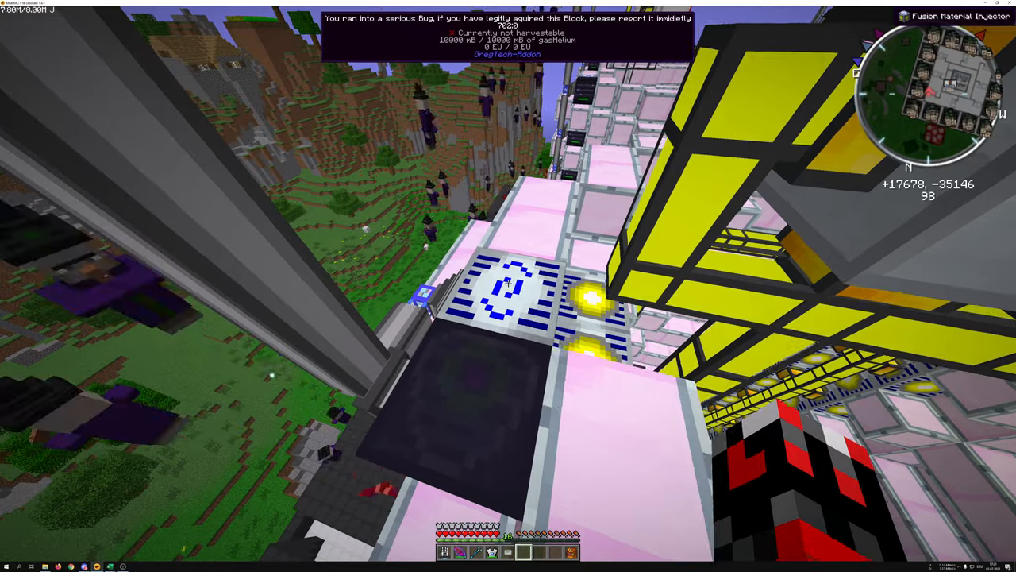
right_click(508, 286)
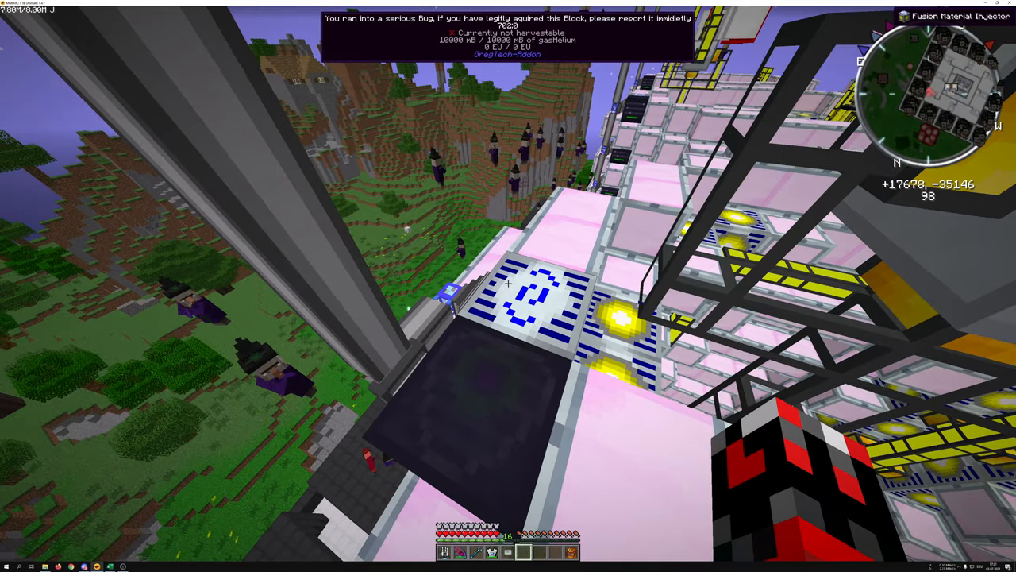
mouse_move(508, 286)
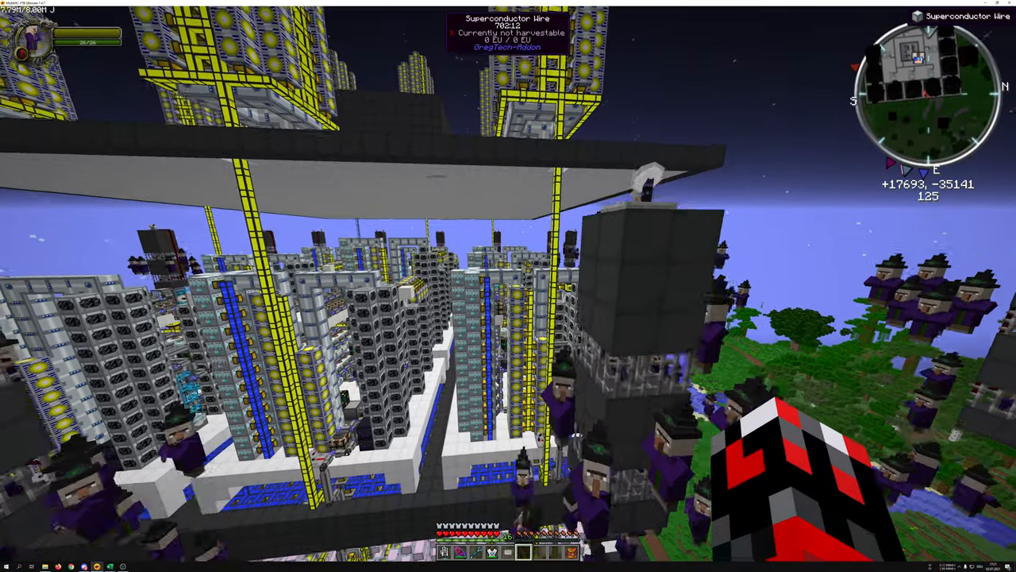
mouse_move(509, 286)
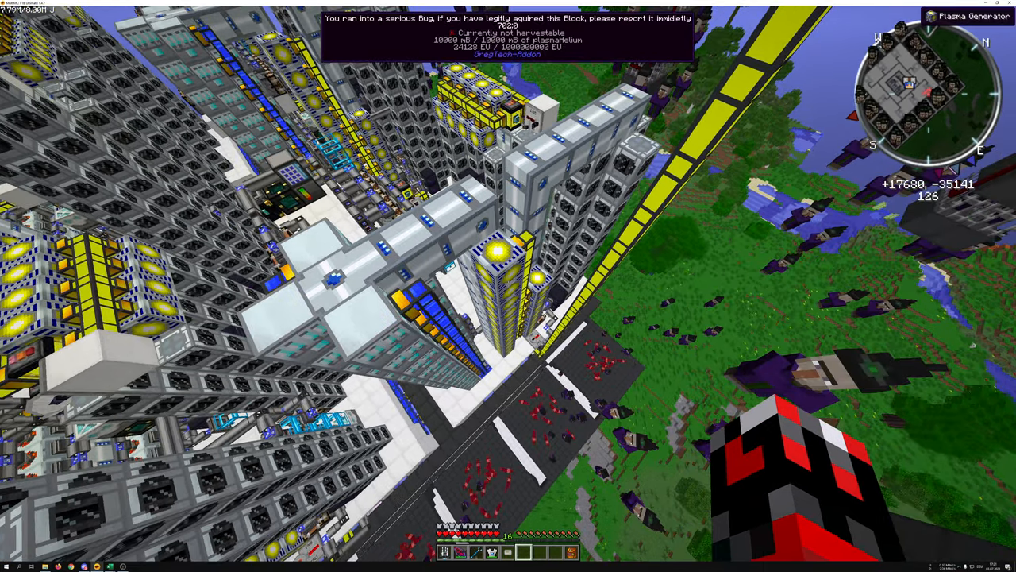
mouse_move(508, 285)
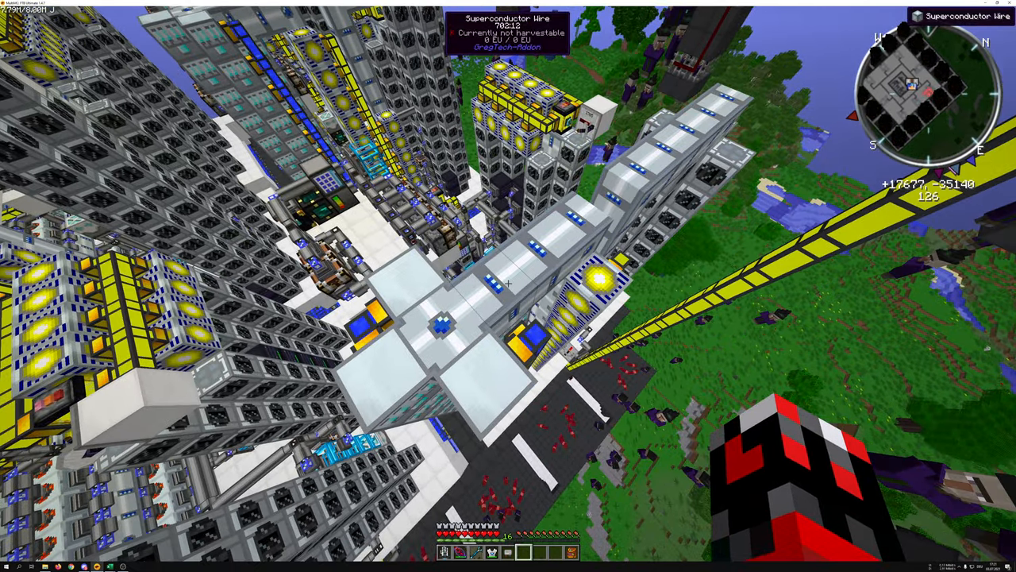
mouse_move(509, 286)
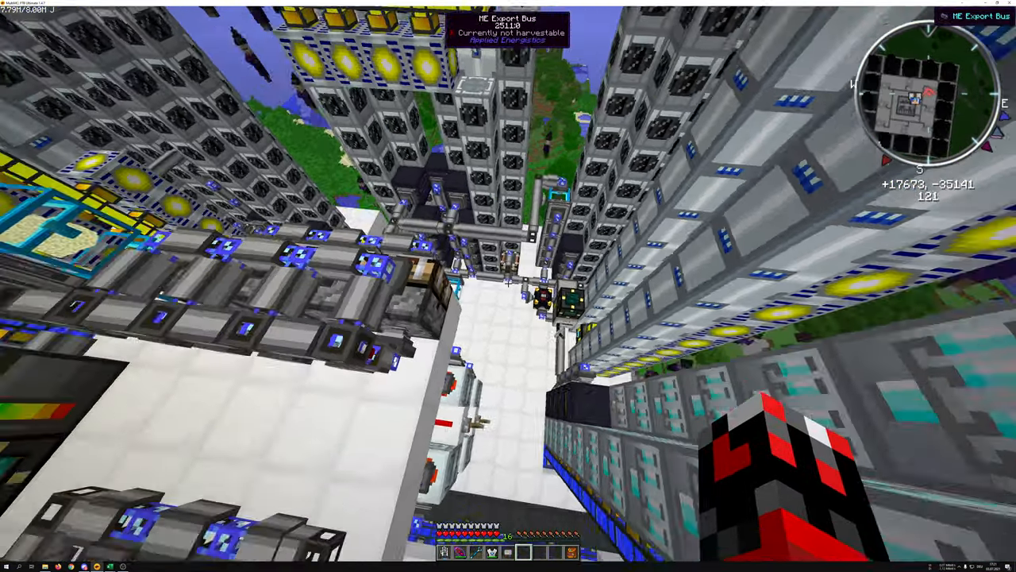
mouse_move(509, 286)
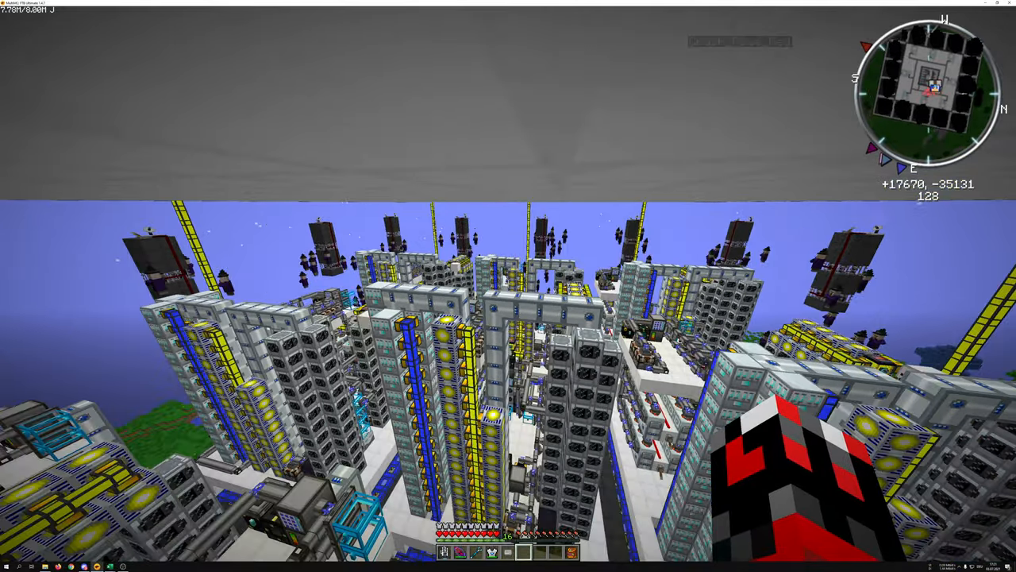
mouse_move(508, 285)
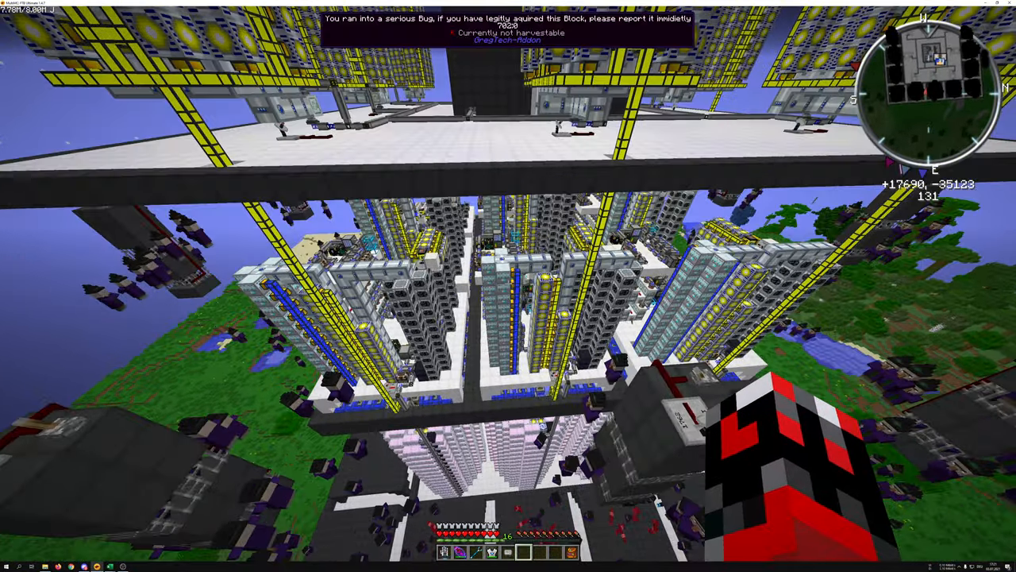
mouse_move(508, 286)
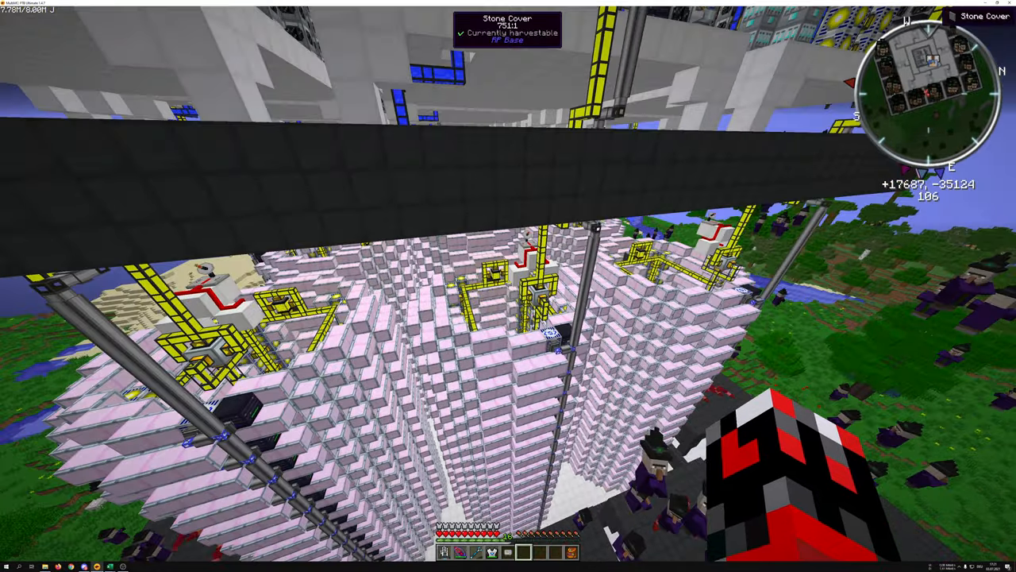
mouse_move(508, 286)
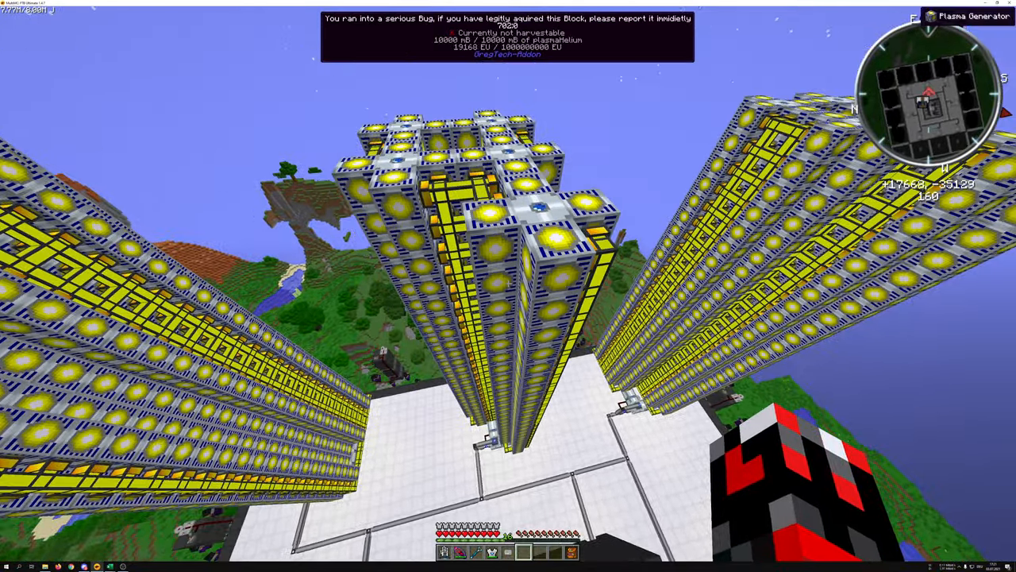
mouse_move(508, 286)
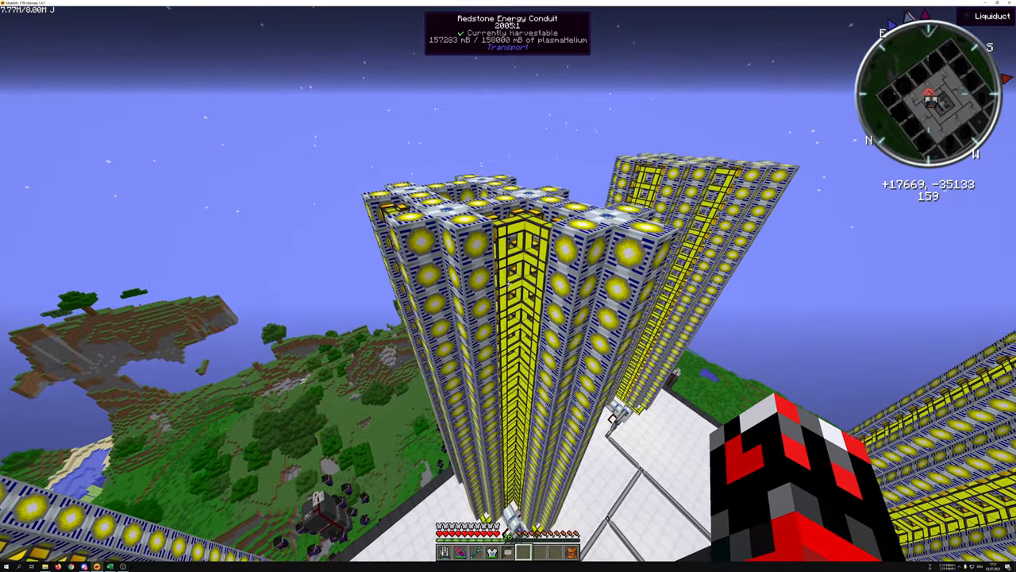
mouse_move(508, 286)
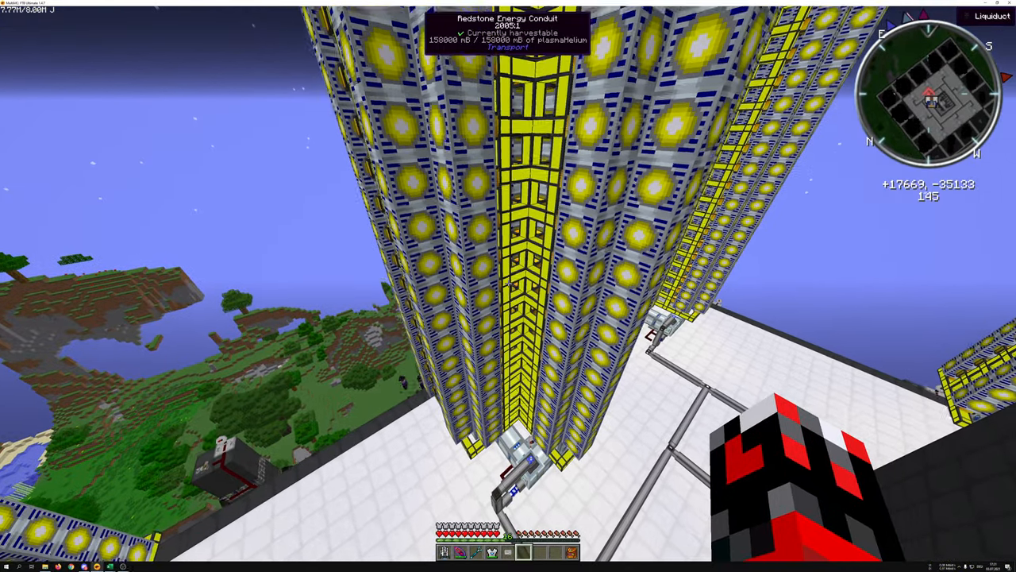
mouse_move(508, 285)
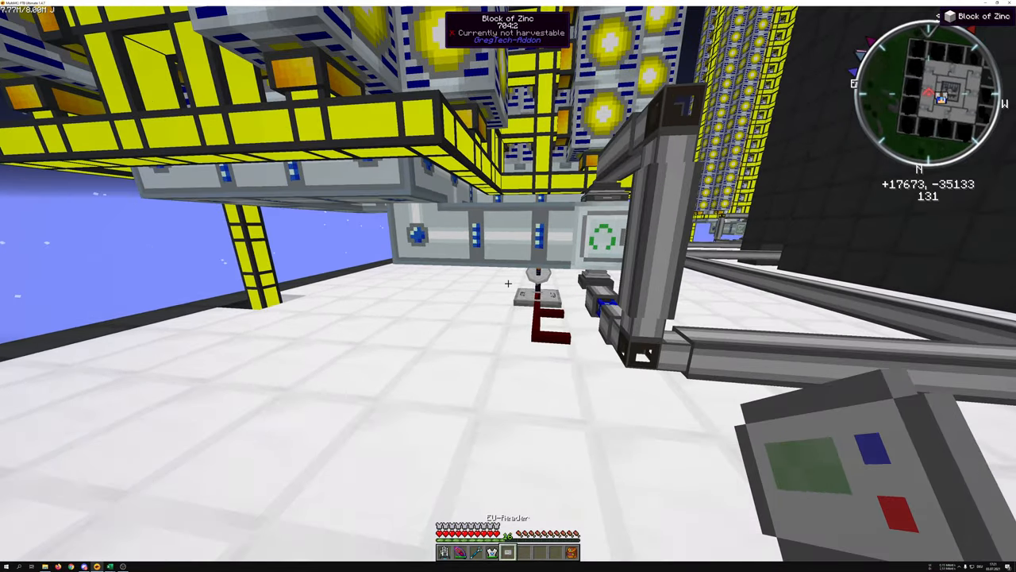
mouse_move(508, 286)
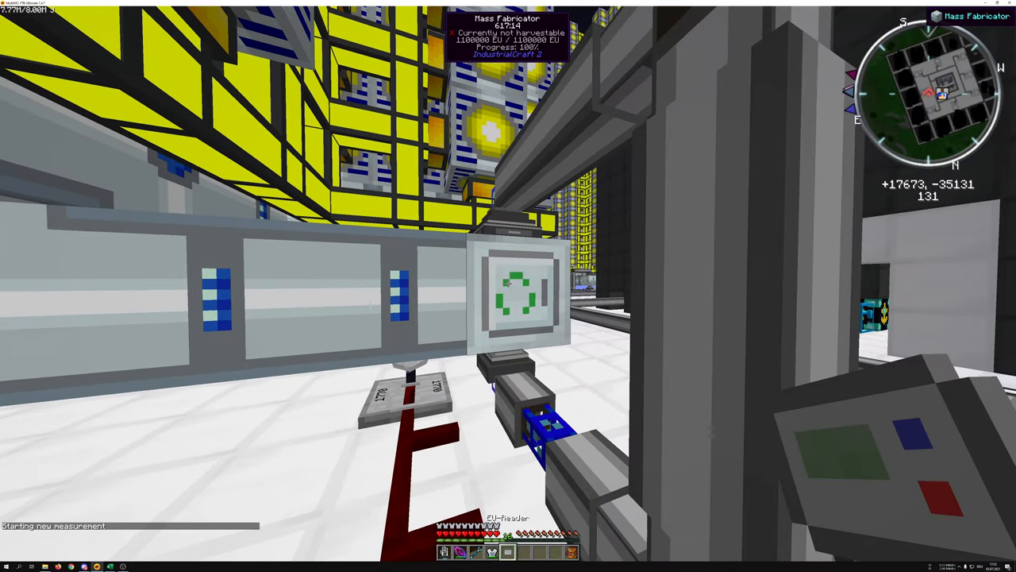
mouse_move(508, 286)
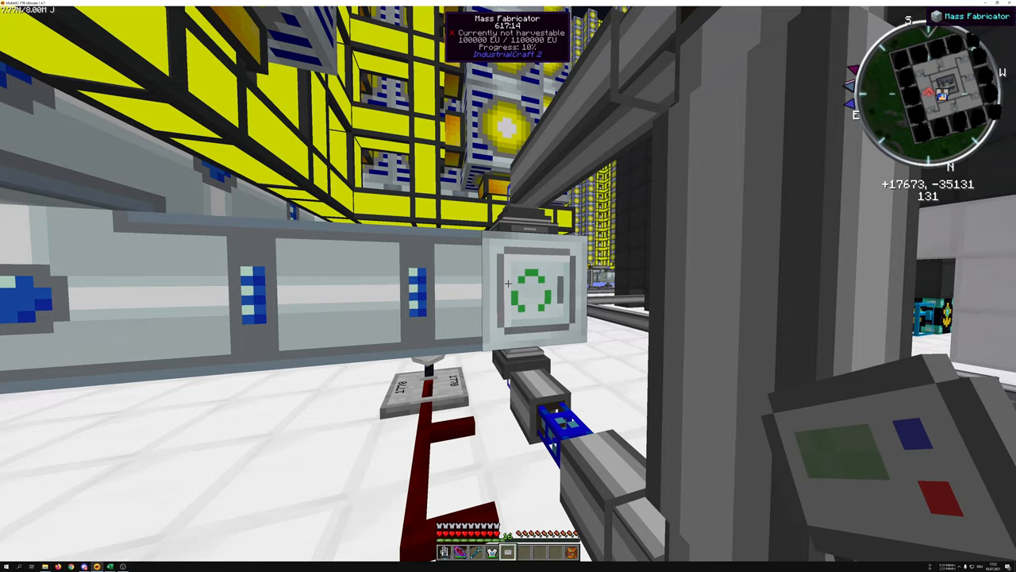
mouse_move(508, 286)
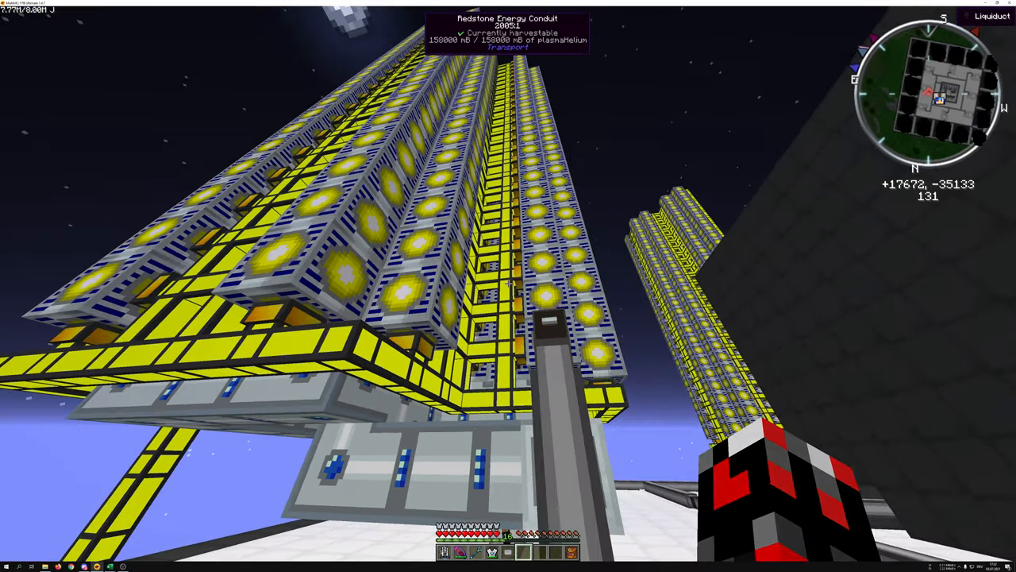
mouse_move(508, 286)
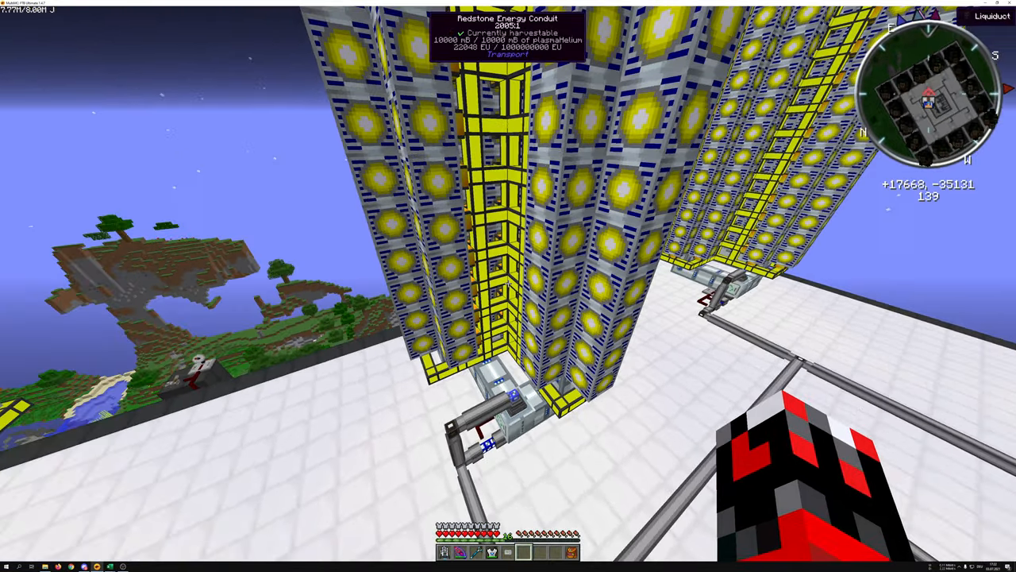
mouse_move(508, 286)
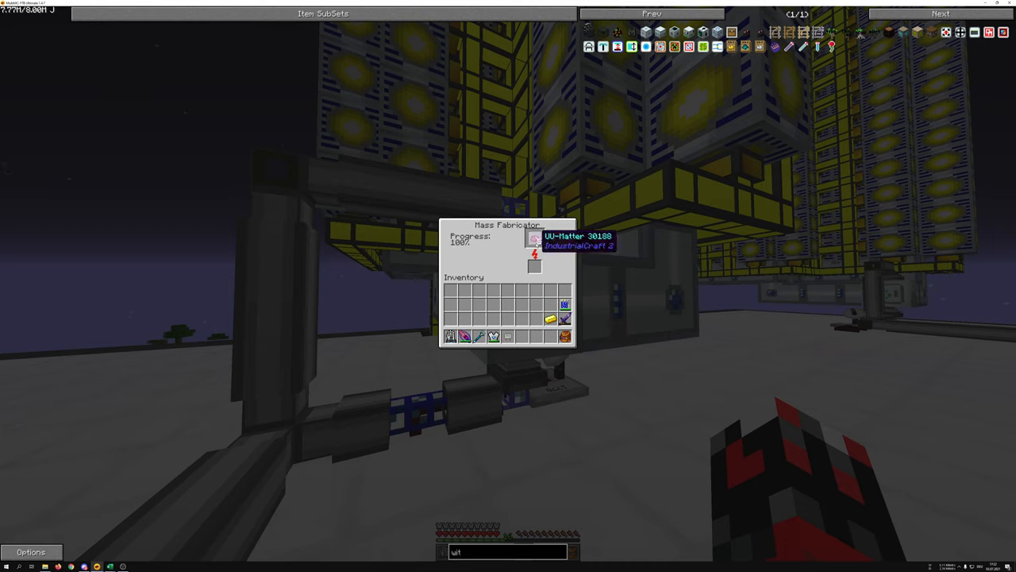
mouse_move(553, 244)
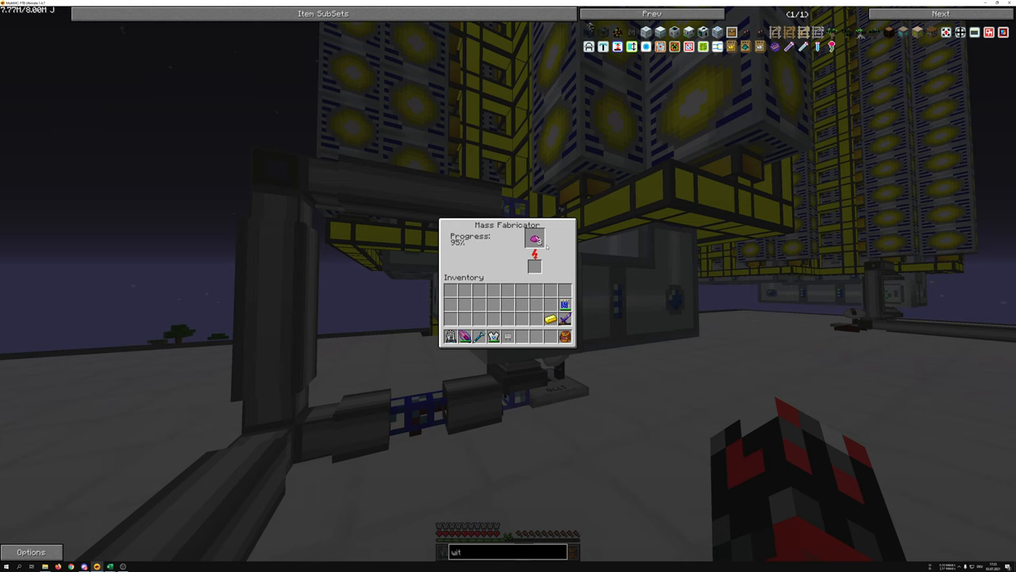
Step: Close the mass fabricator window after checking its UU-Matter progress
key("Escape")
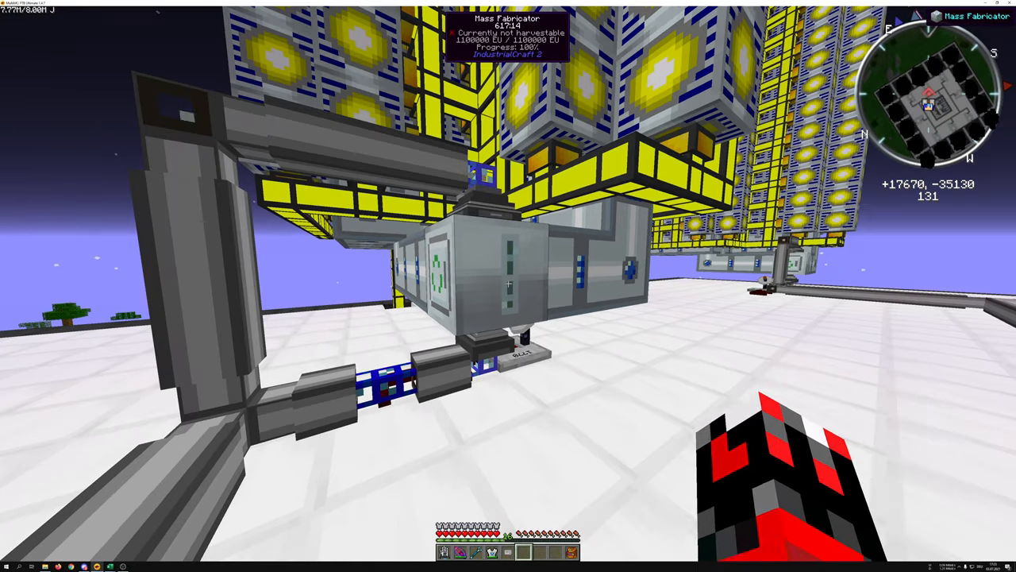
mouse_move(509, 286)
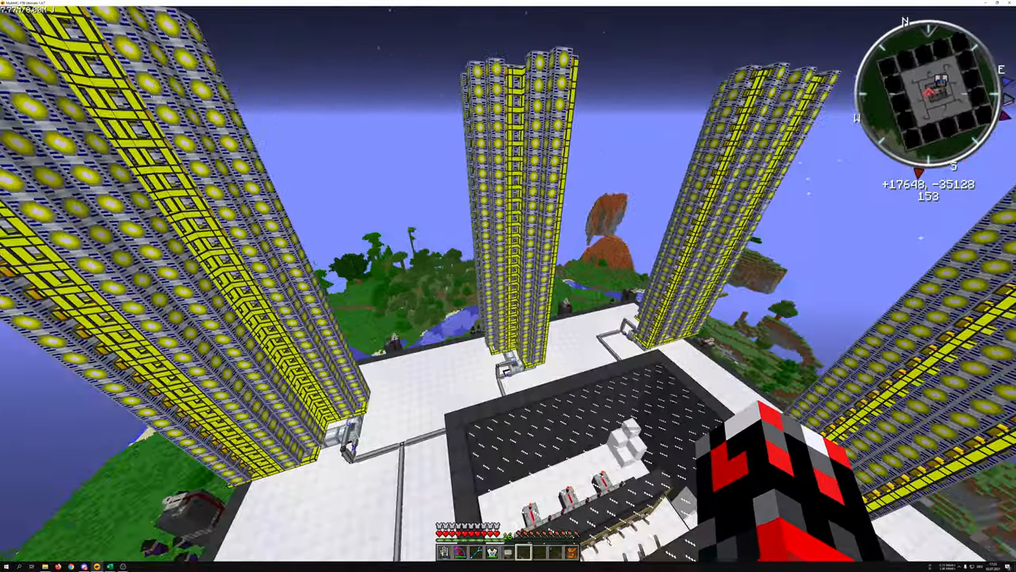
mouse_move(509, 286)
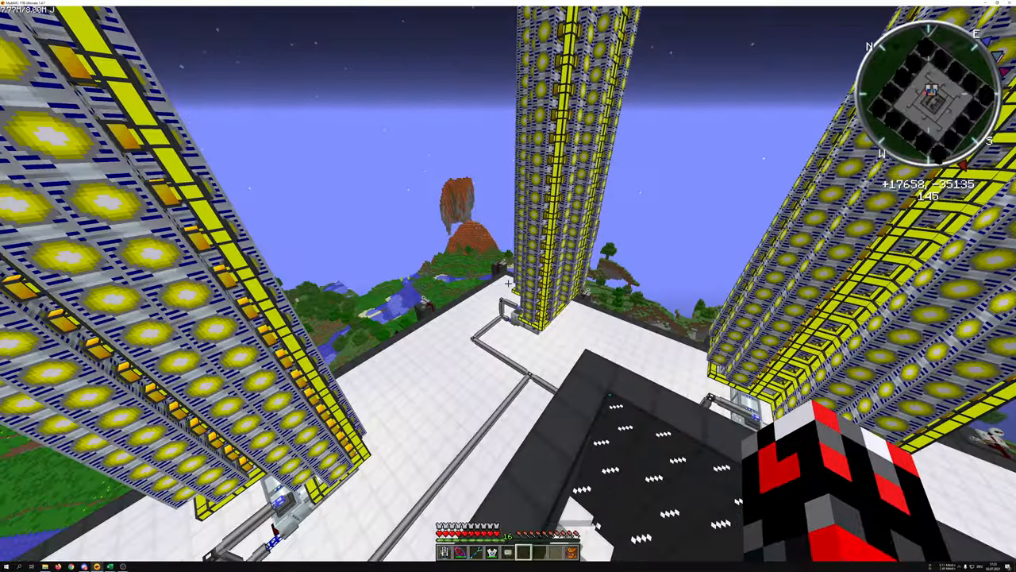
mouse_move(508, 286)
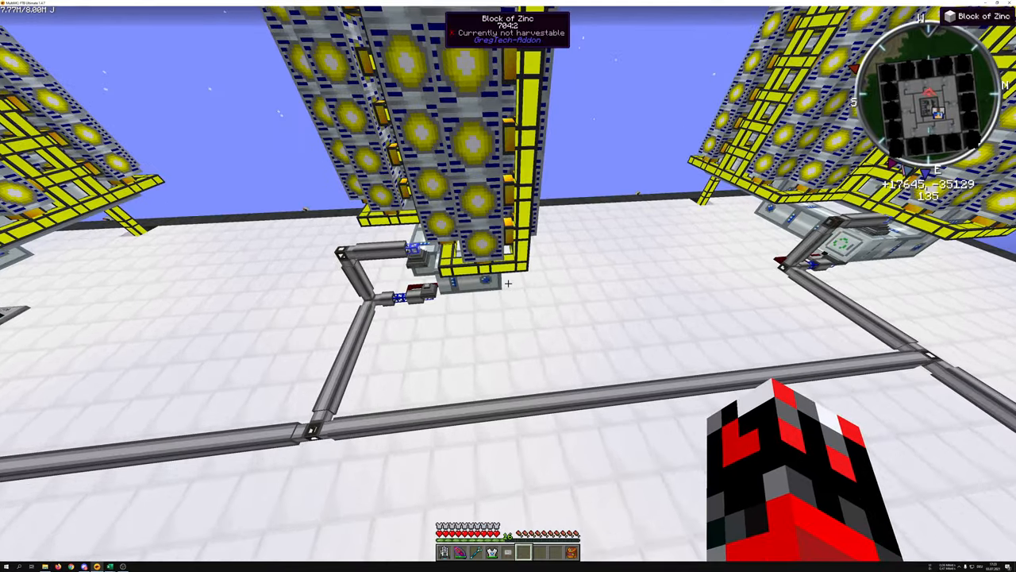
mouse_move(508, 286)
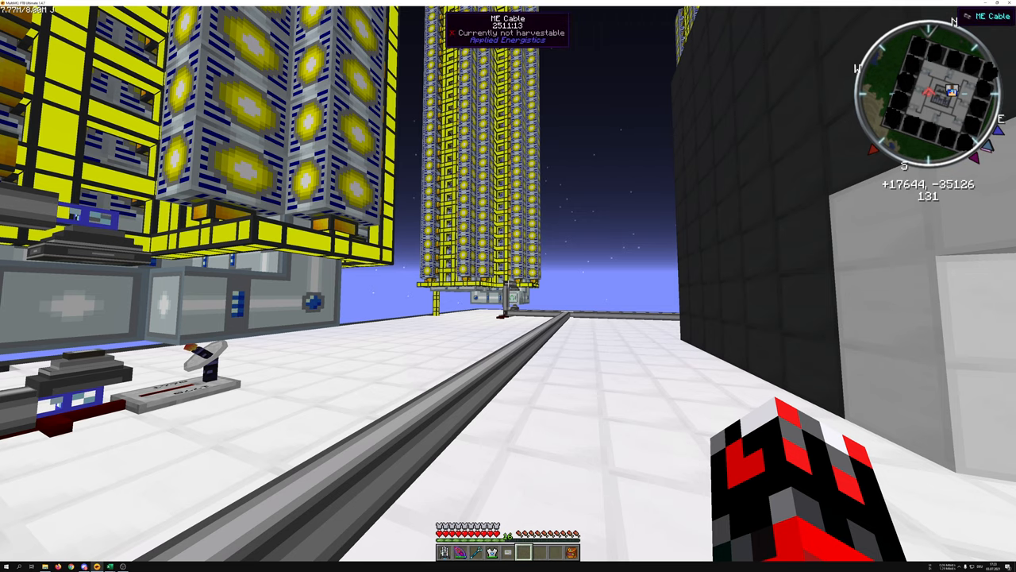
mouse_move(508, 286)
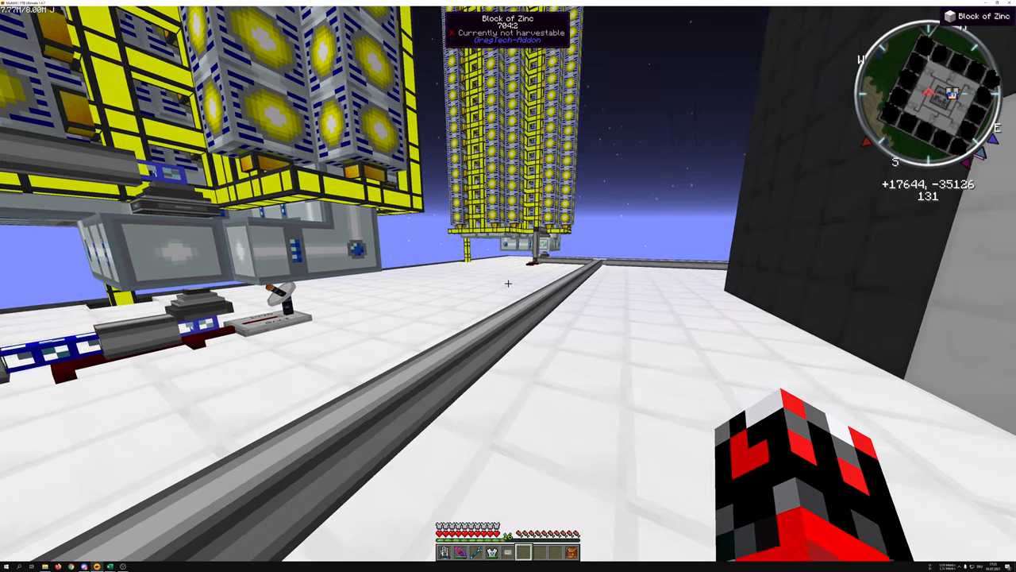
mouse_move(508, 283)
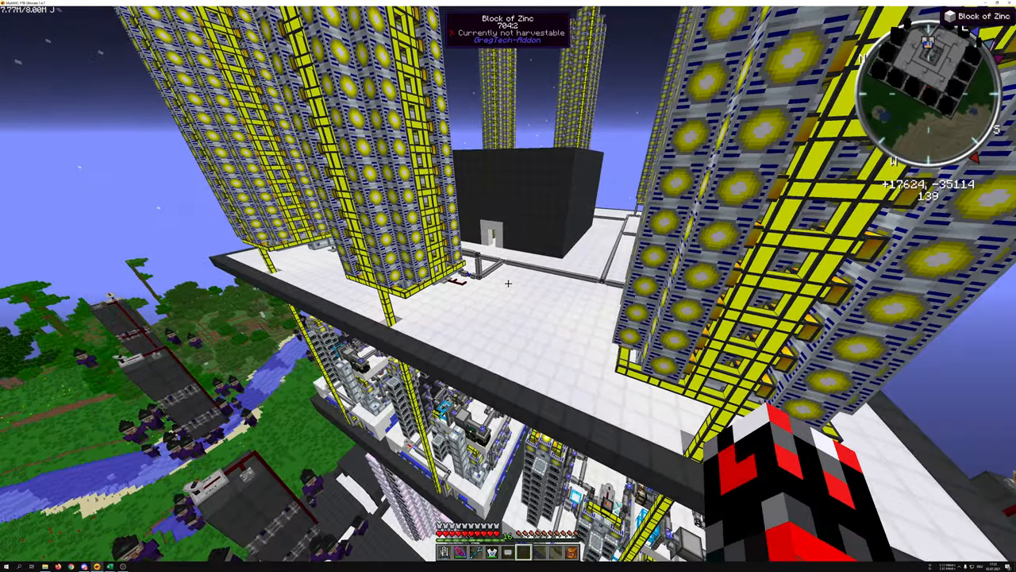
mouse_move(508, 286)
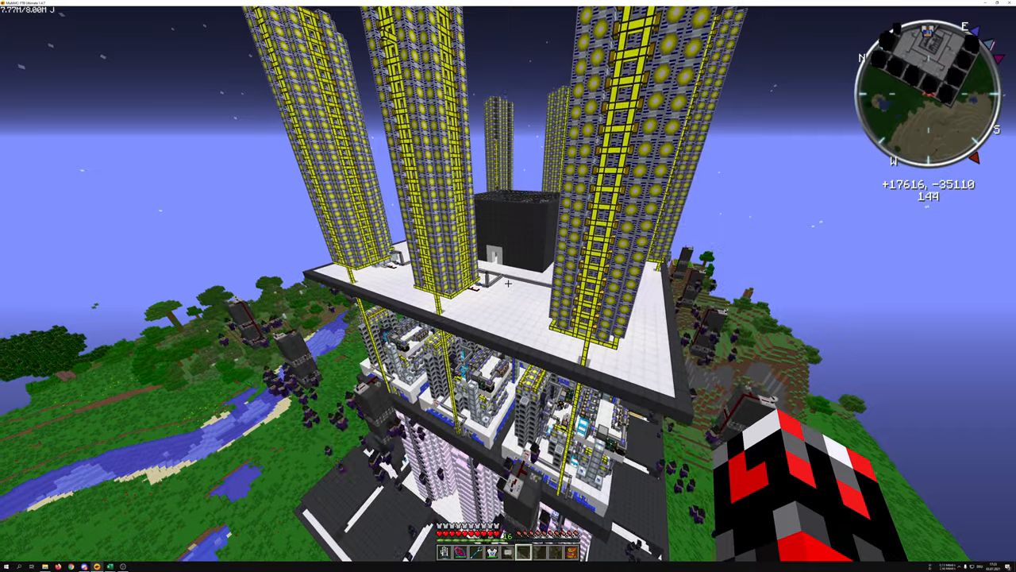
mouse_move(508, 286)
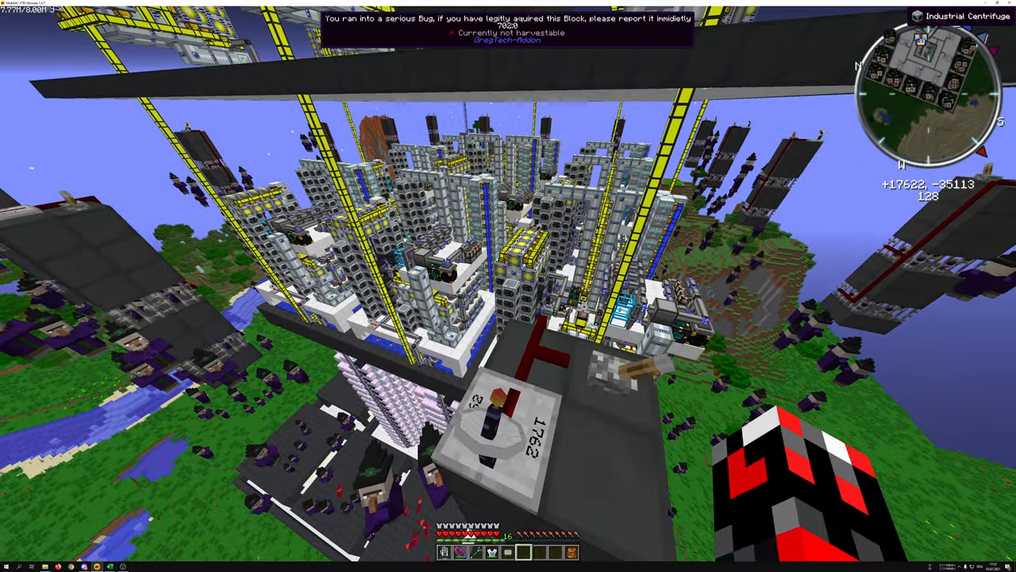
mouse_move(508, 286)
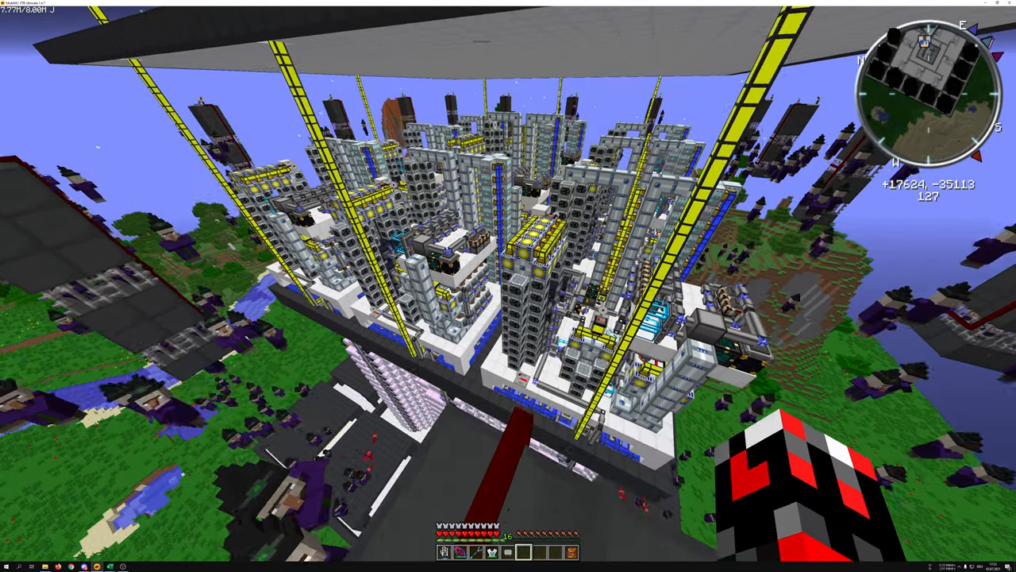
mouse_move(508, 286)
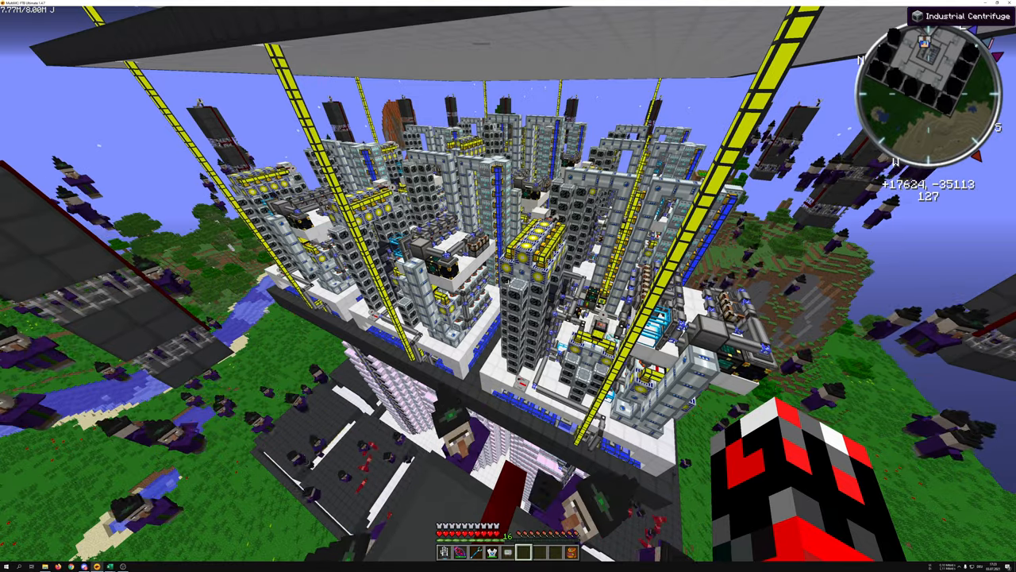
mouse_move(508, 285)
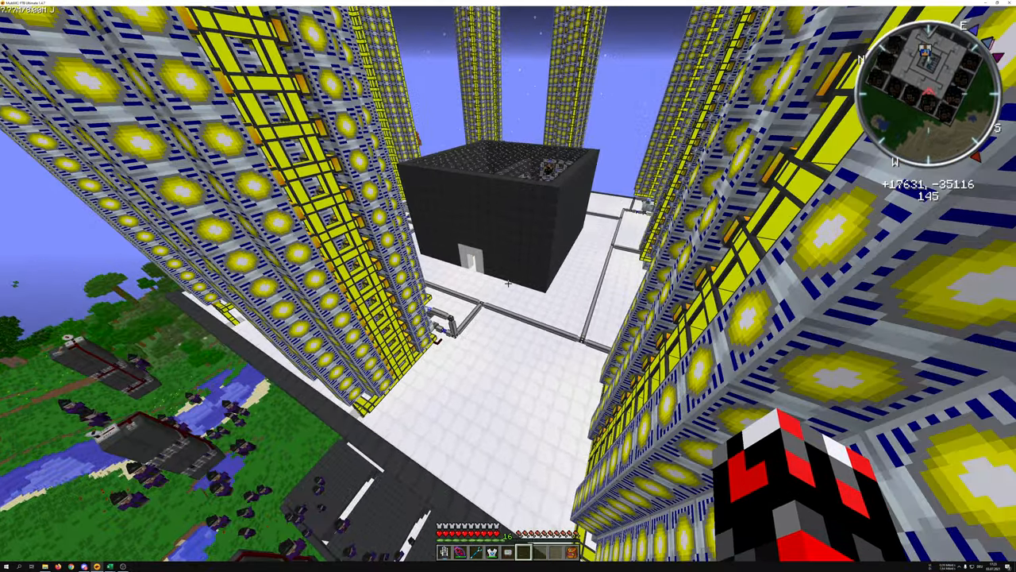
mouse_move(508, 286)
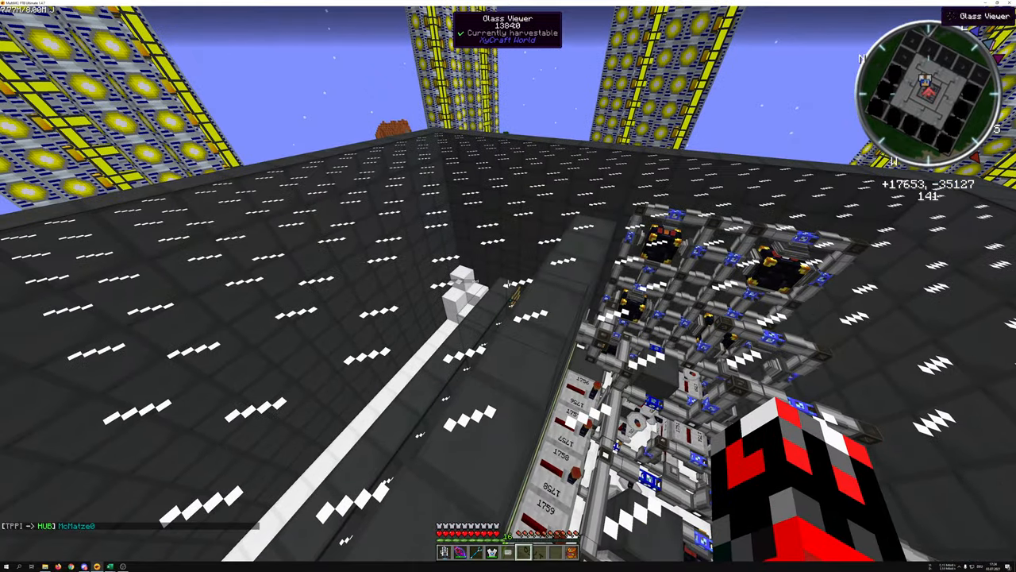
mouse_move(508, 286)
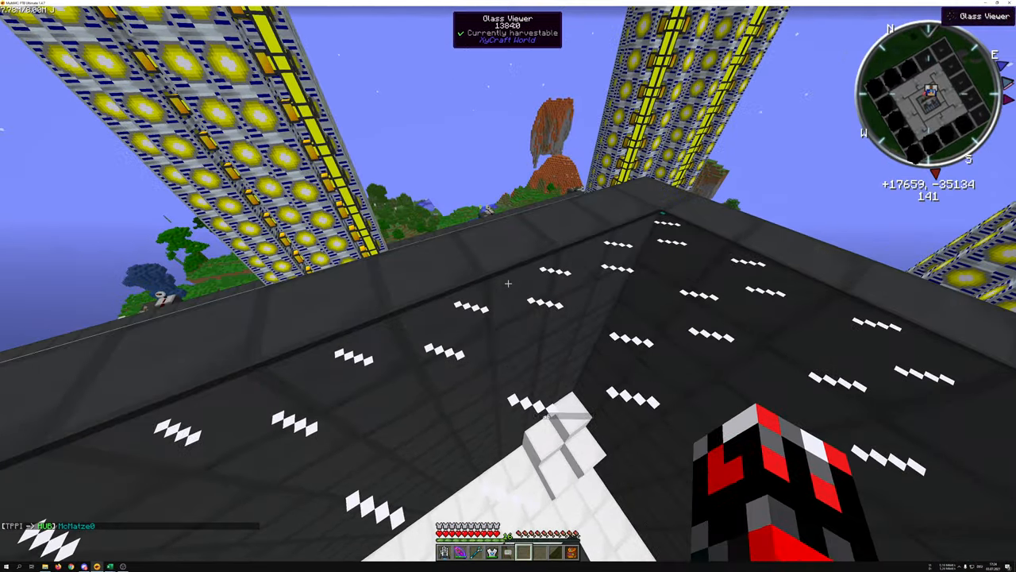
mouse_move(508, 286)
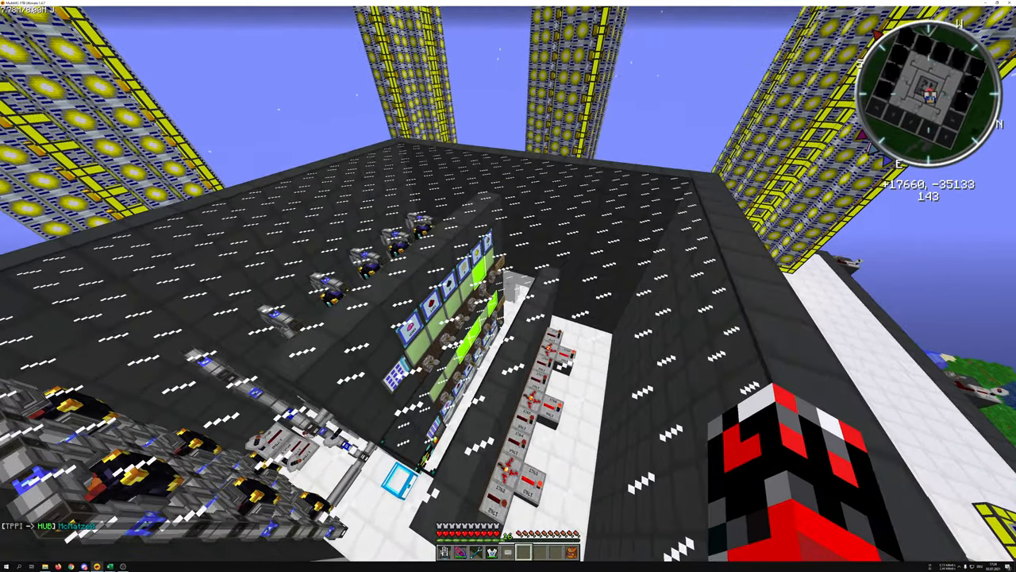
mouse_move(509, 285)
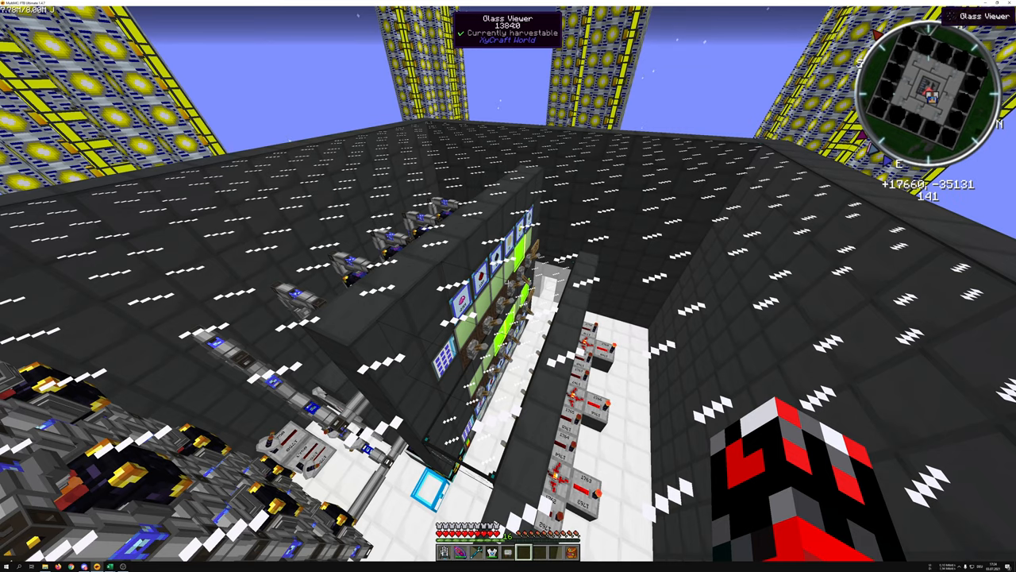
mouse_move(509, 286)
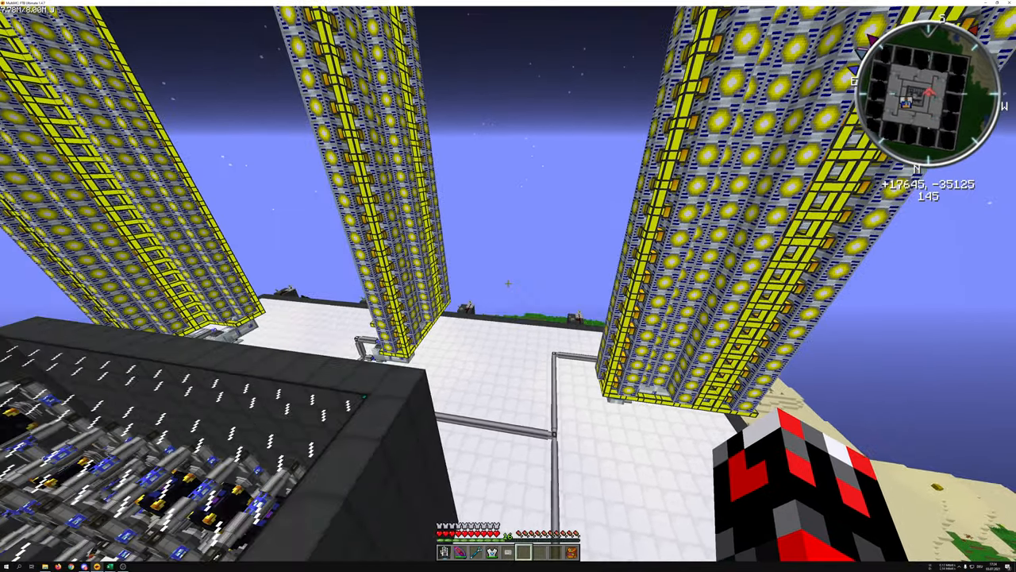
mouse_move(508, 286)
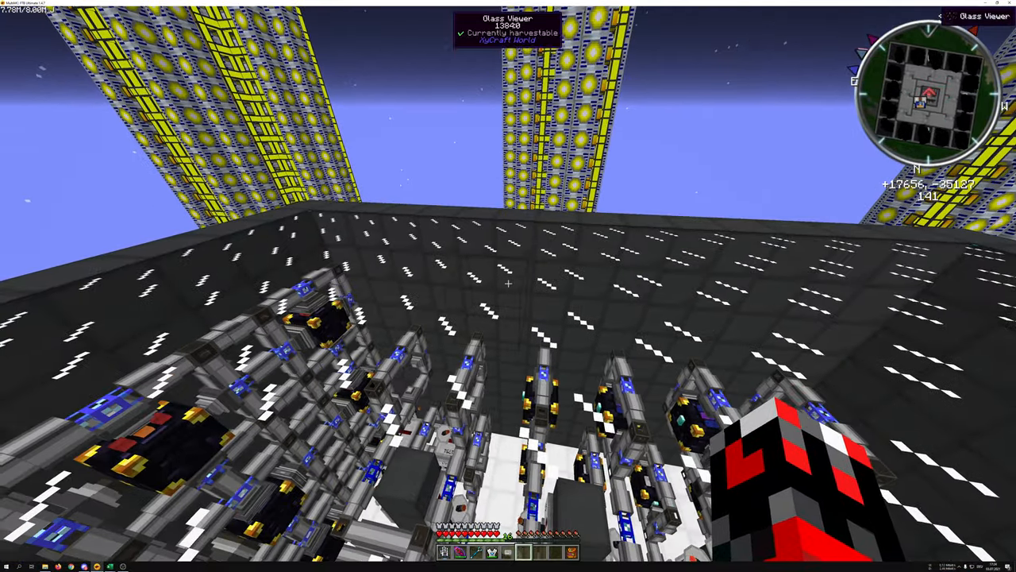
mouse_move(508, 286)
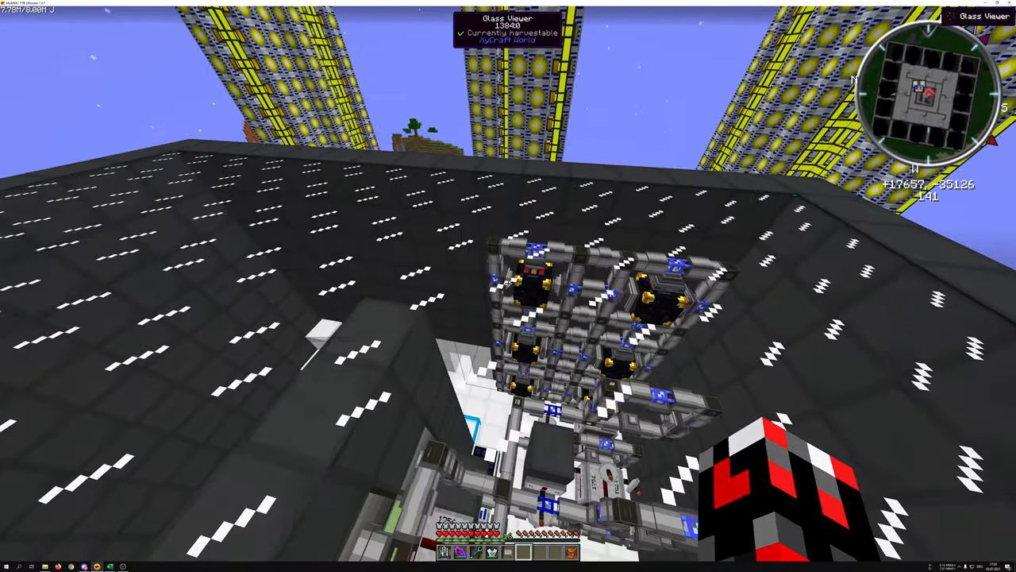
mouse_move(509, 283)
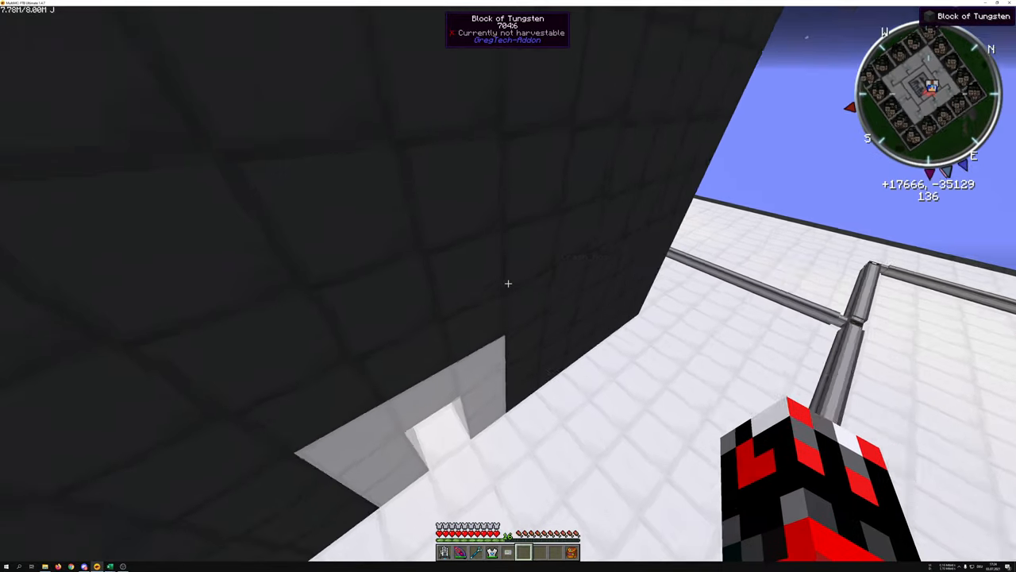
mouse_move(508, 286)
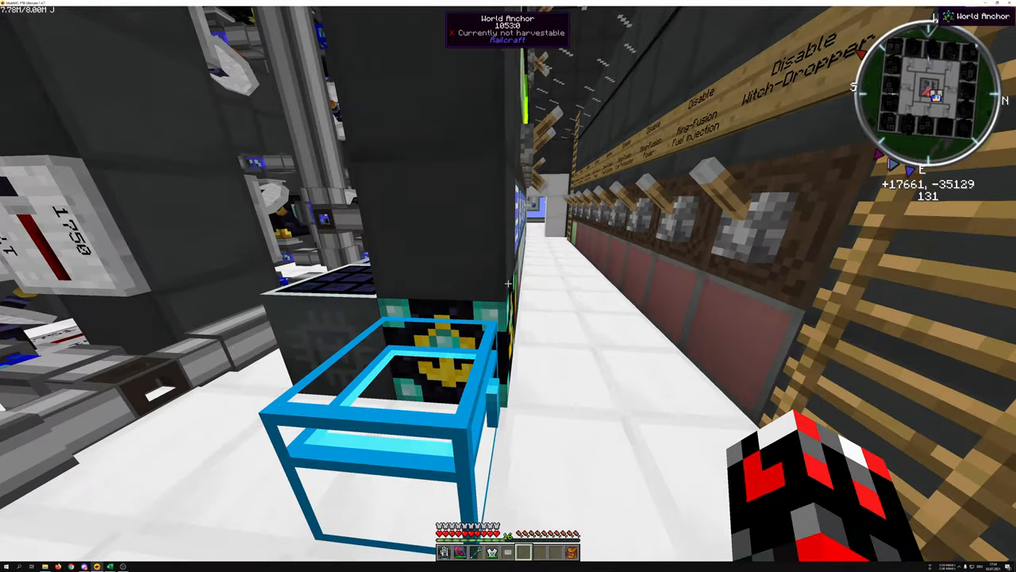
mouse_move(508, 286)
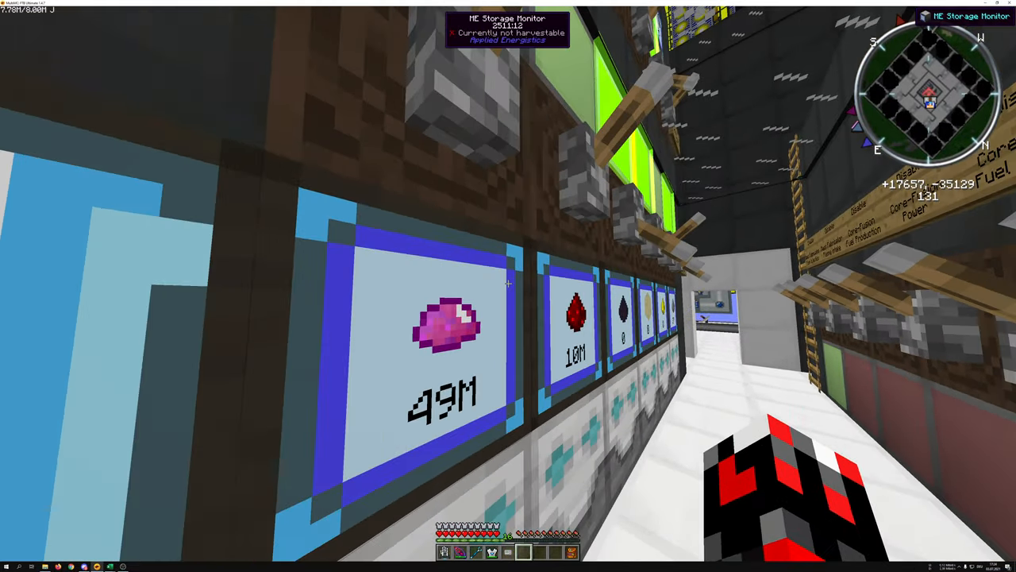
mouse_move(508, 286)
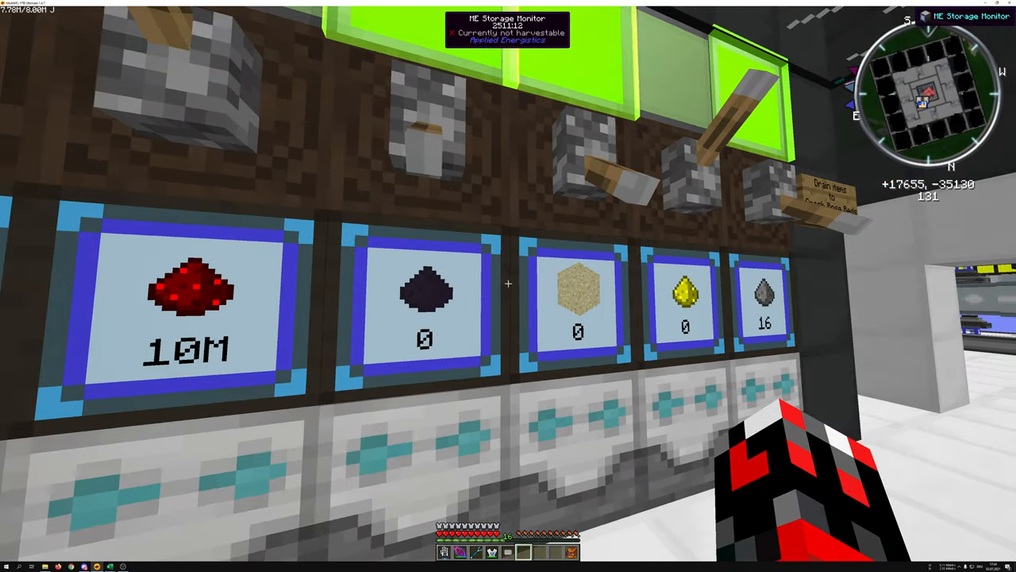
mouse_move(508, 286)
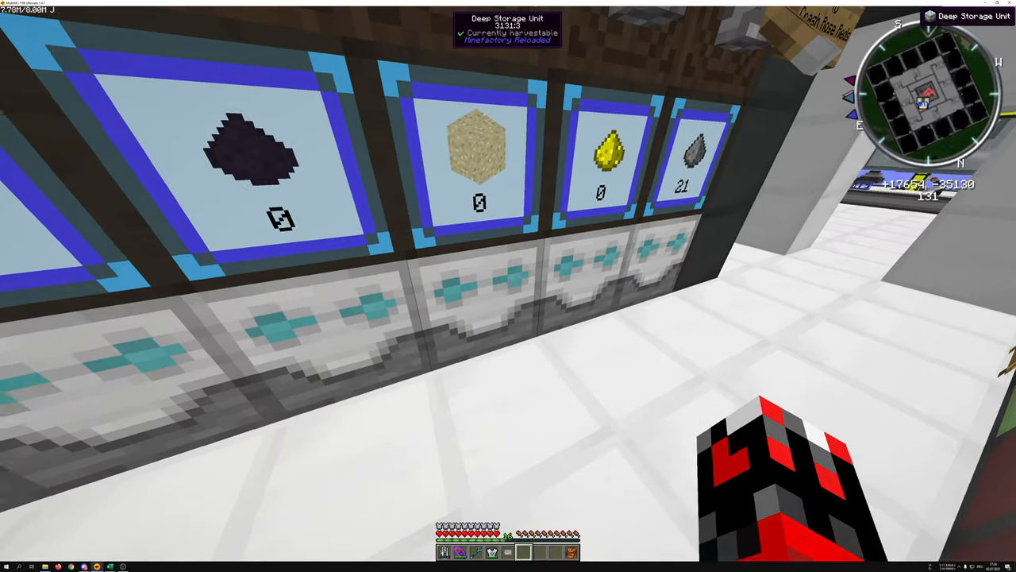
mouse_move(508, 286)
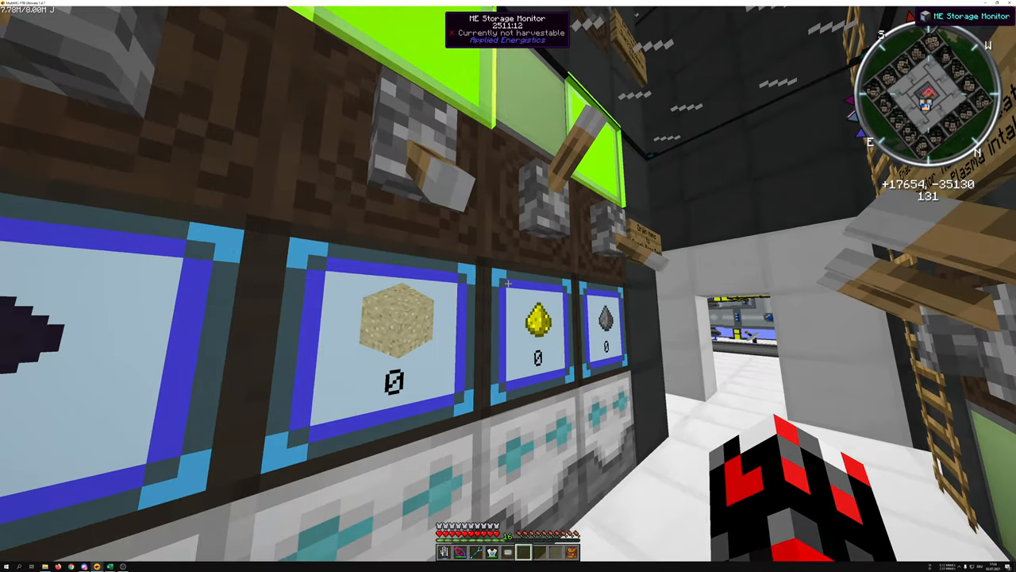
mouse_move(508, 286)
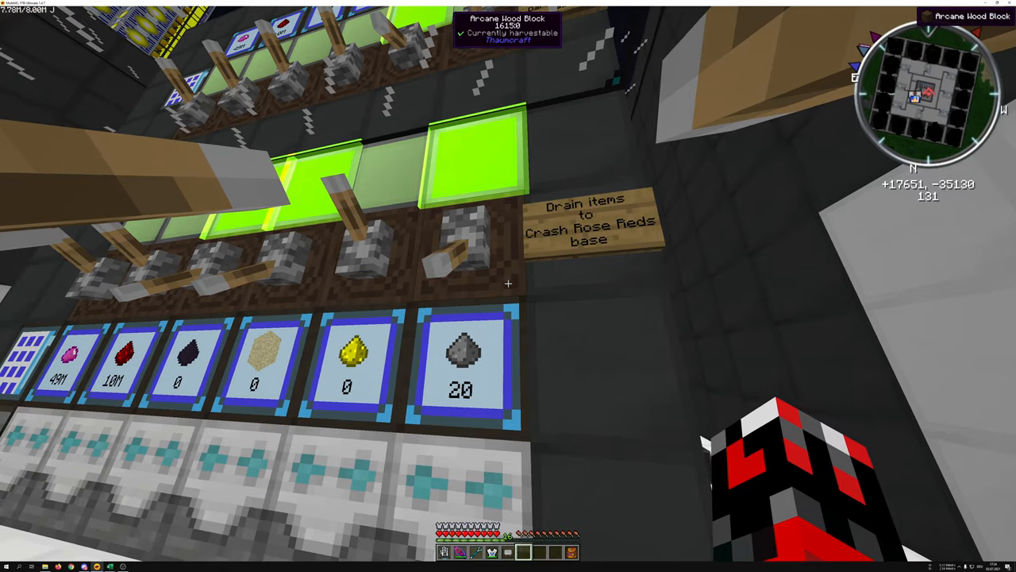
mouse_move(508, 286)
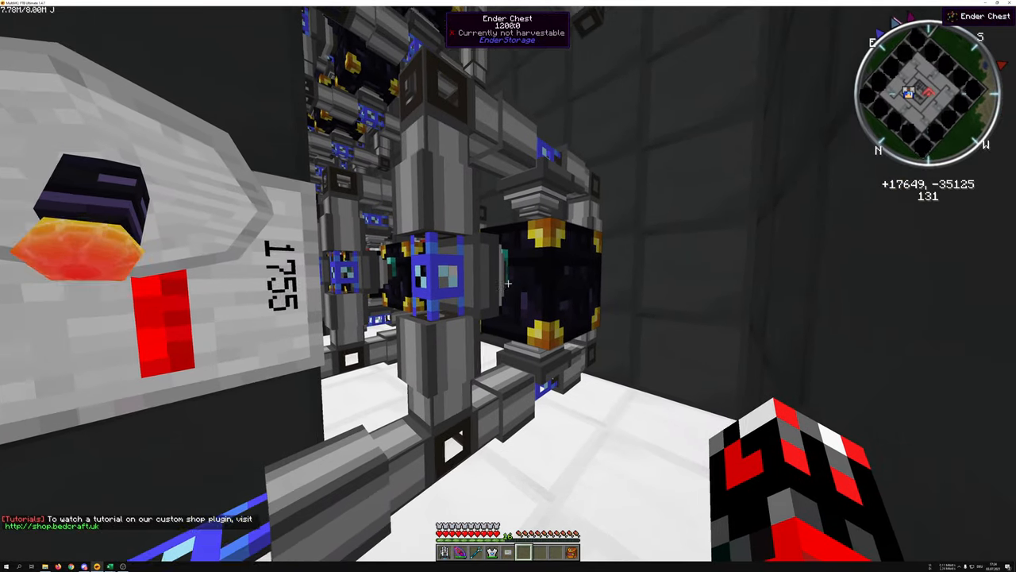
mouse_move(508, 286)
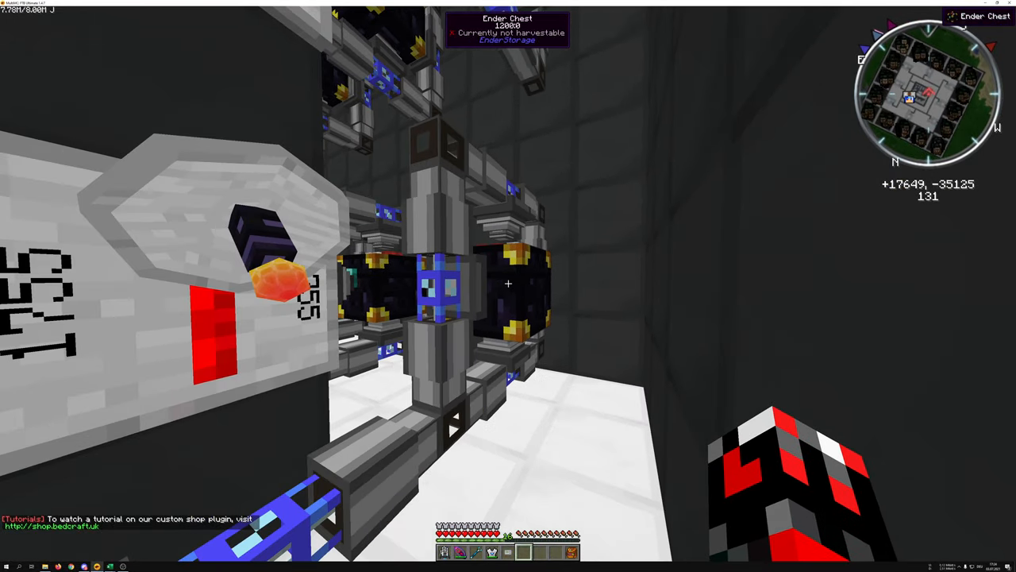
mouse_move(508, 286)
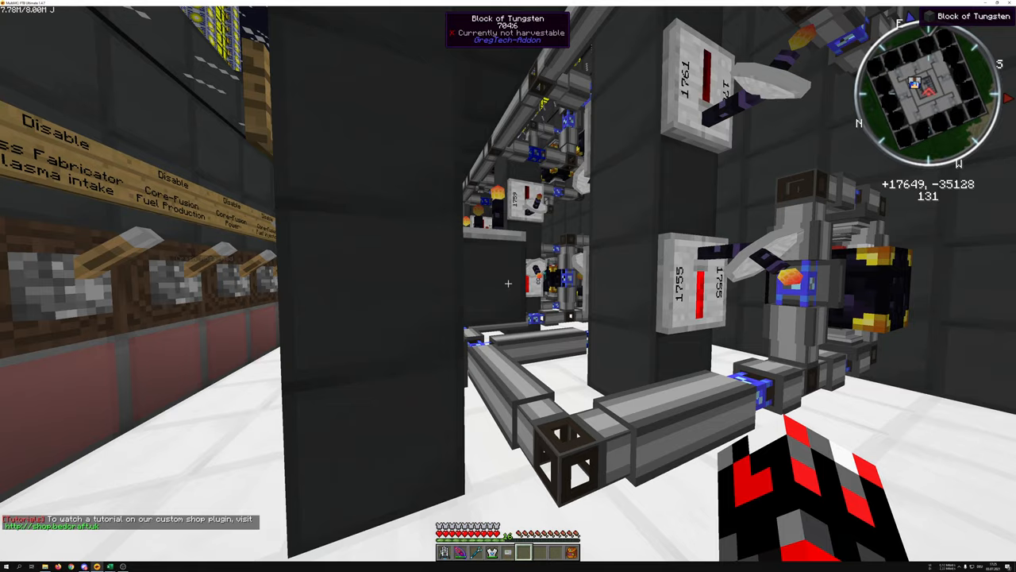
mouse_move(509, 286)
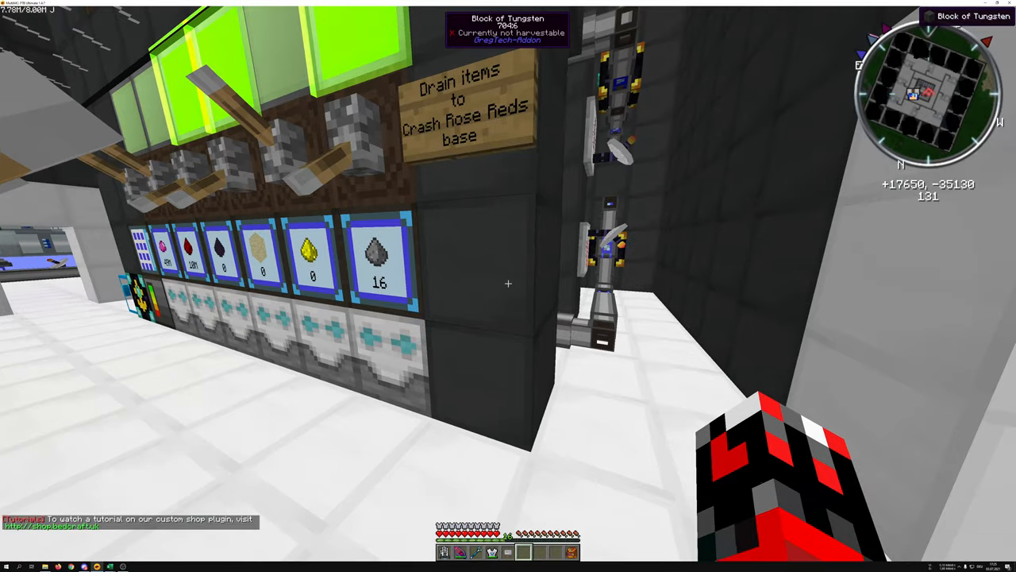
mouse_move(508, 286)
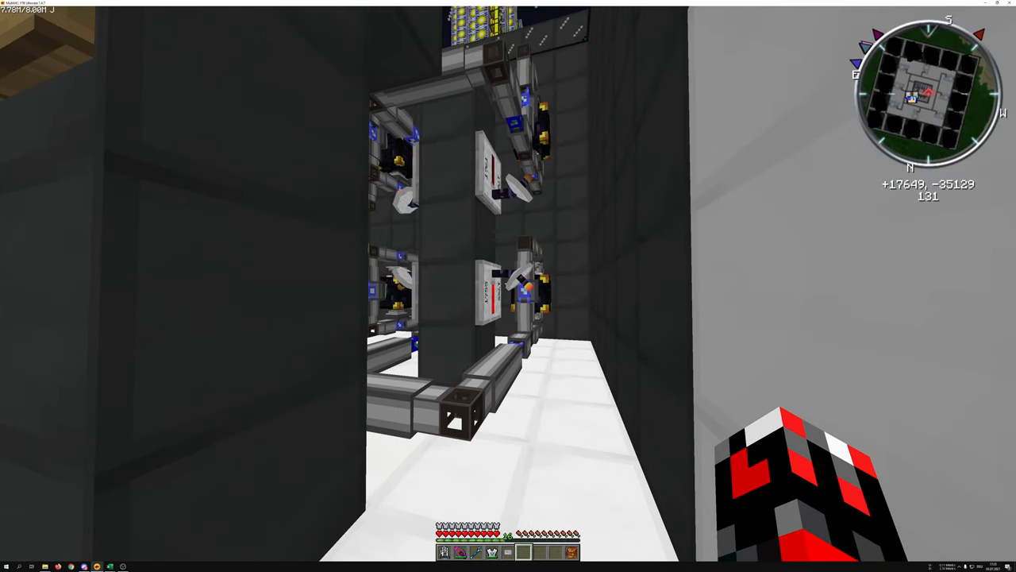
mouse_move(508, 286)
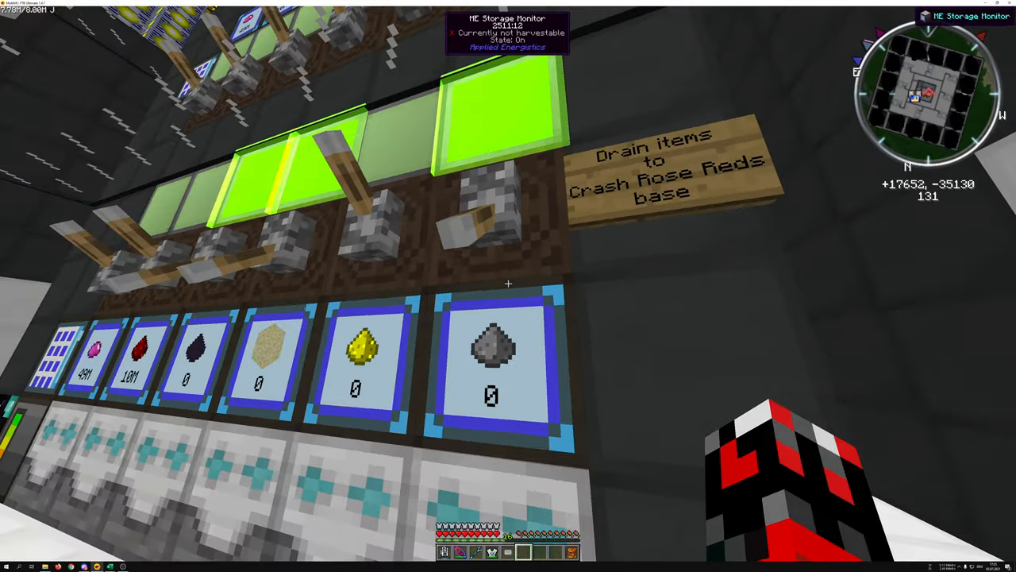
mouse_move(508, 286)
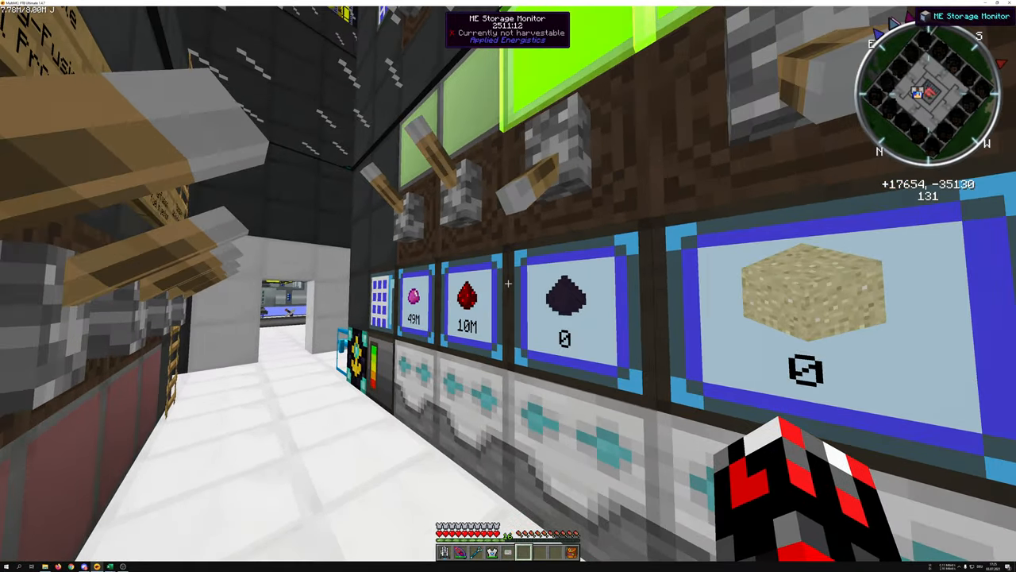
mouse_move(508, 286)
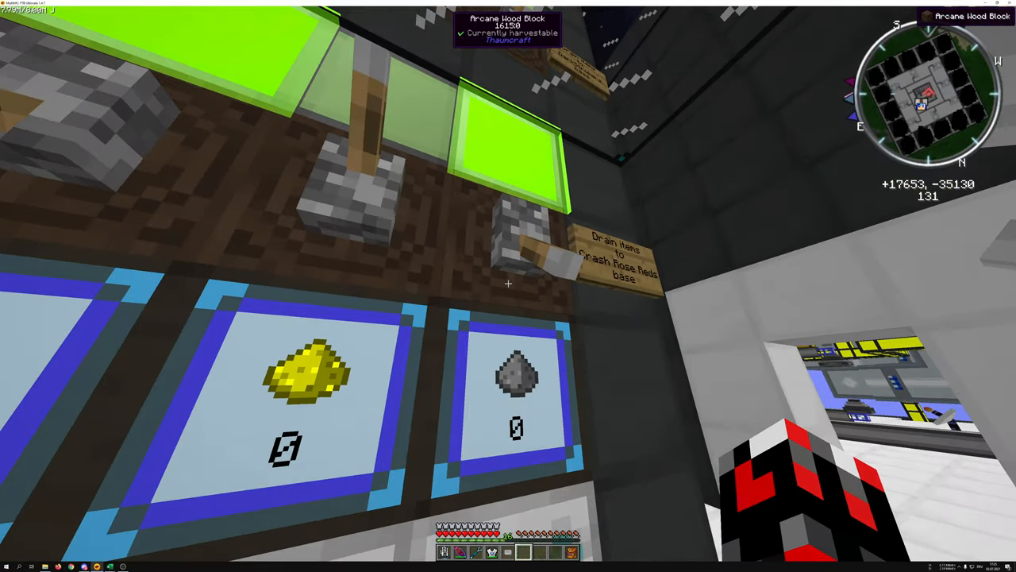
mouse_move(509, 286)
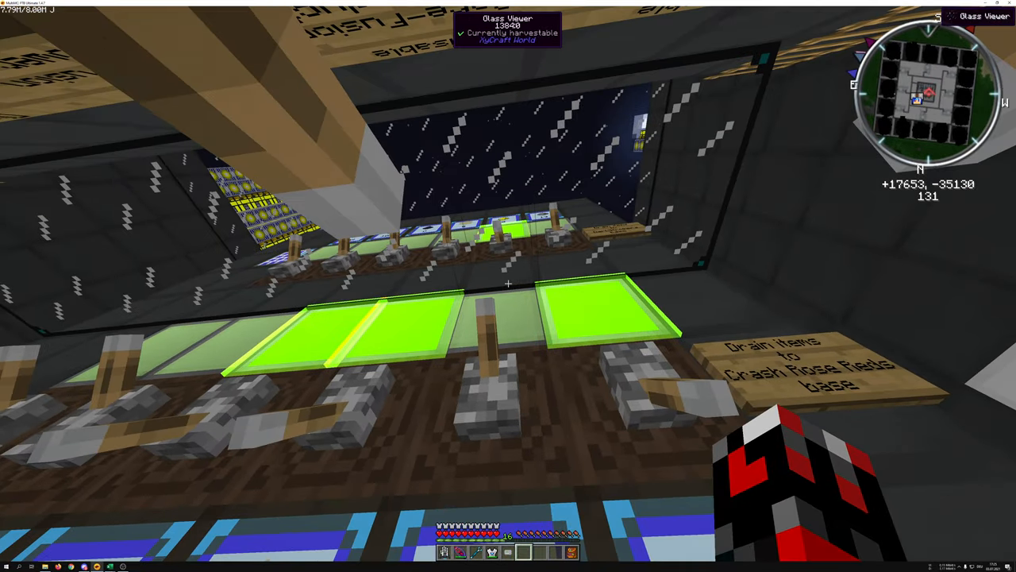
mouse_move(508, 285)
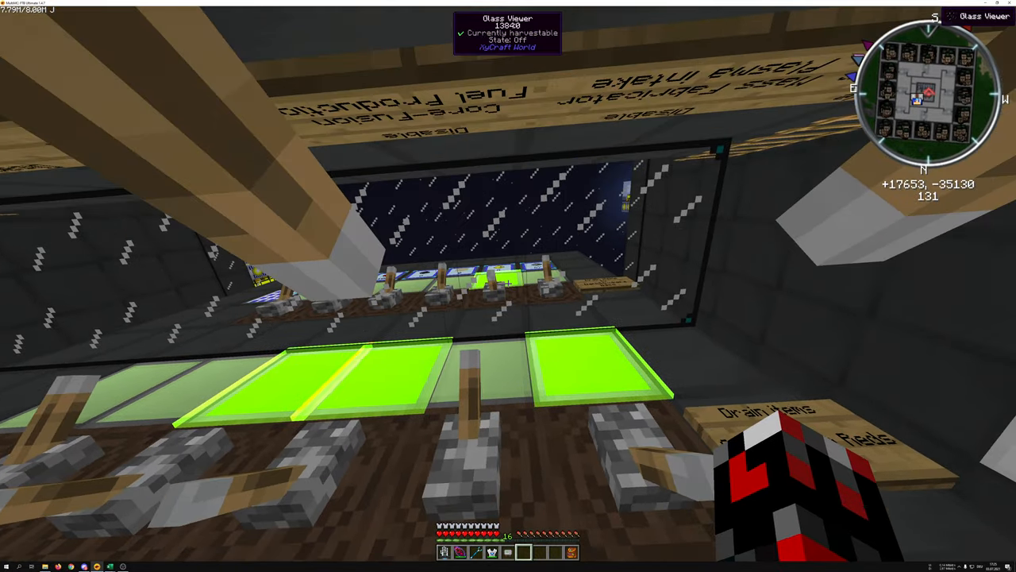
mouse_move(508, 286)
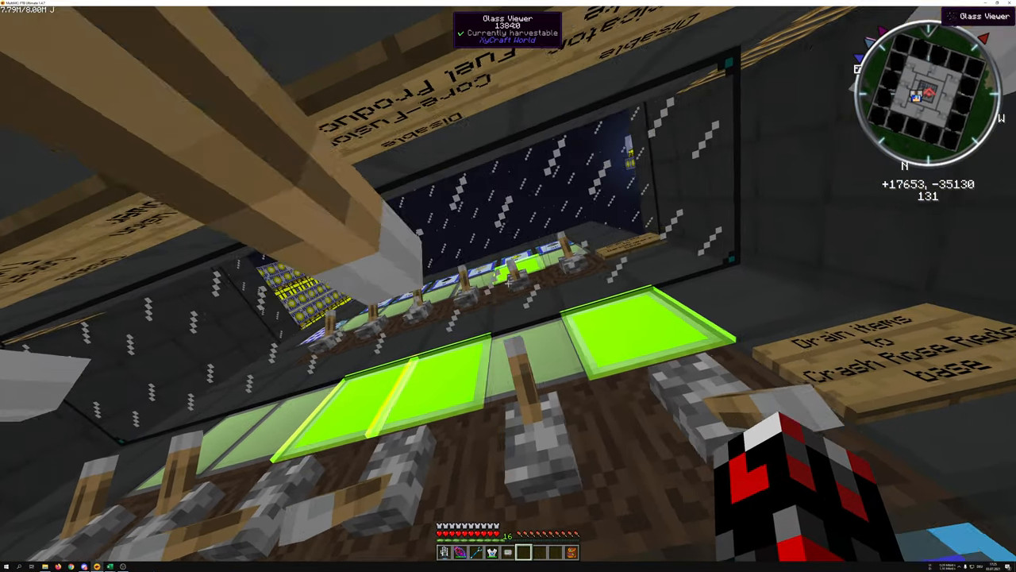
mouse_move(508, 286)
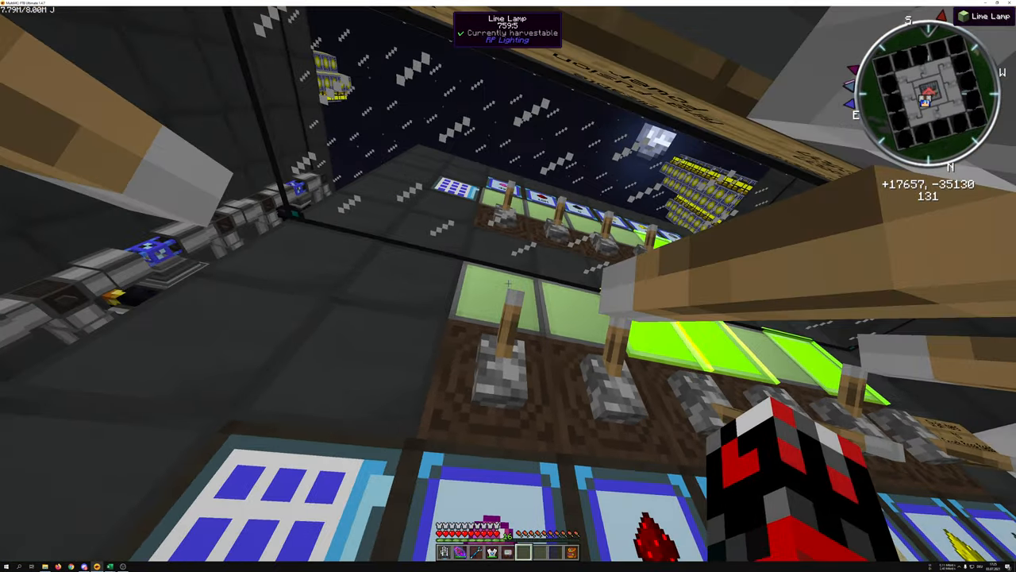
mouse_move(509, 286)
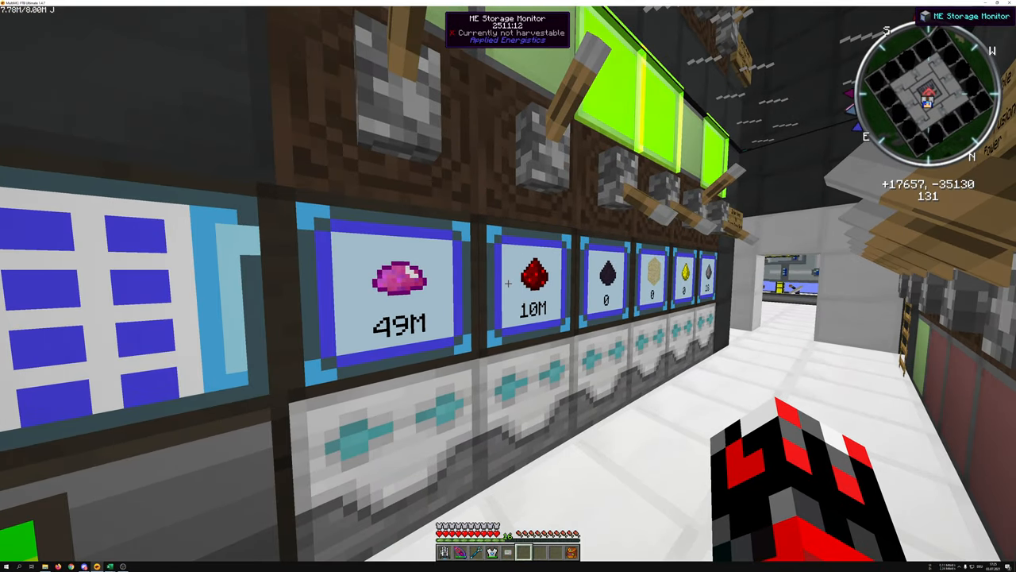
mouse_move(508, 286)
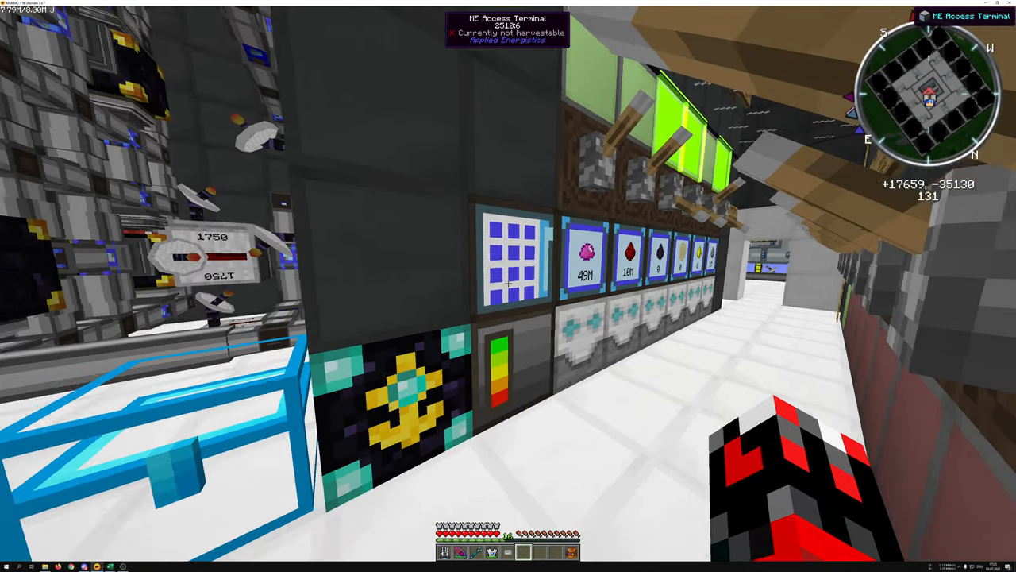
mouse_move(508, 286)
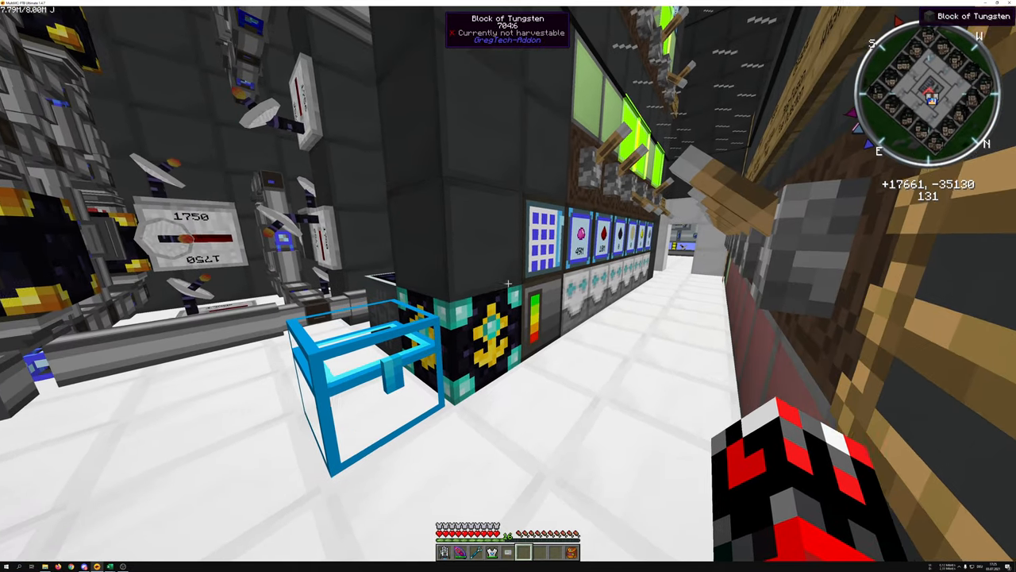
mouse_move(508, 286)
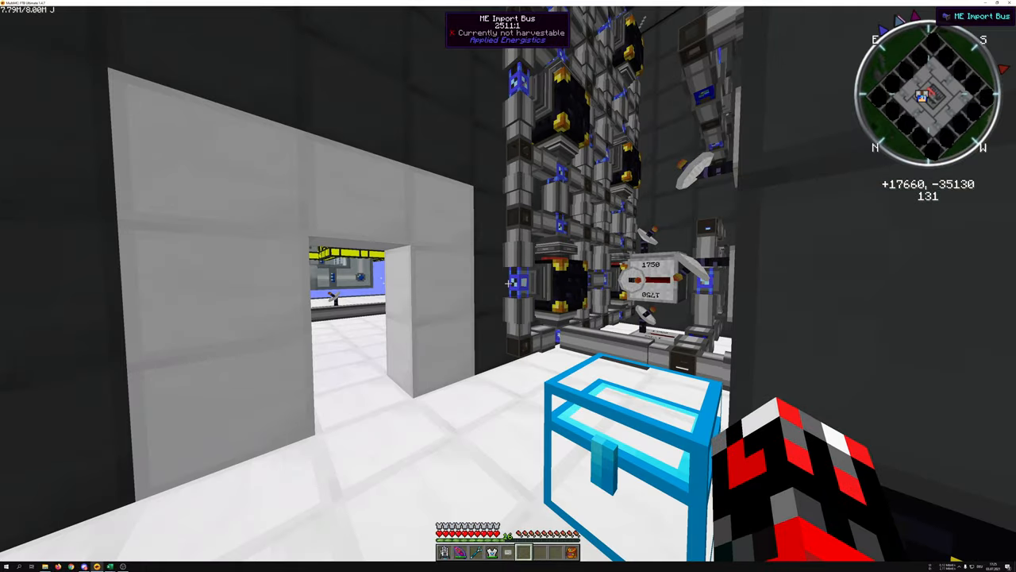
mouse_move(508, 286)
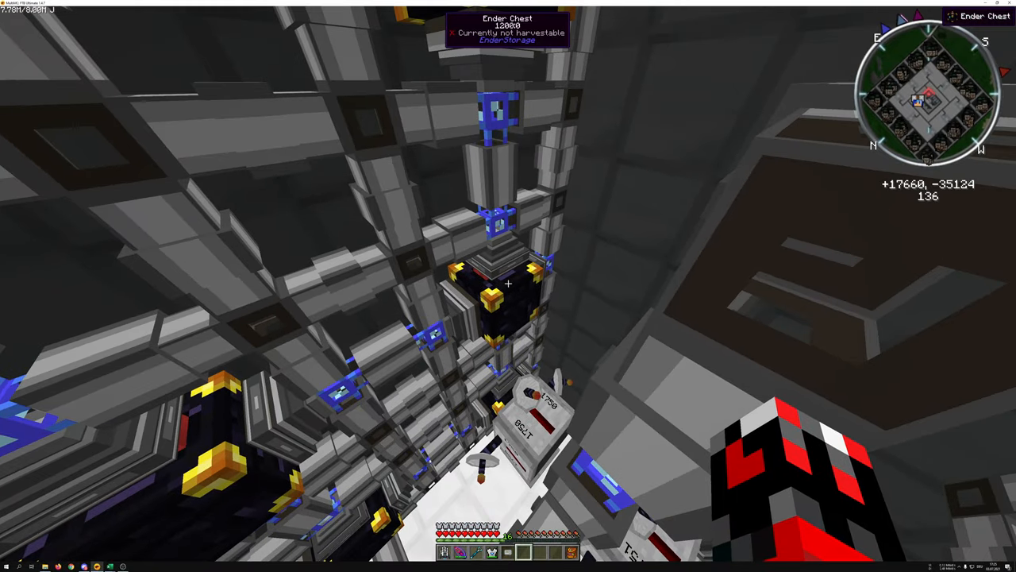
right_click(508, 283)
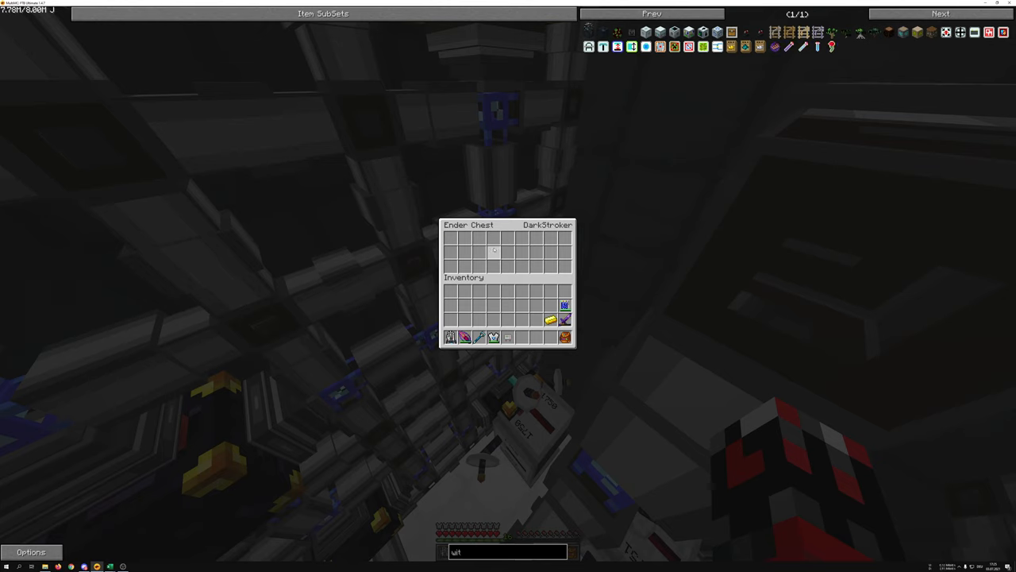
key("Escape")
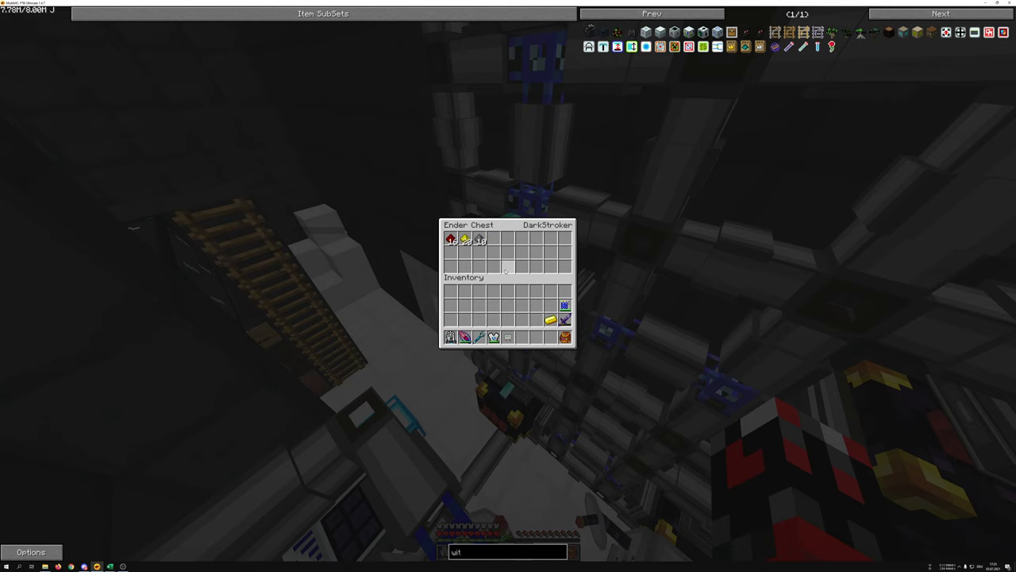
key("Escape")
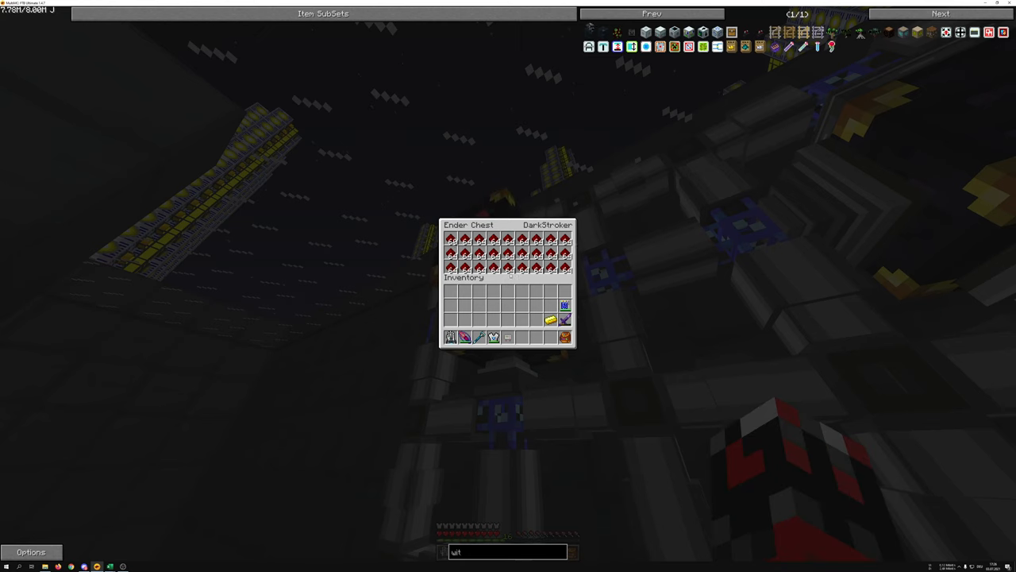
mouse_move(492, 252)
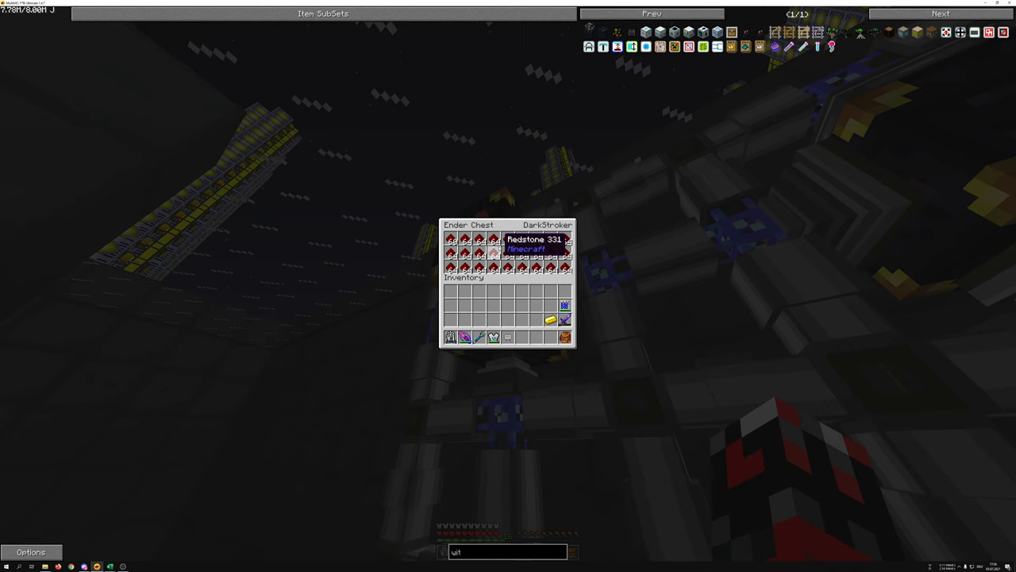
key("Escape")
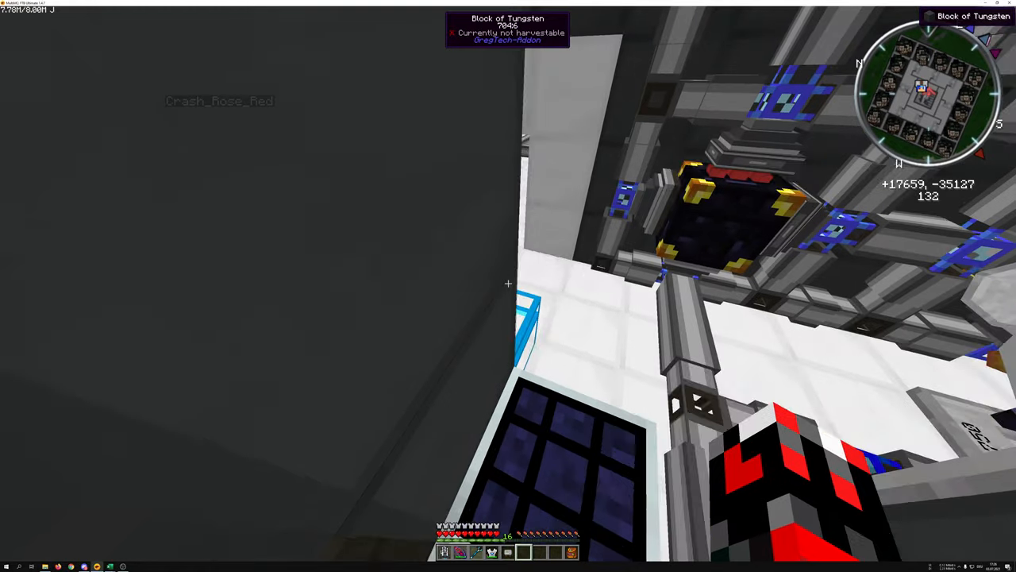
mouse_move(509, 286)
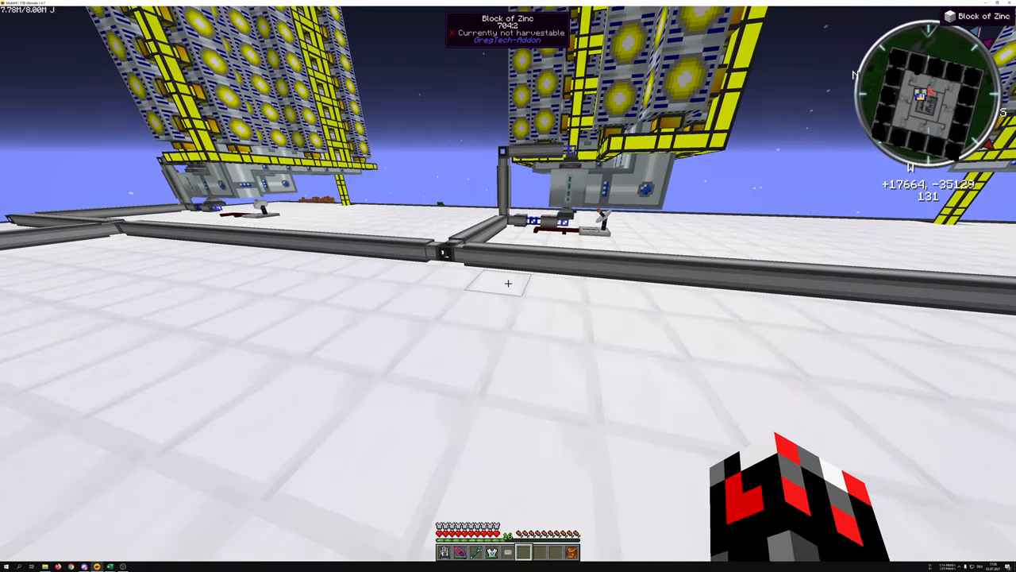
mouse_move(508, 286)
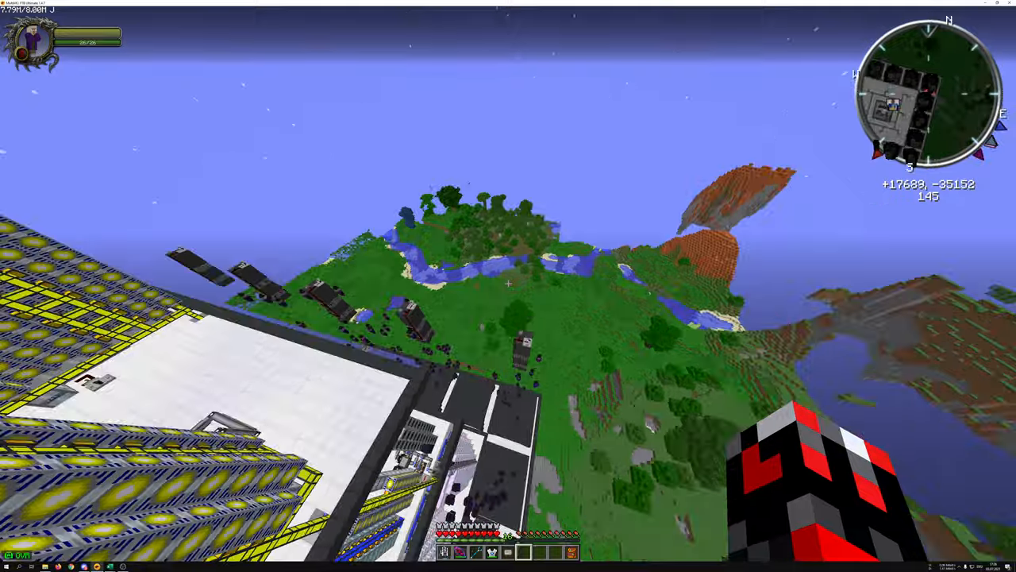
mouse_move(509, 286)
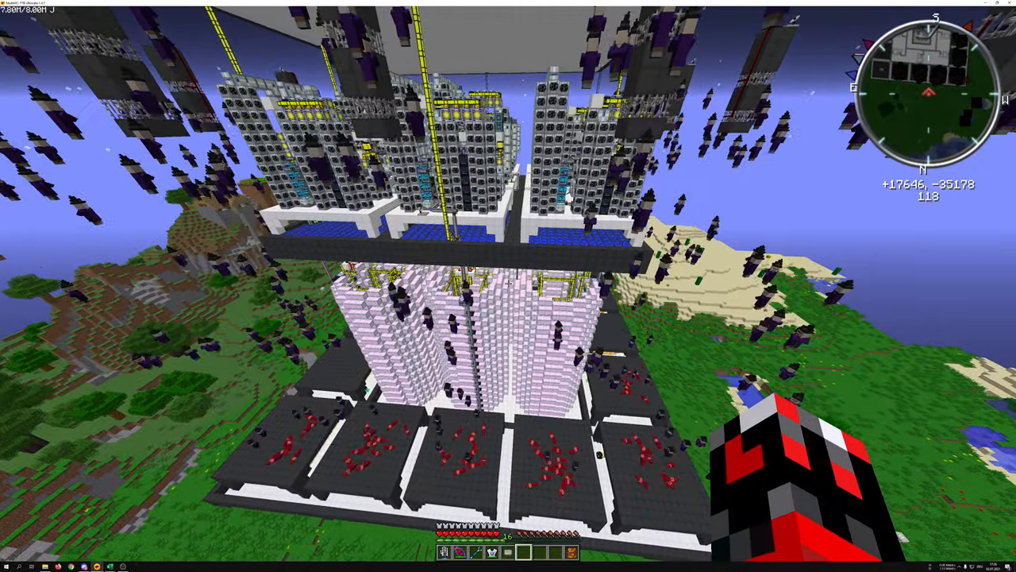
mouse_move(508, 286)
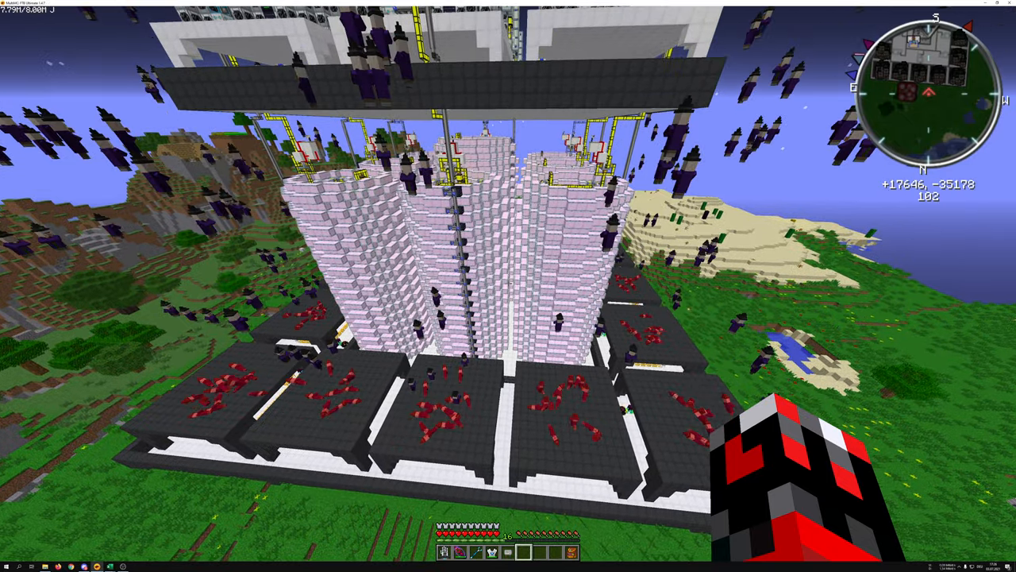
mouse_move(508, 286)
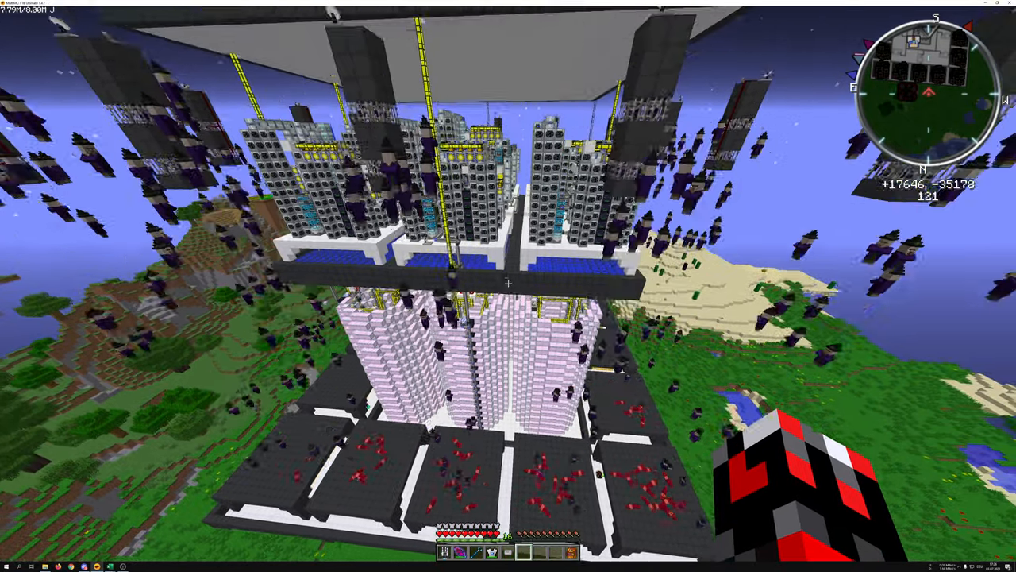
mouse_move(508, 286)
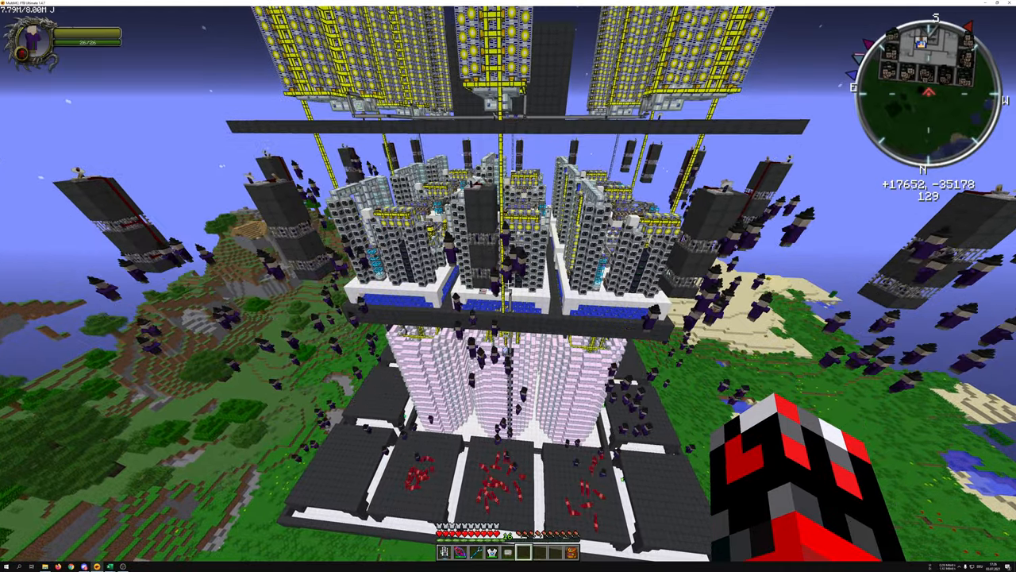
mouse_move(508, 286)
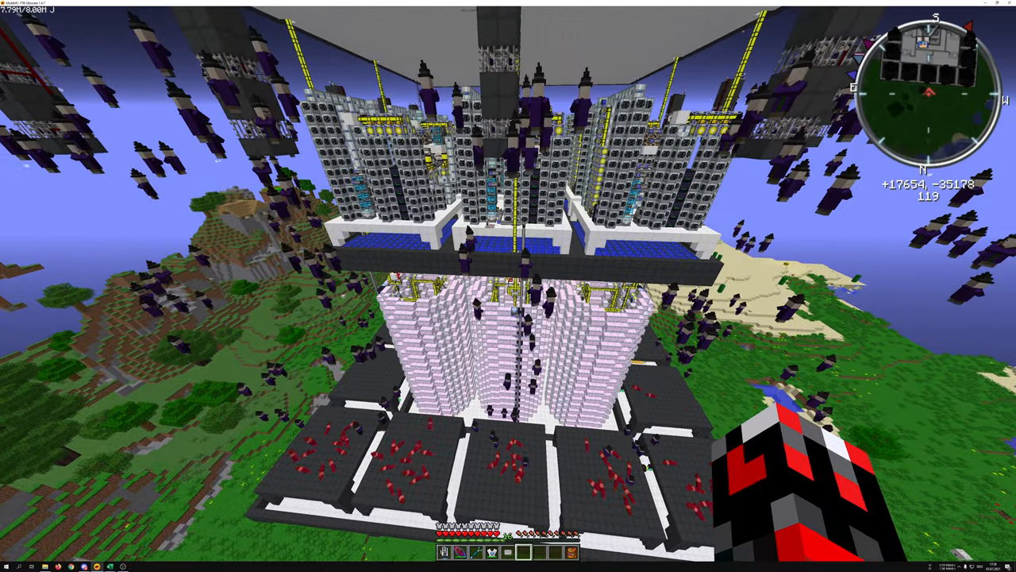
mouse_move(508, 286)
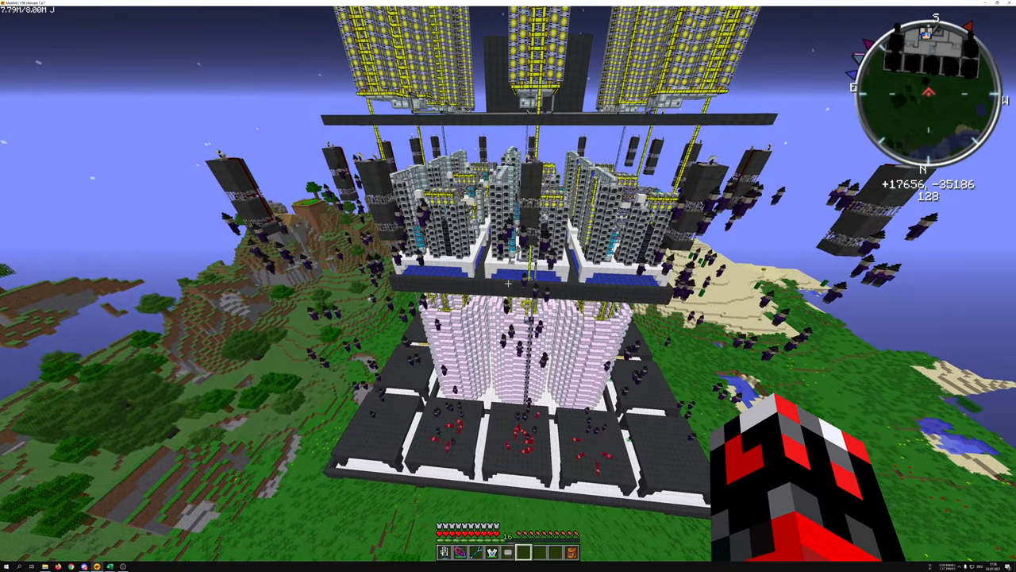
mouse_move(508, 286)
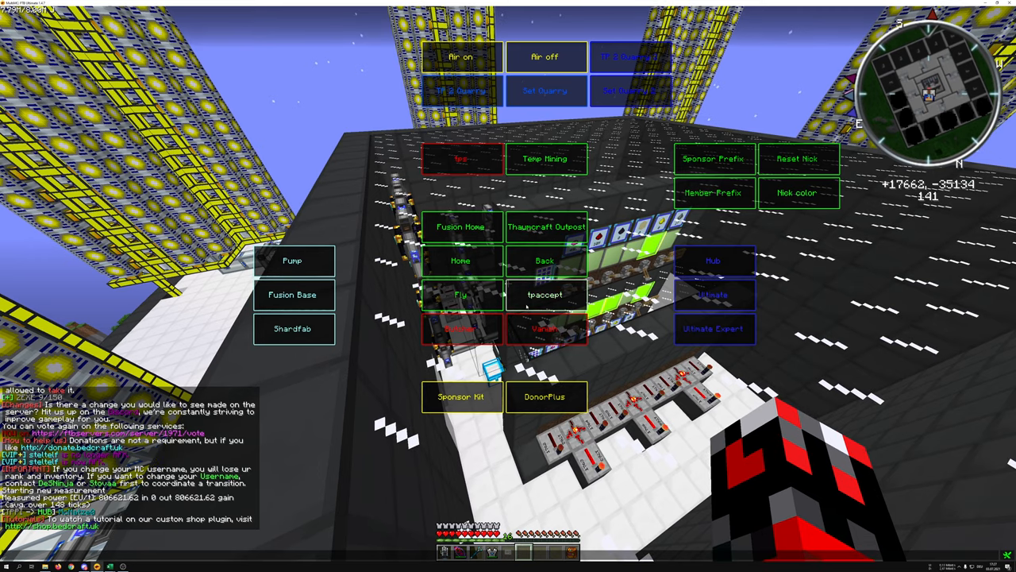
Step: Enter the /warp chat command to teleport away from the base
type("/war")
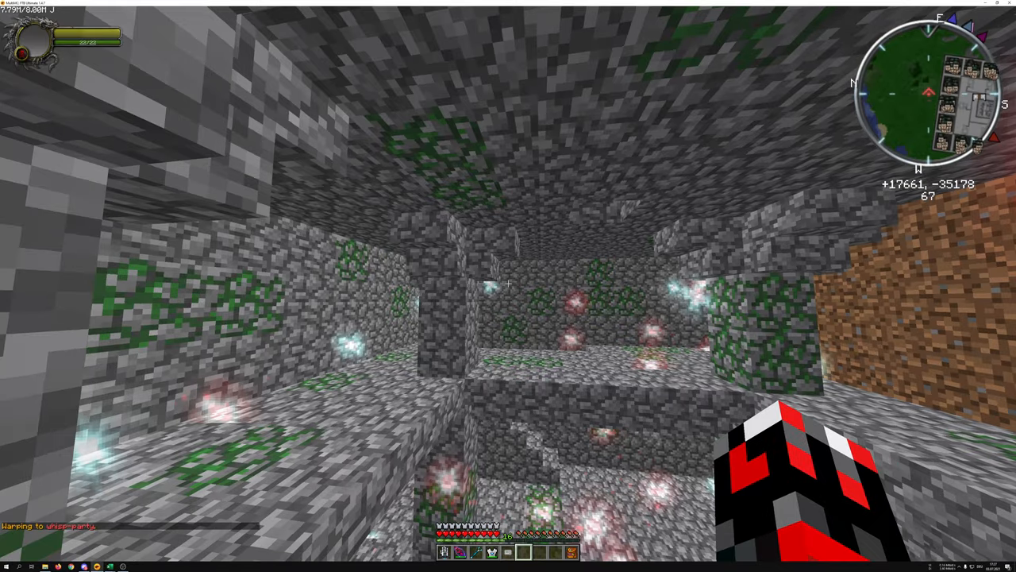
mouse_move(509, 285)
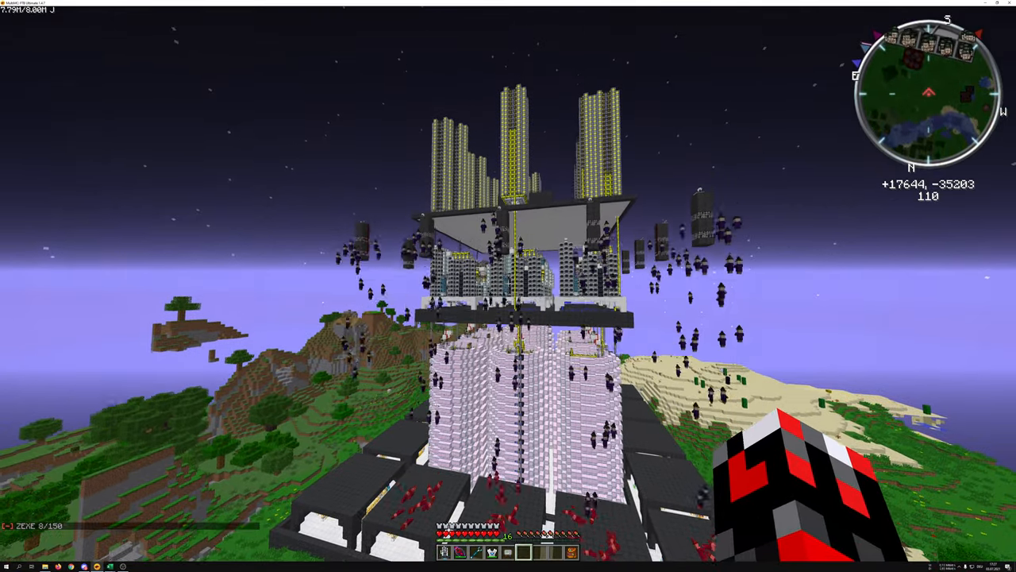
mouse_move(508, 286)
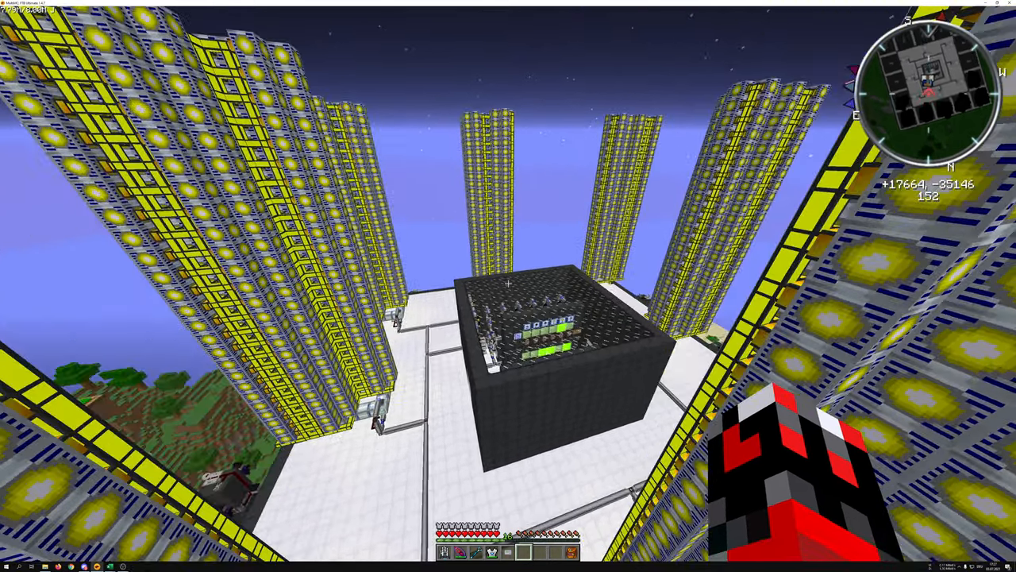
mouse_move(508, 286)
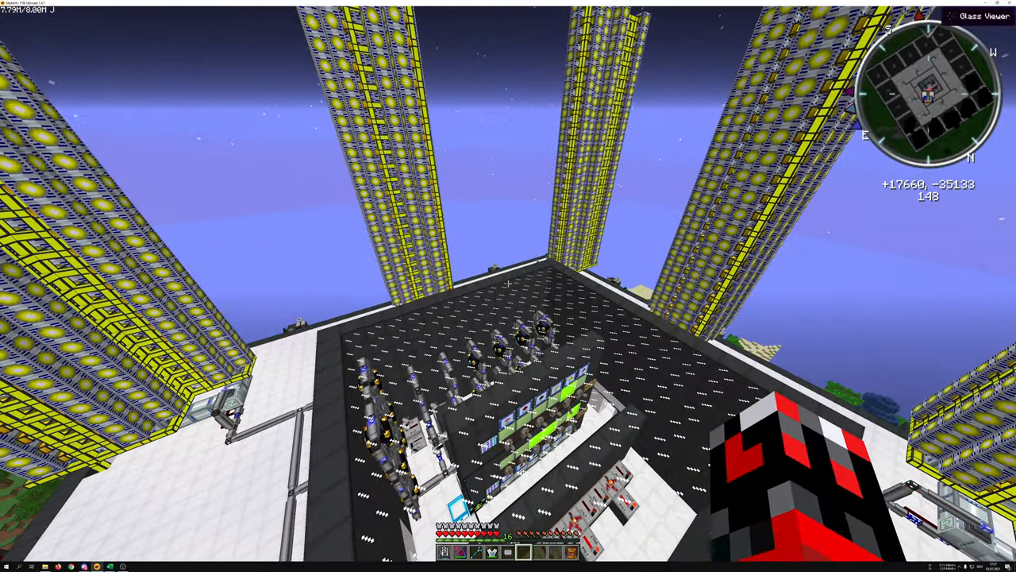
mouse_move(508, 286)
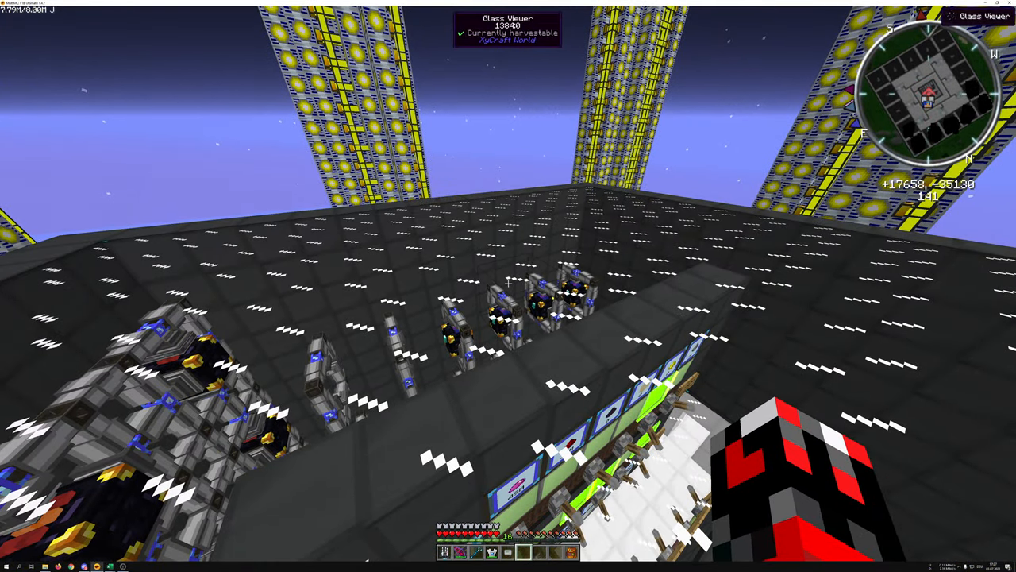